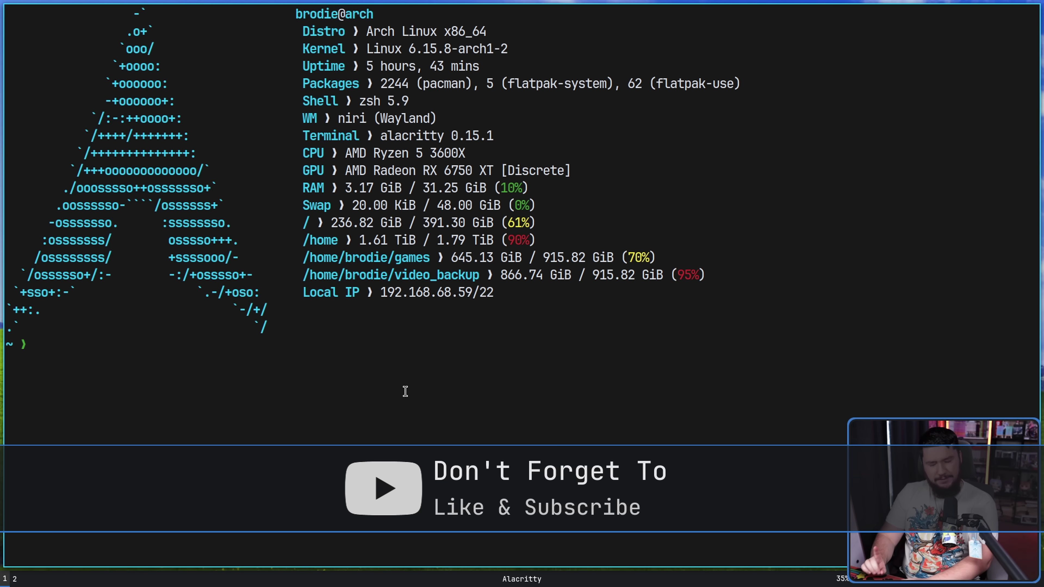
# Locate bash with `which`, resolving it to /usr/bin/bash
pyautogui.write('whi')
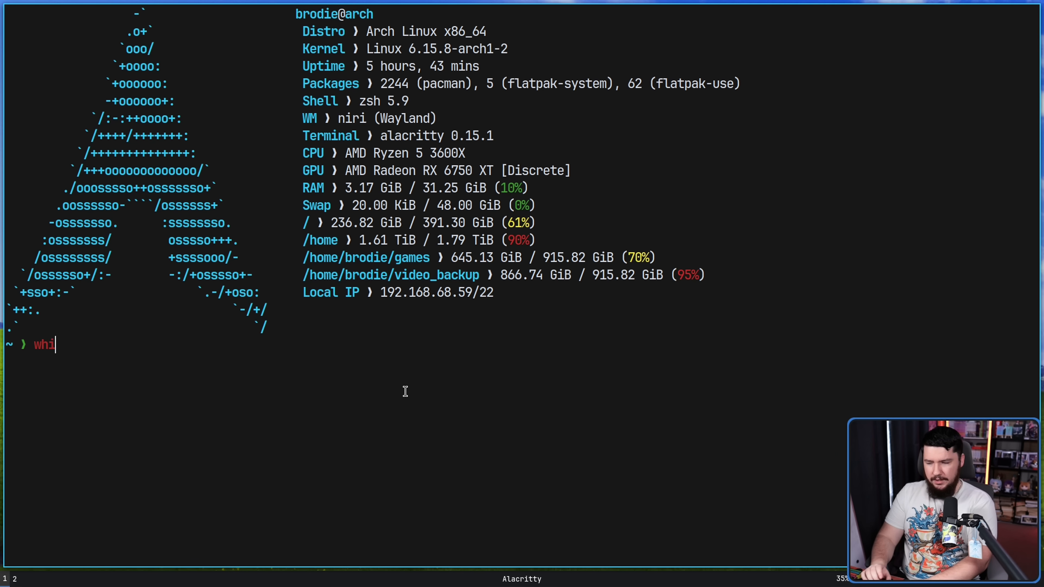
pyautogui.write('ch b')
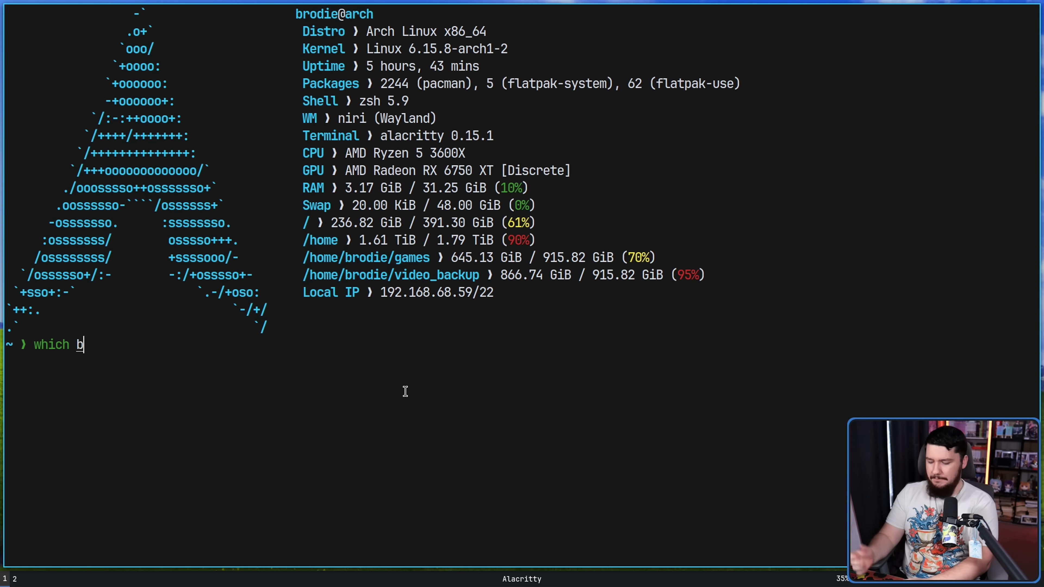
pyautogui.press('Return')
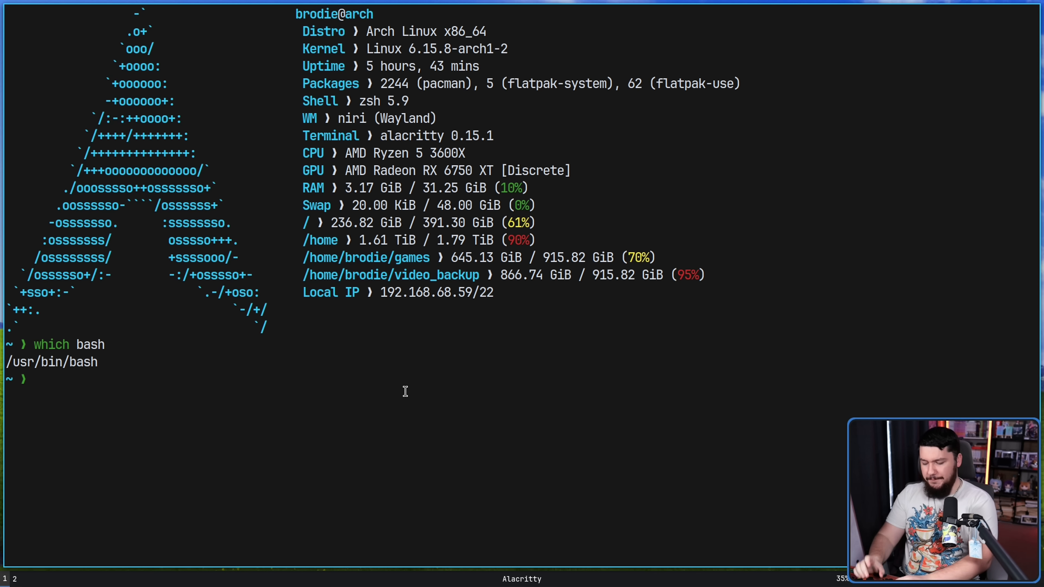
# Run `which` on ls and pman, revealing the eza and sudo pacman aliases
pyautogui.write('which ls')
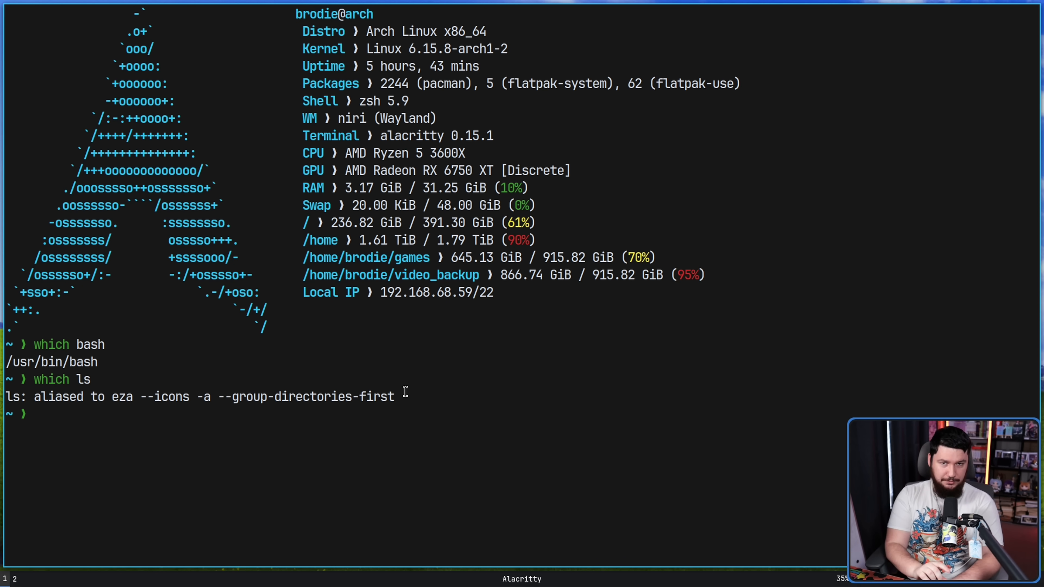
pyautogui.write('which pm')
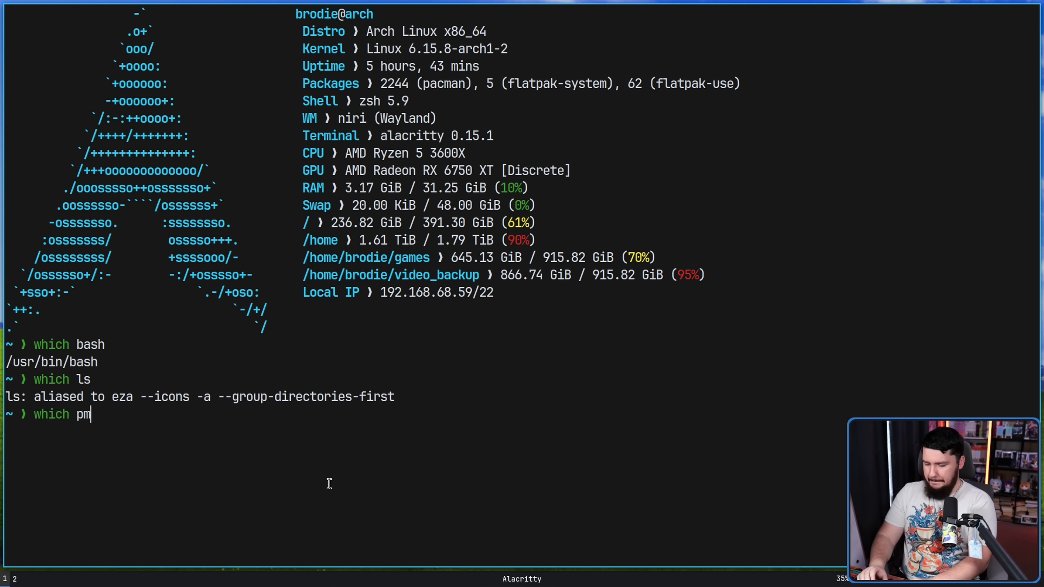
pyautogui.press('Return')
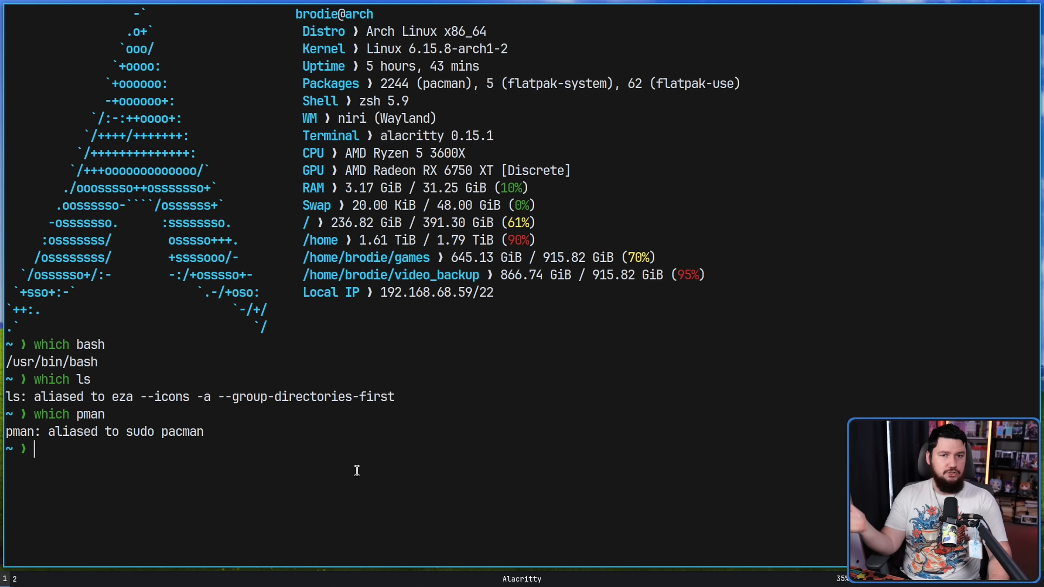
pyautogui.moveTo(353, 464)
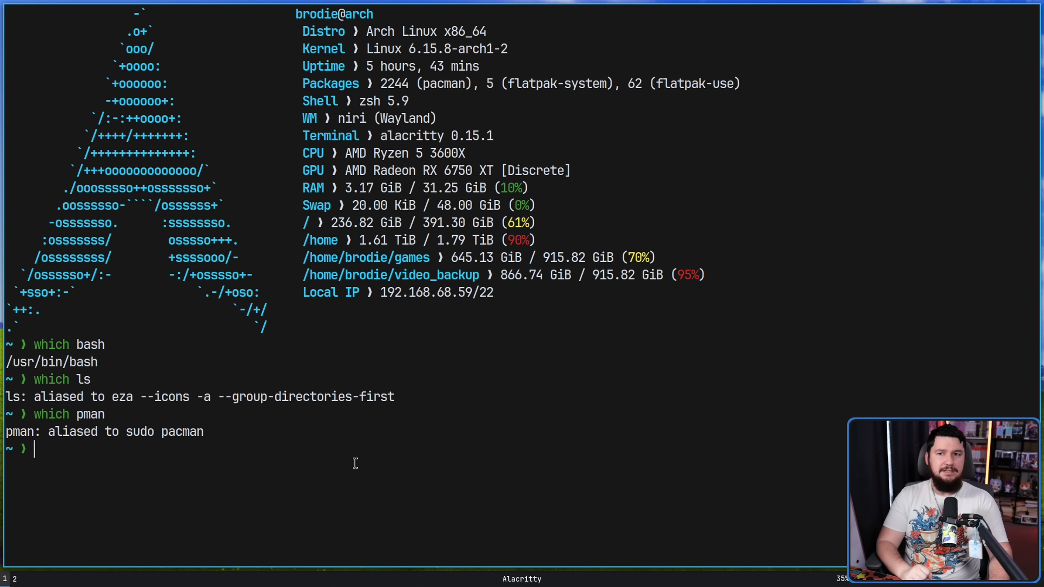
# Show where ls and its manual are installed with whereis, then its whatis description
pyautogui.write('whereis ls')
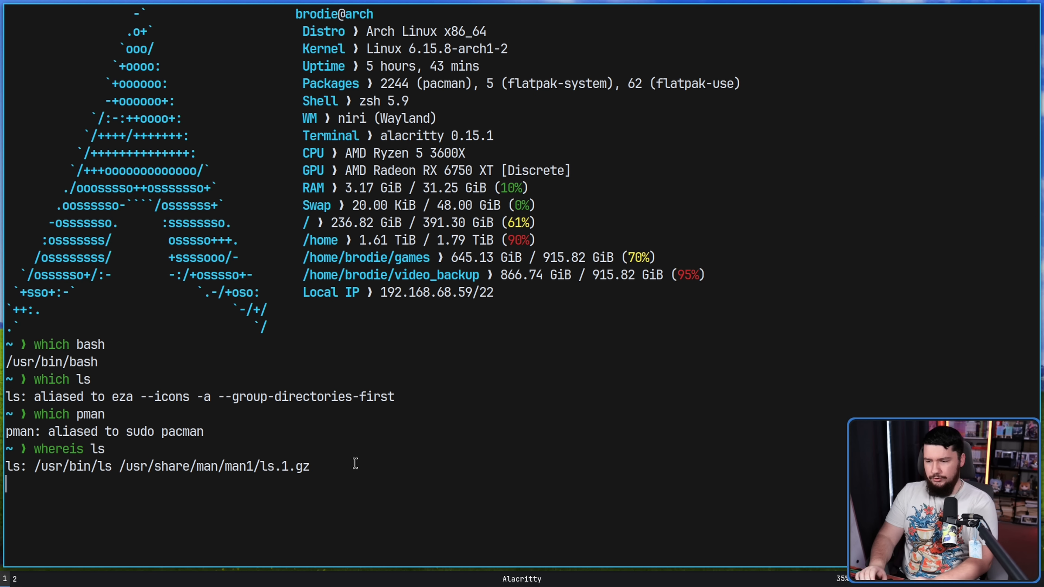
pyautogui.press('Return')
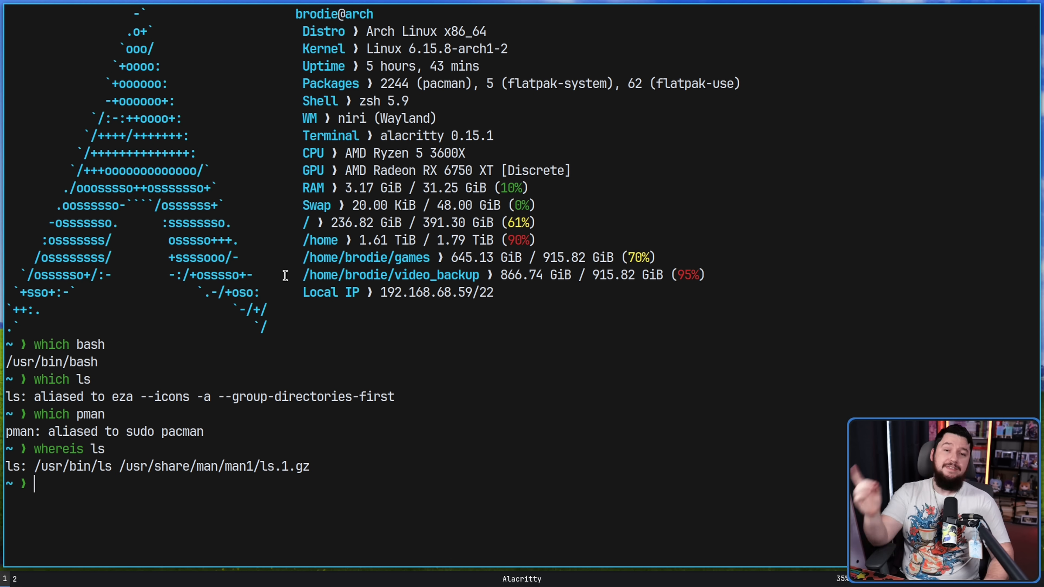
pyautogui.write('whatis')
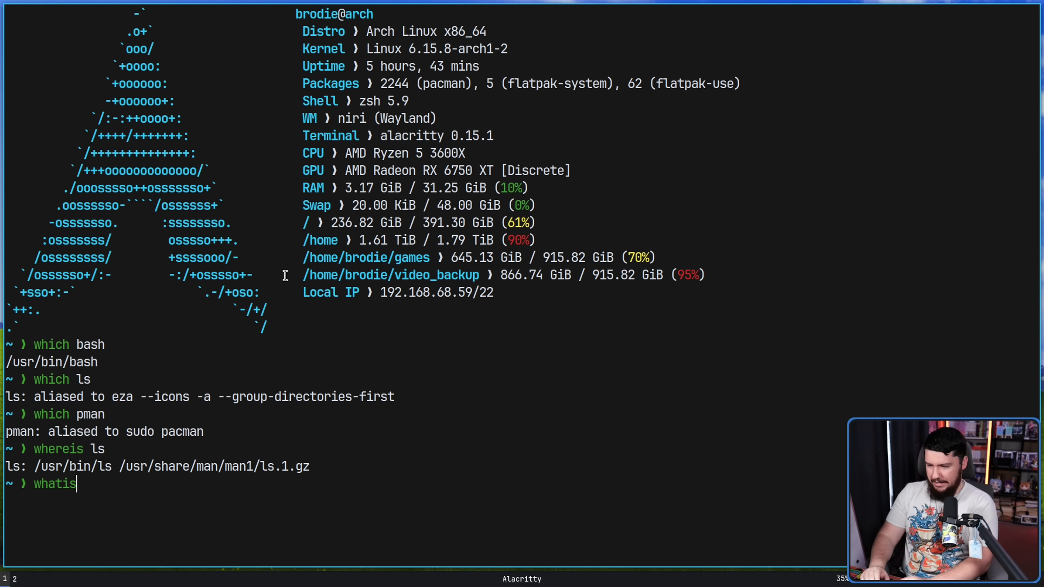
pyautogui.press('Return')
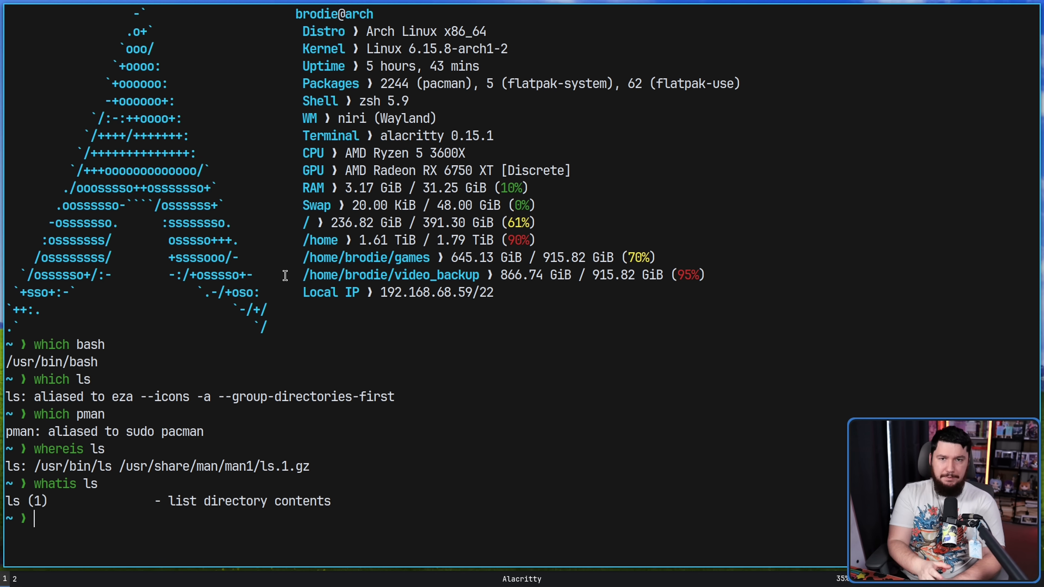
pyautogui.write('whatis l')
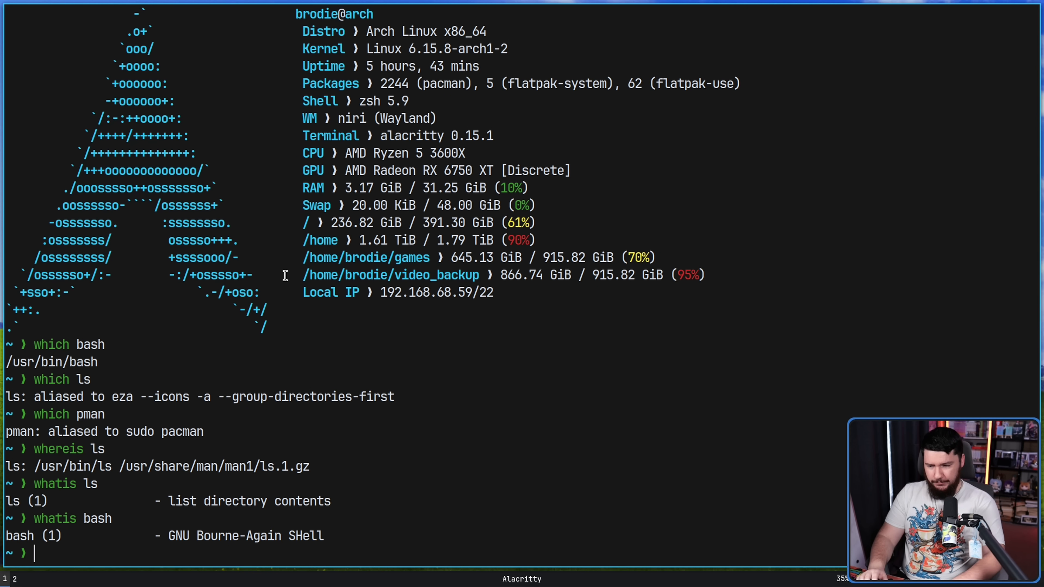
# Get the one-line whatis descriptions of bash, nvim and eza
pyautogui.write('whatis')
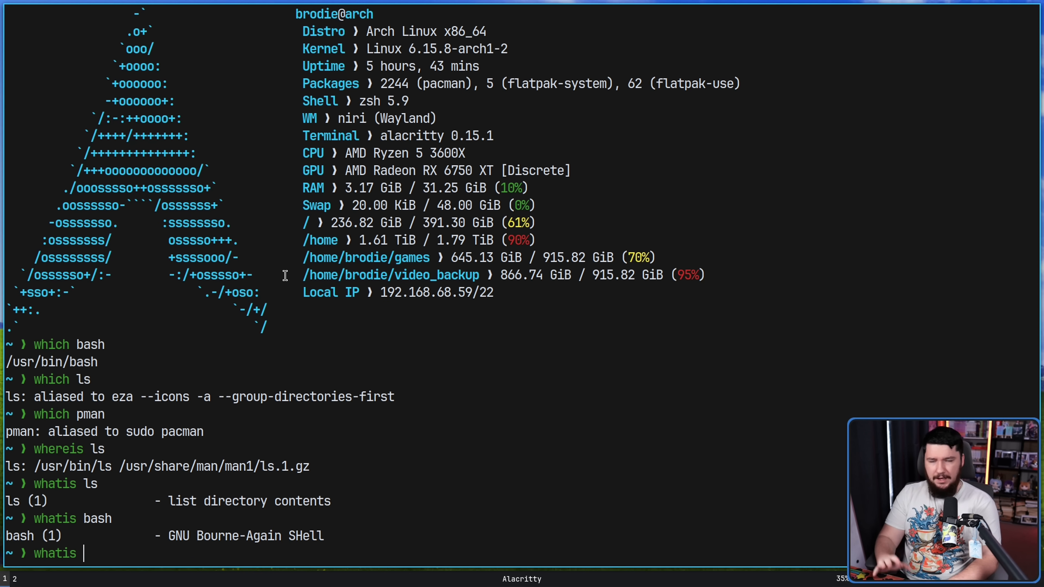
pyautogui.write('n')
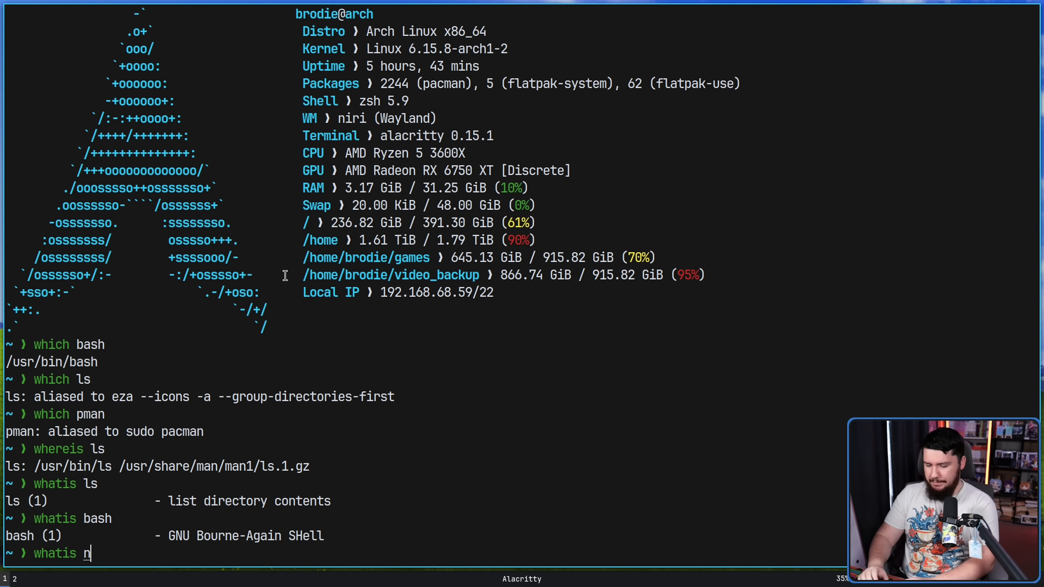
pyautogui.press('Return')
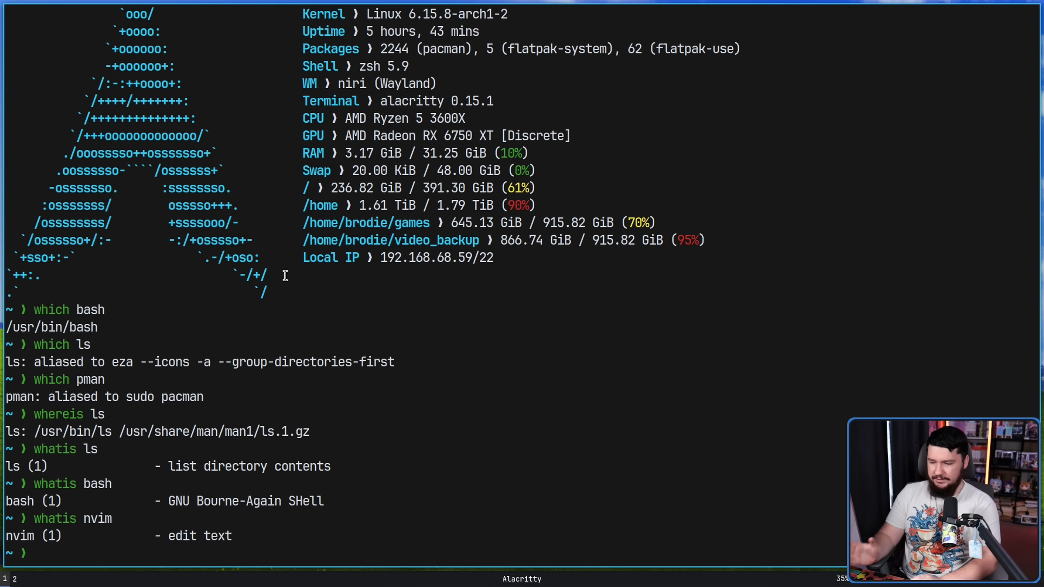
pyautogui.write('whatis')
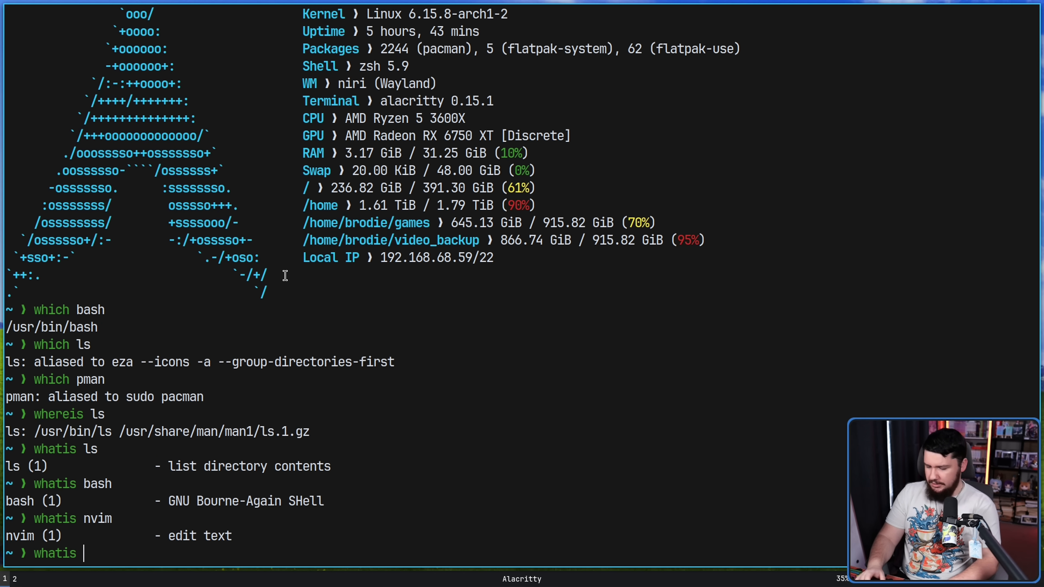
pyautogui.write('ez')
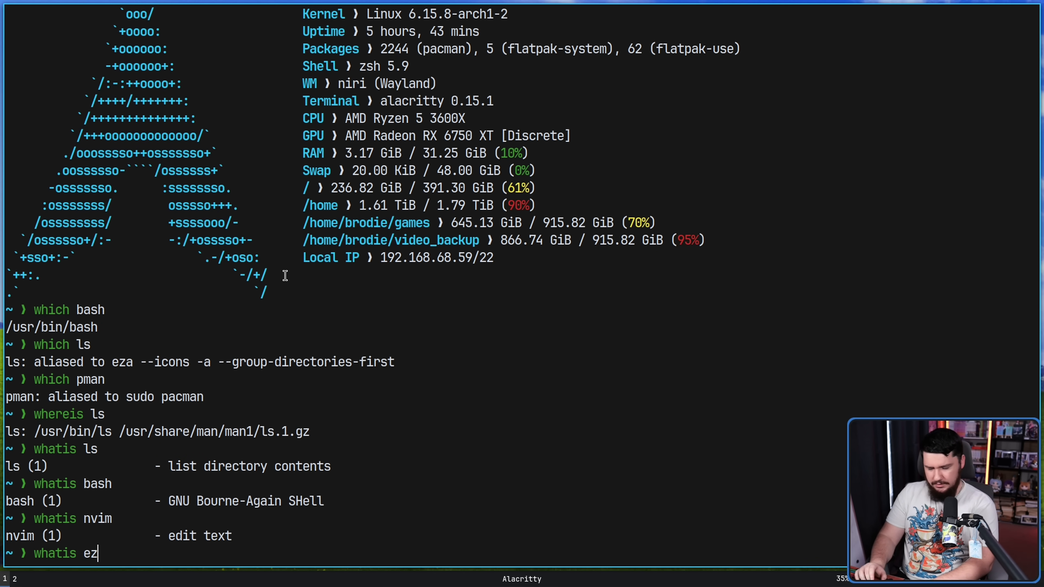
pyautogui.press('Return')
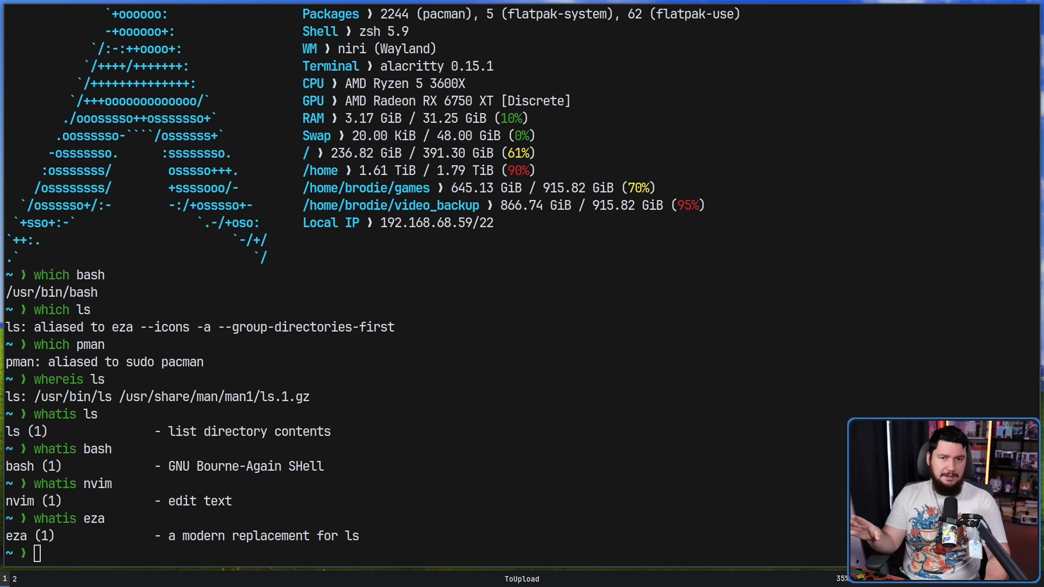
pyautogui.moveTo(182, 385)
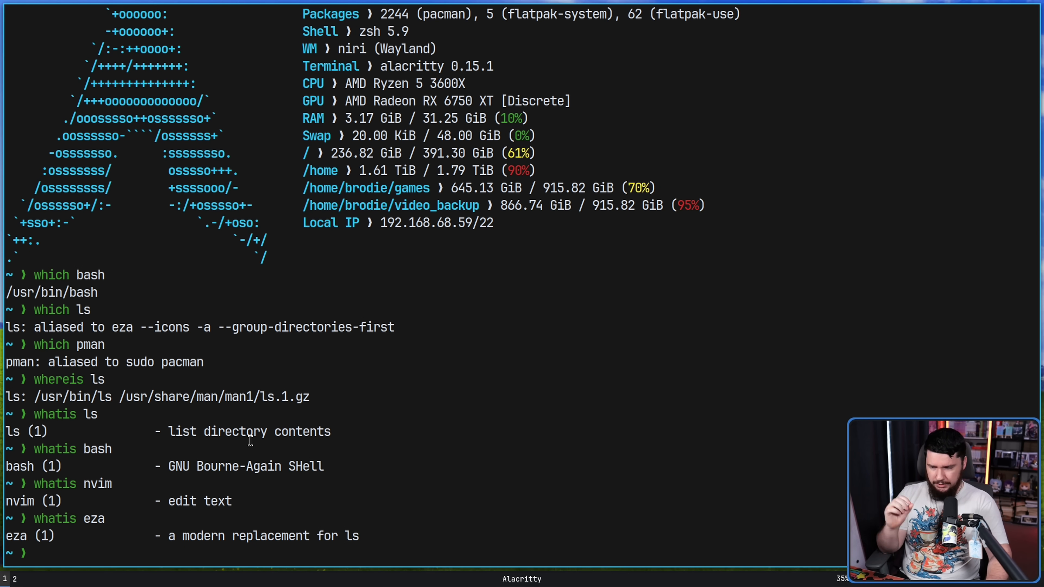
# View the ls and bash manual pages and quit back to the prompt
pyautogui.write('man')
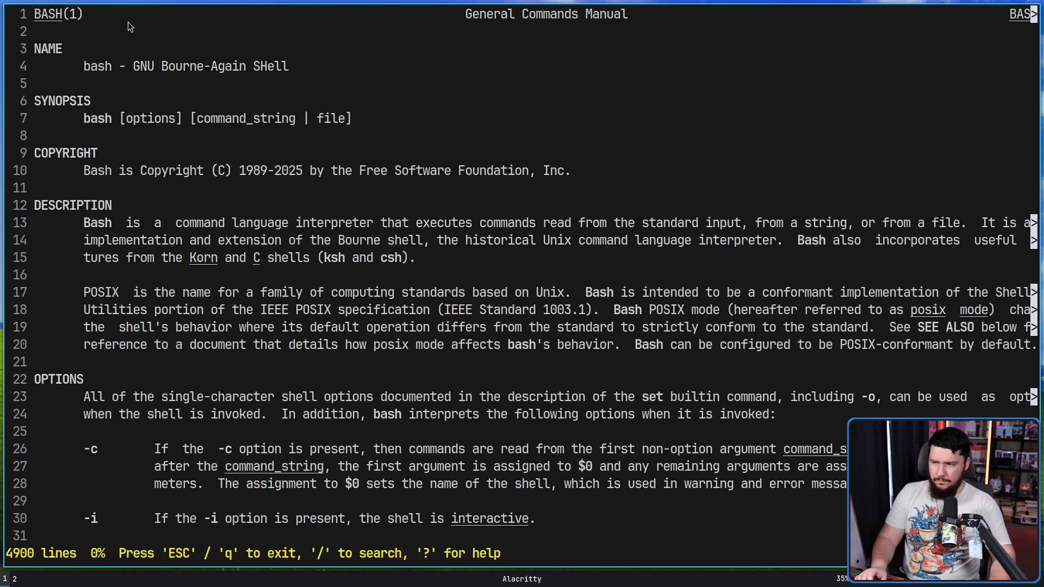
pyautogui.press('q')
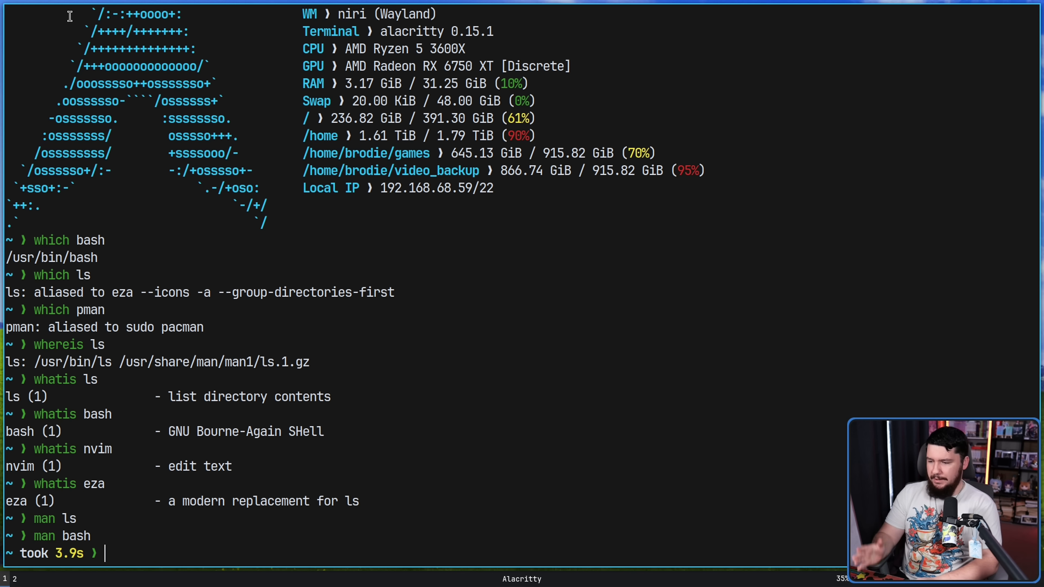
# View the section 1 manual page for ls with `man 1 ls`
pyautogui.write('man')
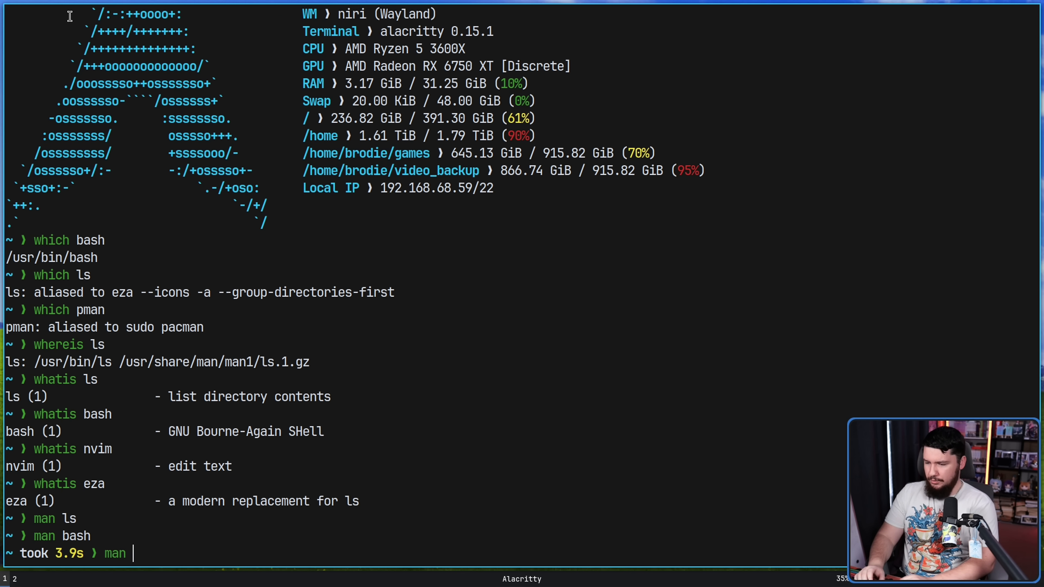
pyautogui.write('1 ls')
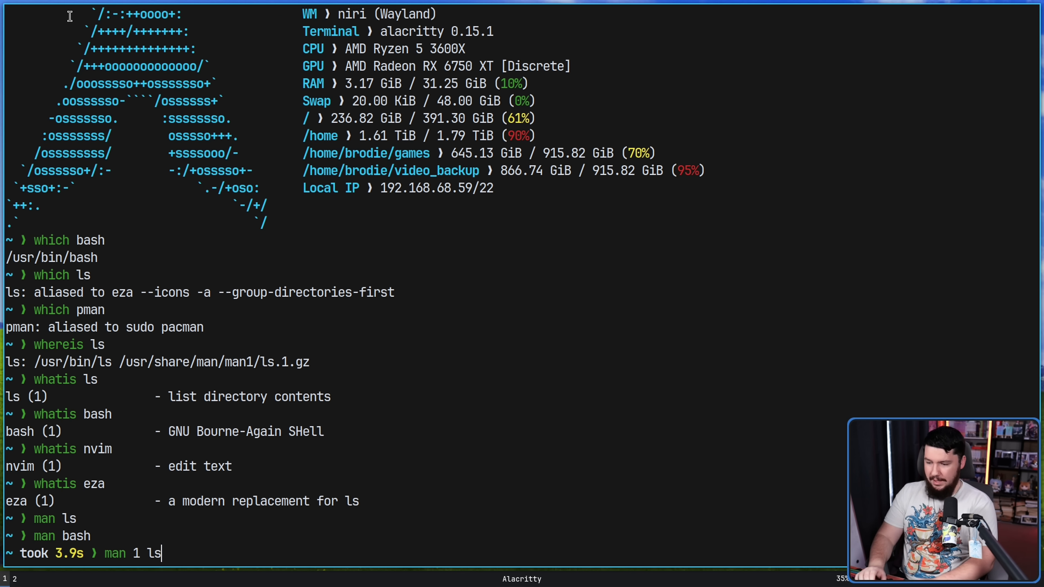
pyautogui.press('Return')
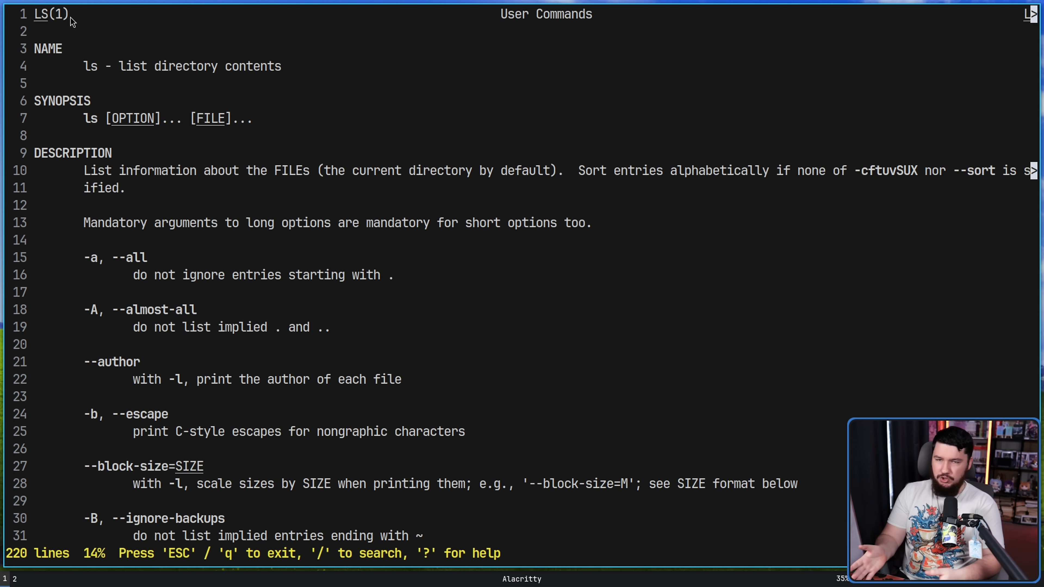
pyautogui.moveTo(305, 175)
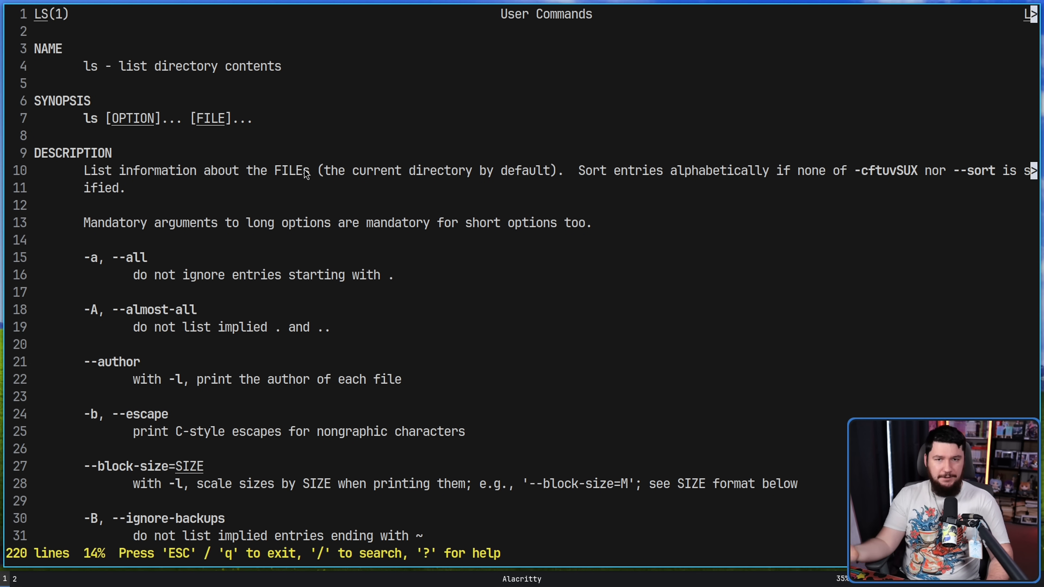
pyautogui.moveTo(371, 172)
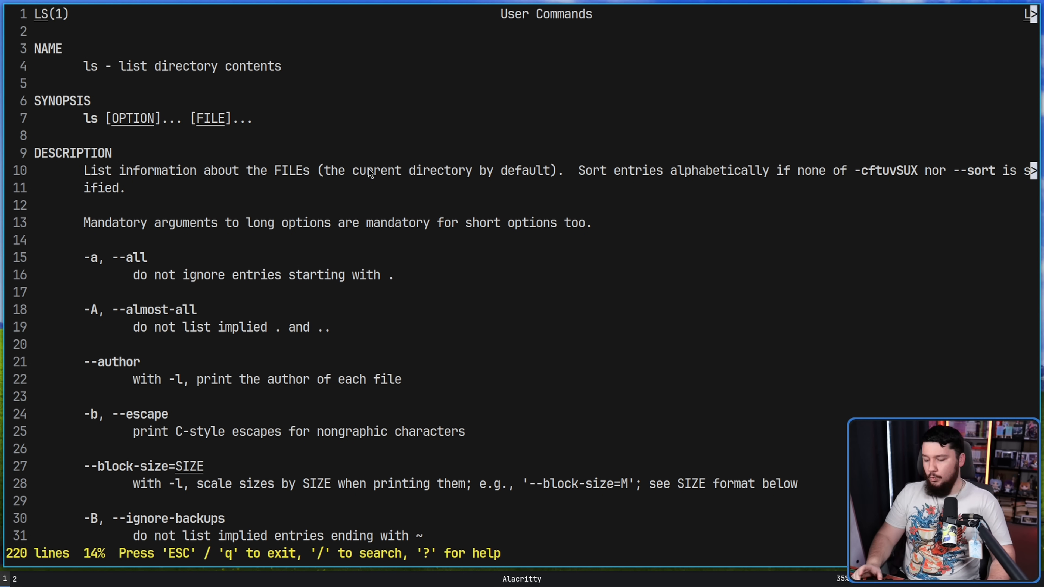
# Close the ls manual and run apropos with a catch-all pattern to list man page descriptions
pyautogui.press('q')
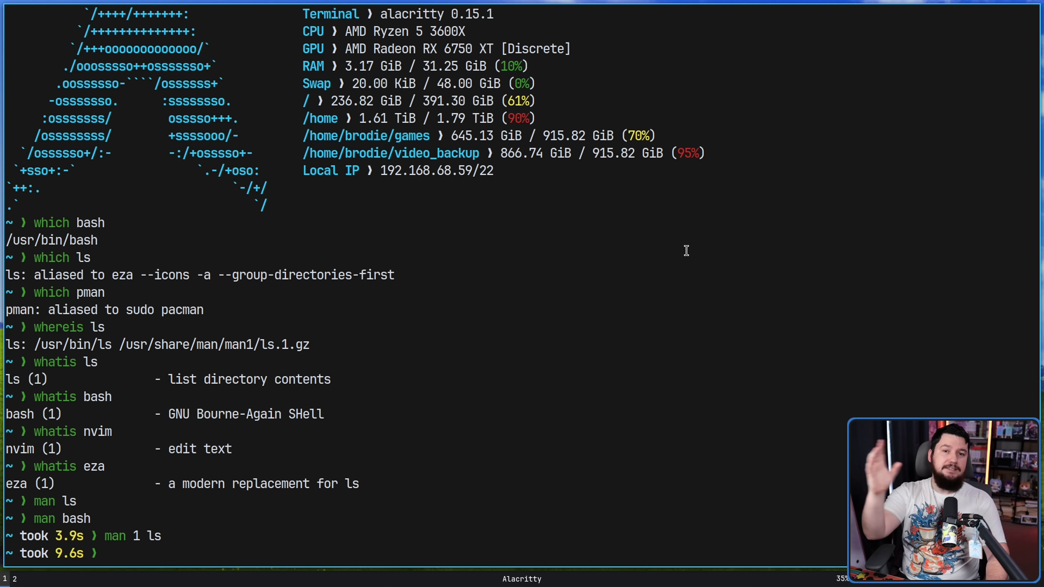
pyautogui.write('a')
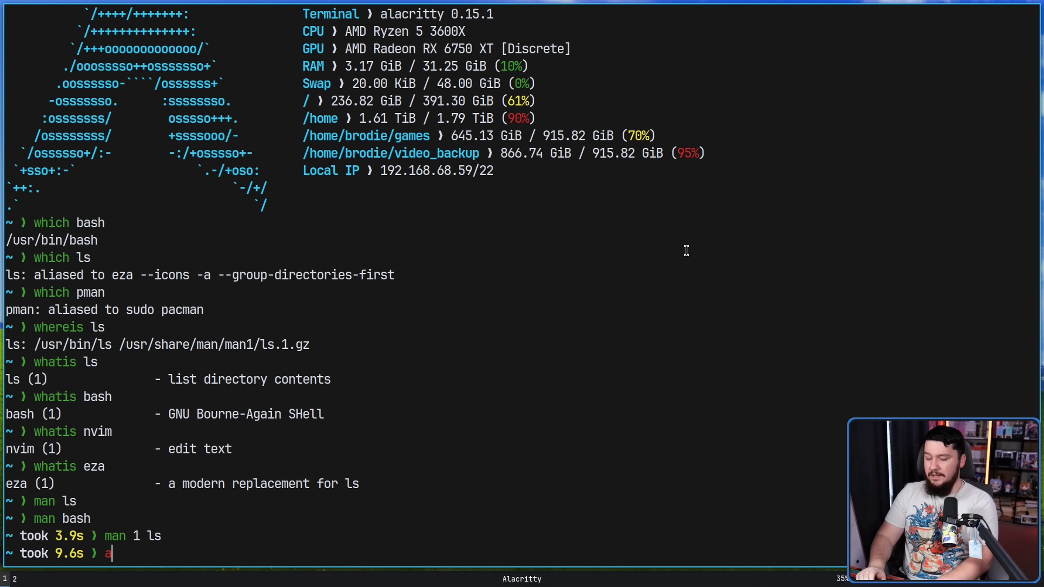
pyautogui.write('pro')
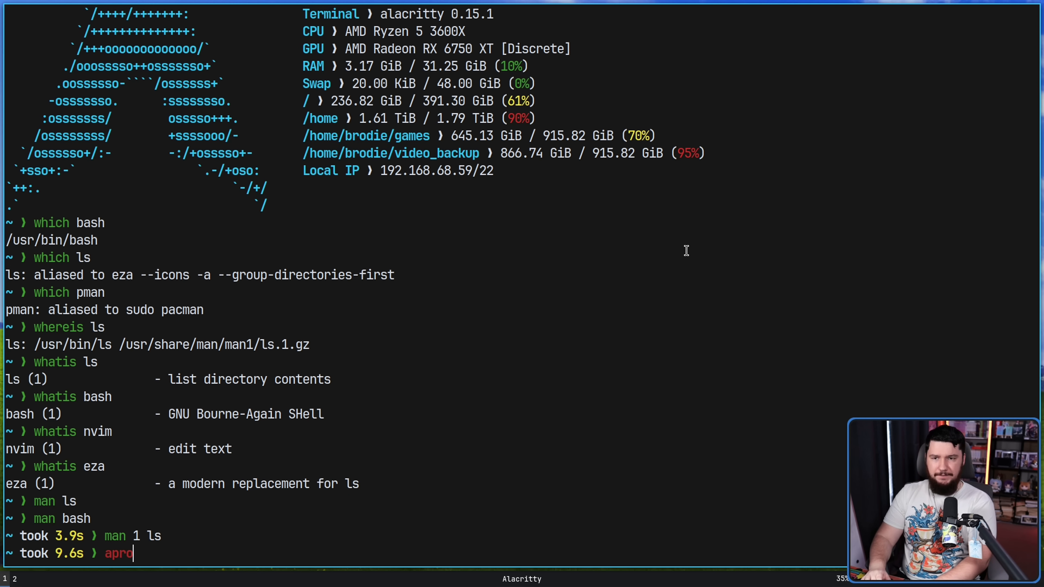
pyautogui.write('opos')
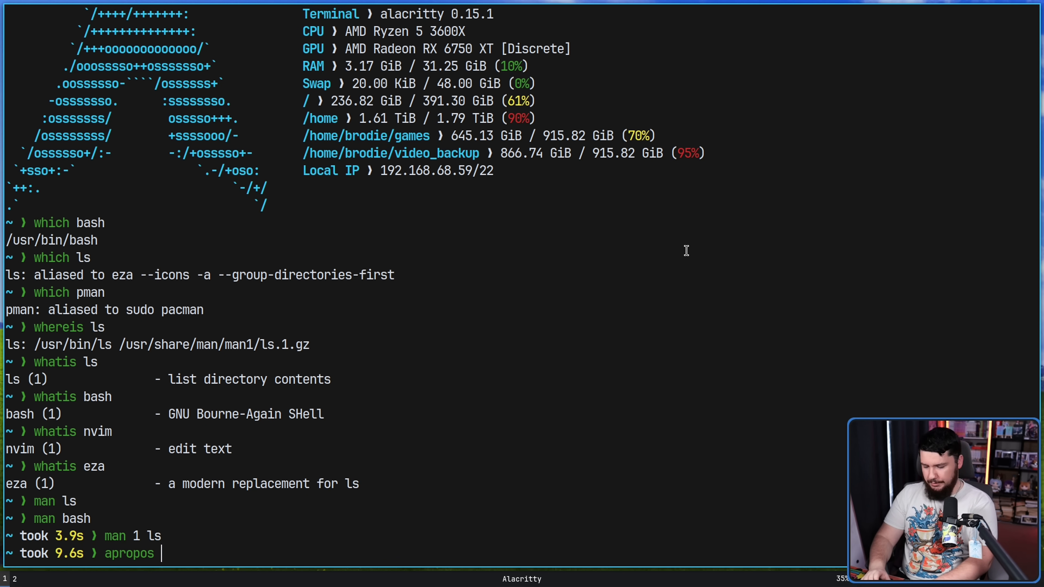
pyautogui.press('Return')
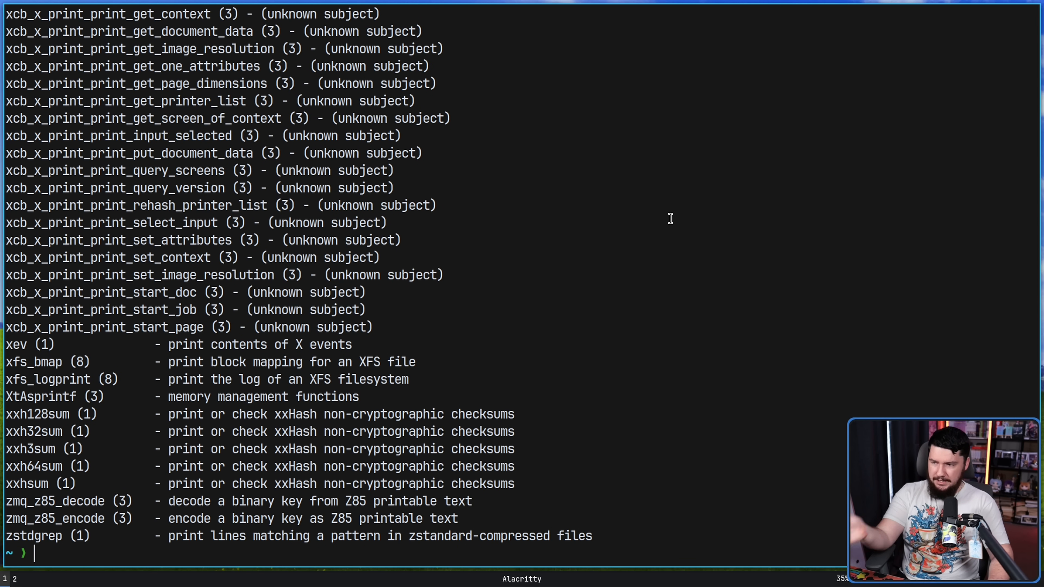
pyautogui.moveTo(644, 216)
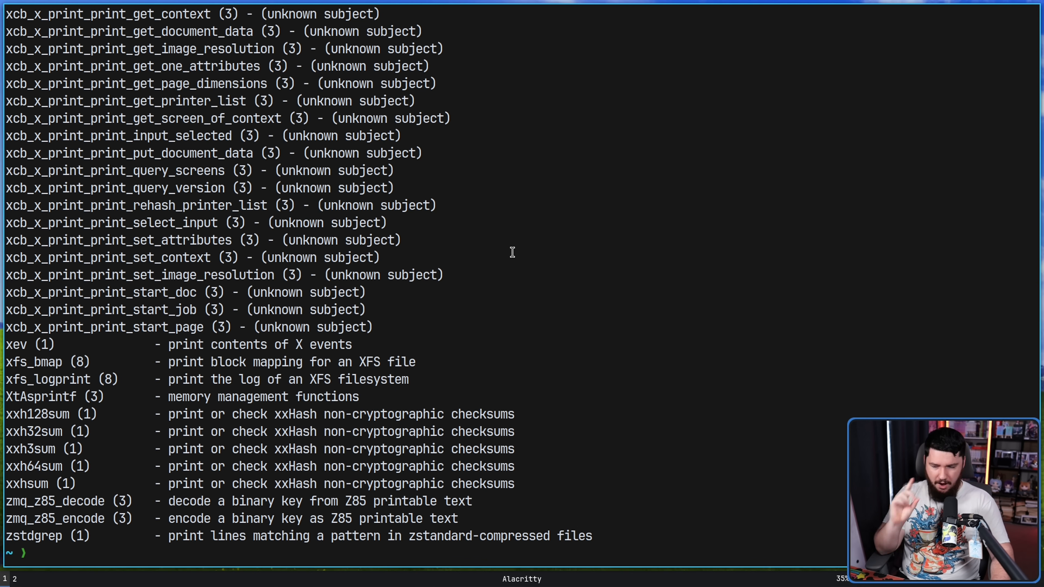
pyautogui.write('syste')
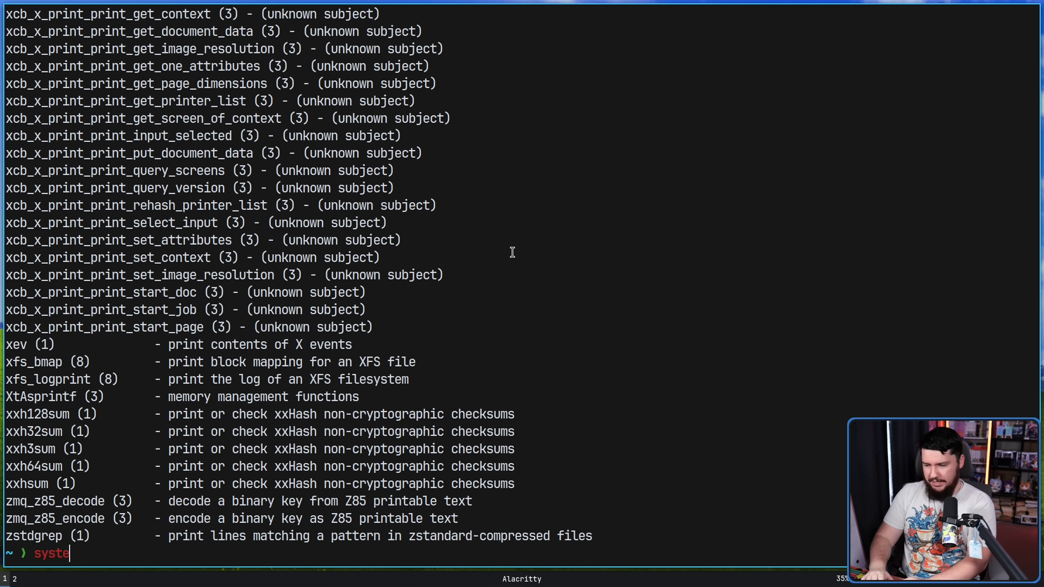
pyautogui.write('mctl')
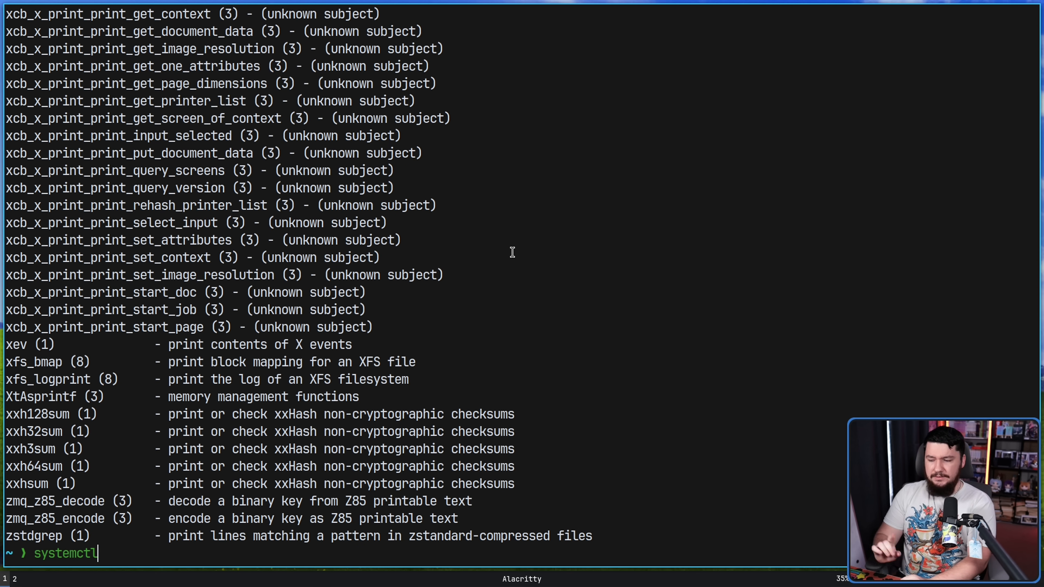
pyautogui.write('soft')
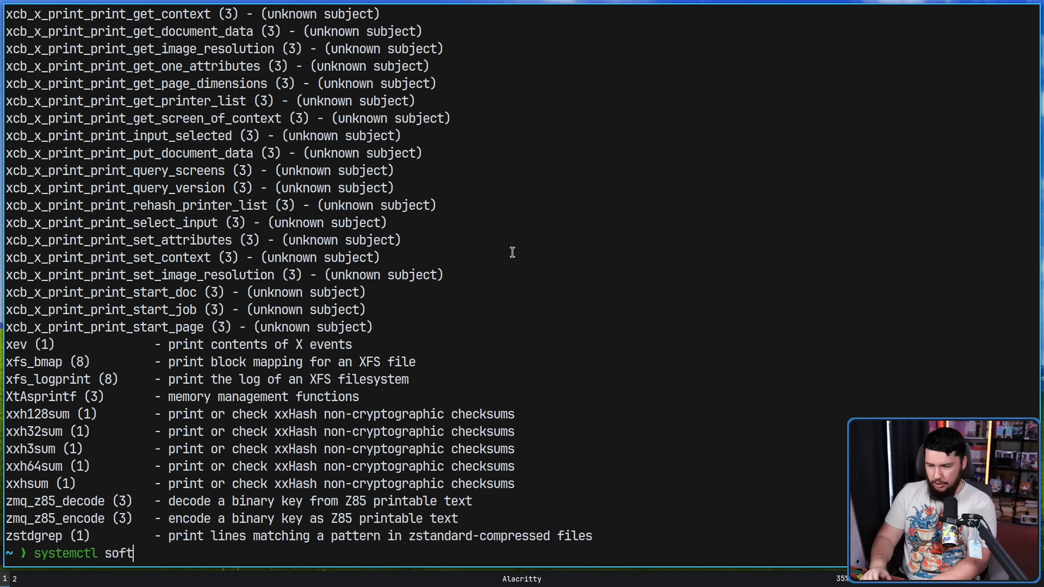
pyautogui.write('-reboot')
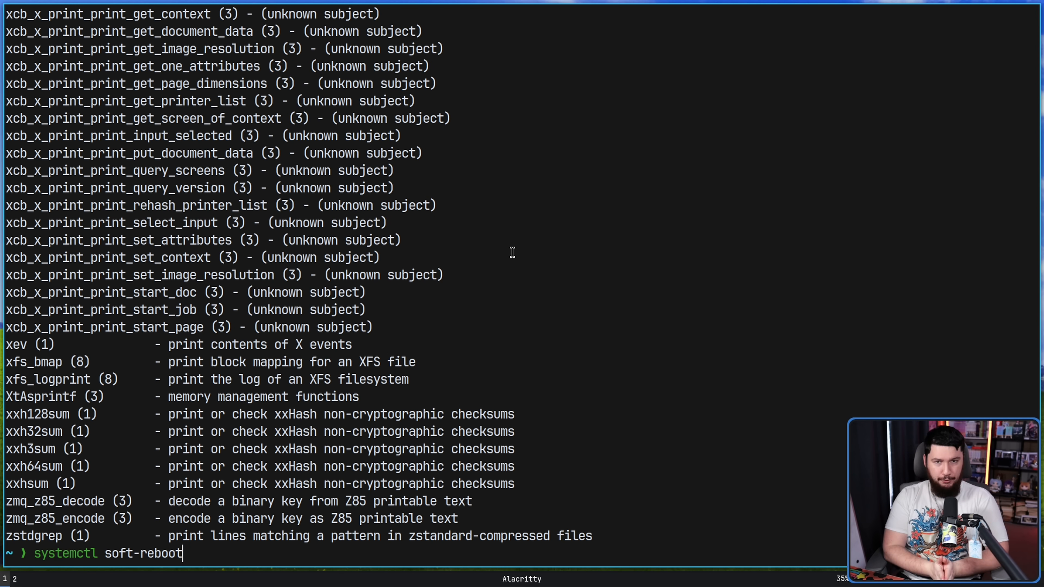
pyautogui.moveTo(862, 306)
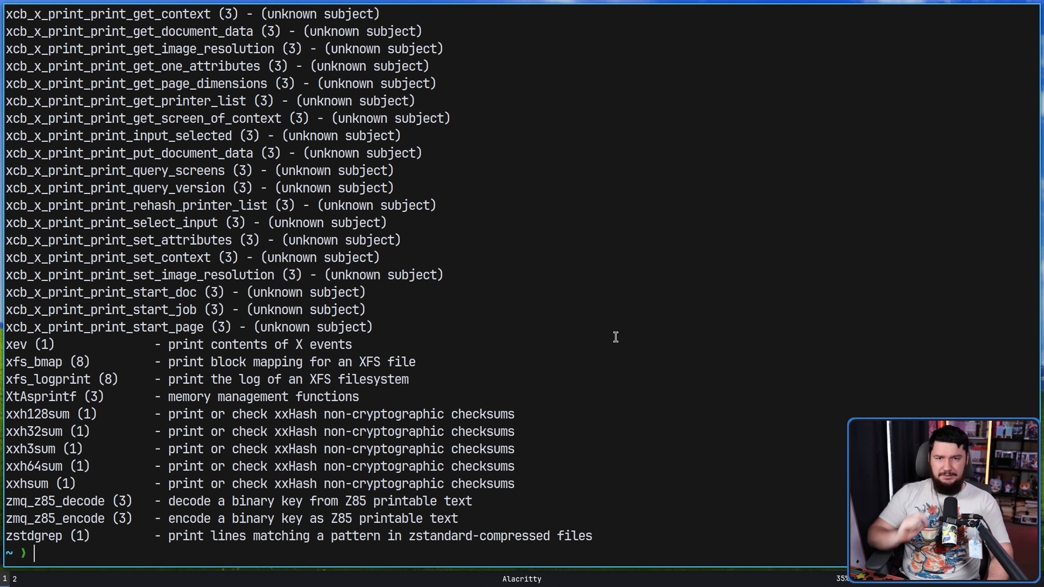
# Run systemd-analyze to report the boot time summary (27.427s total)
pyautogui.write('system')
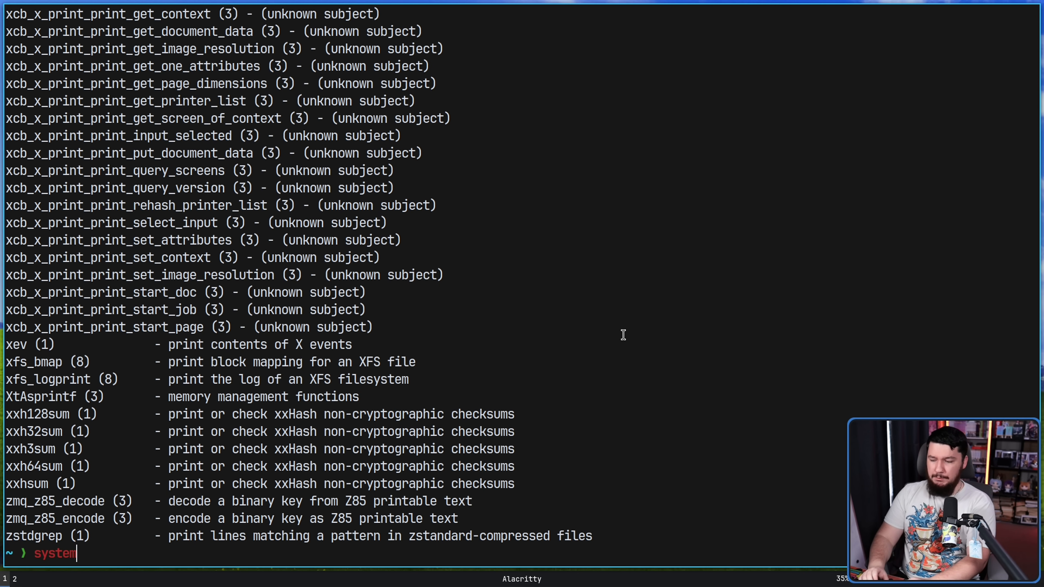
pyautogui.write('d-a')
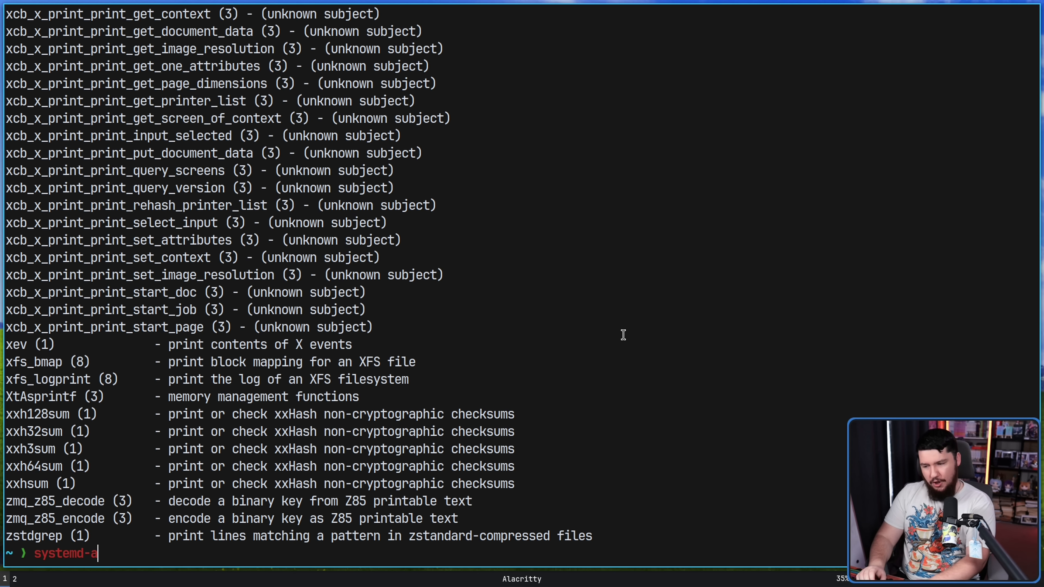
pyautogui.write('nalyze')
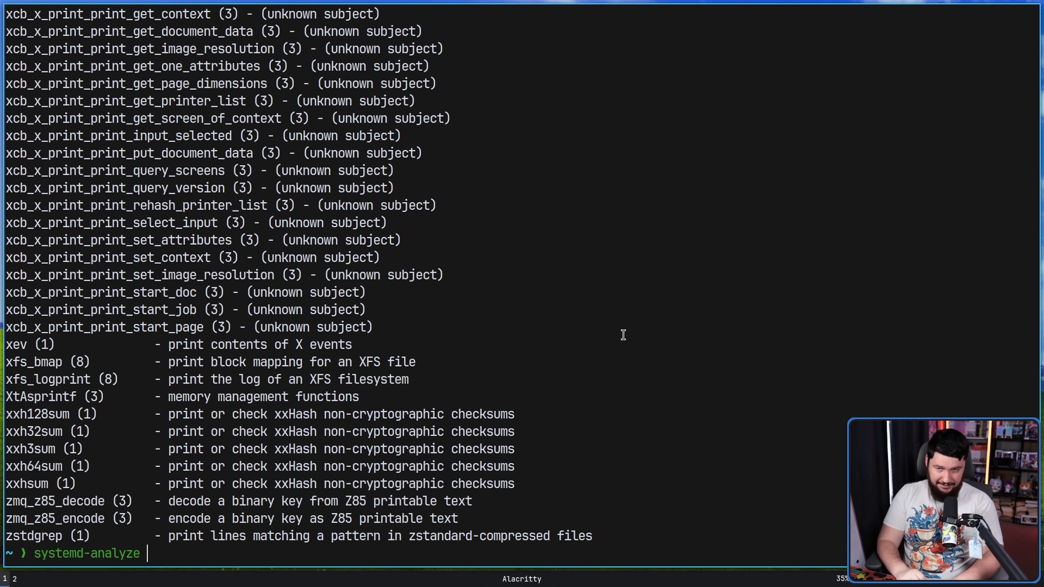
pyautogui.press('Return')
pyautogui.write('systemd-analyze blame')
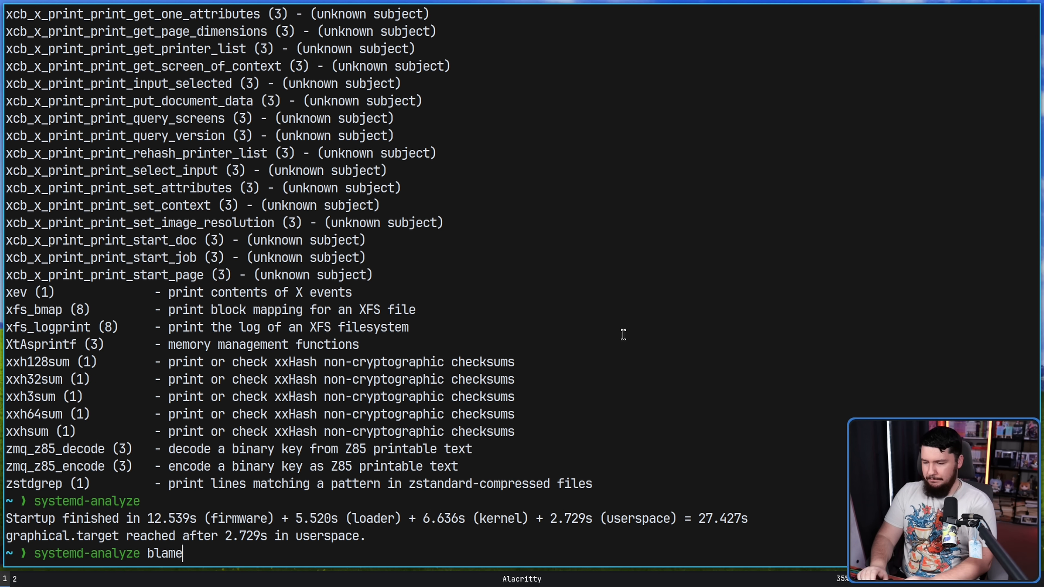
# List services ranked by startup time with systemd-analyze blame, browse them and quit the pager
pyautogui.press('Return')
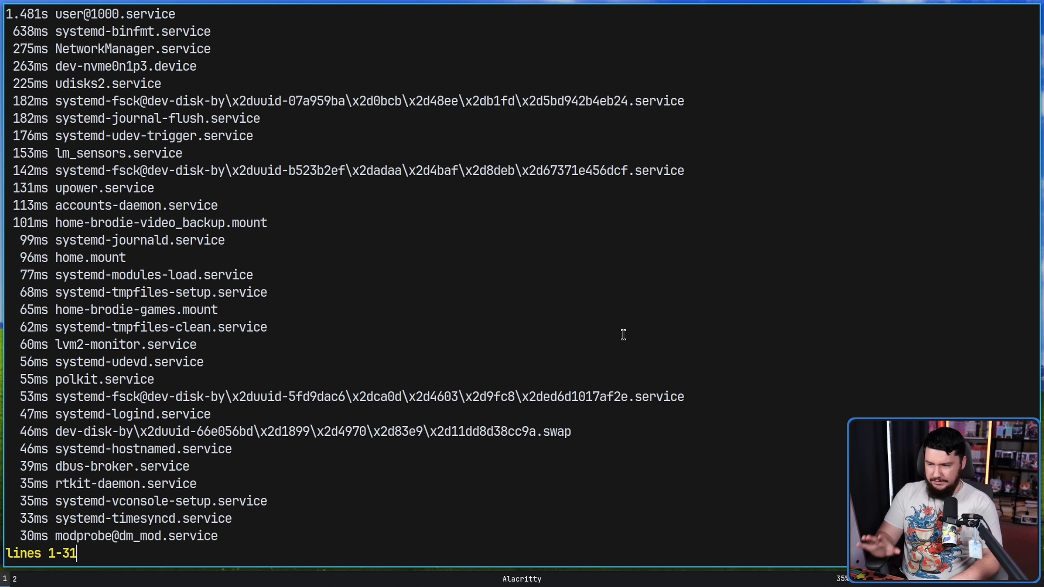
pyautogui.moveTo(390, 357)
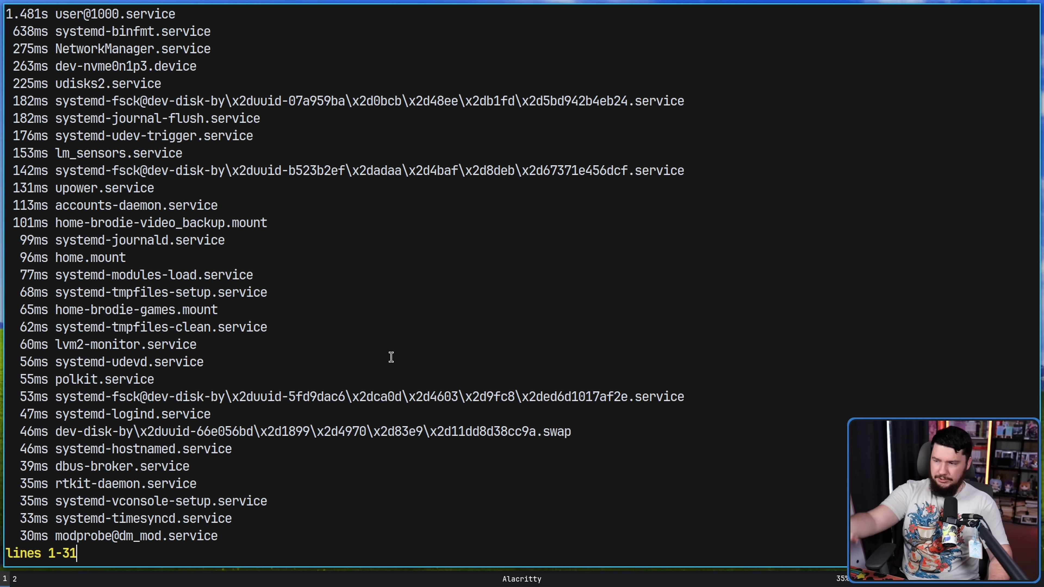
pyautogui.moveTo(295, 454)
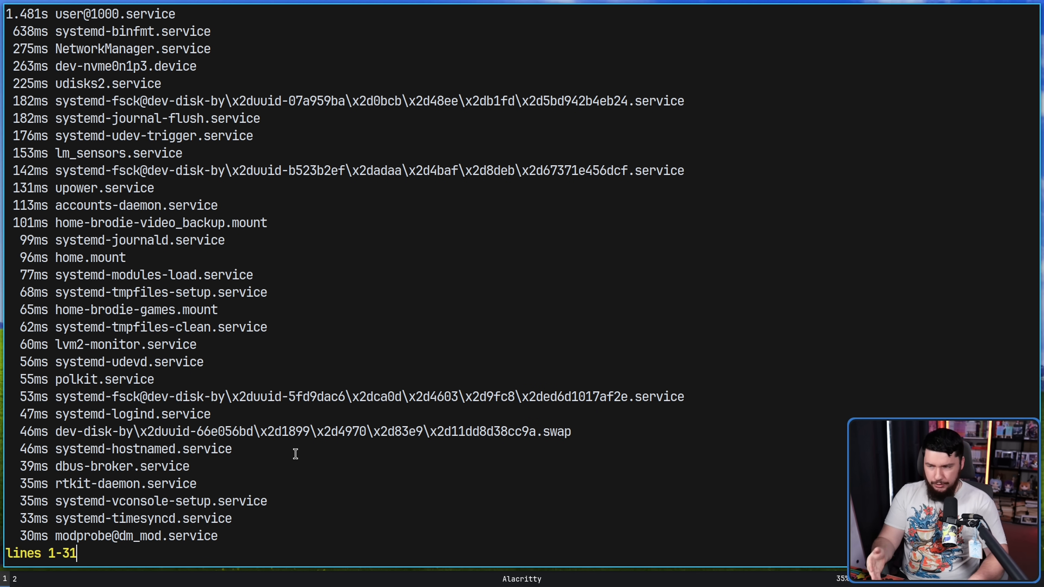
pyautogui.scroll(-3)
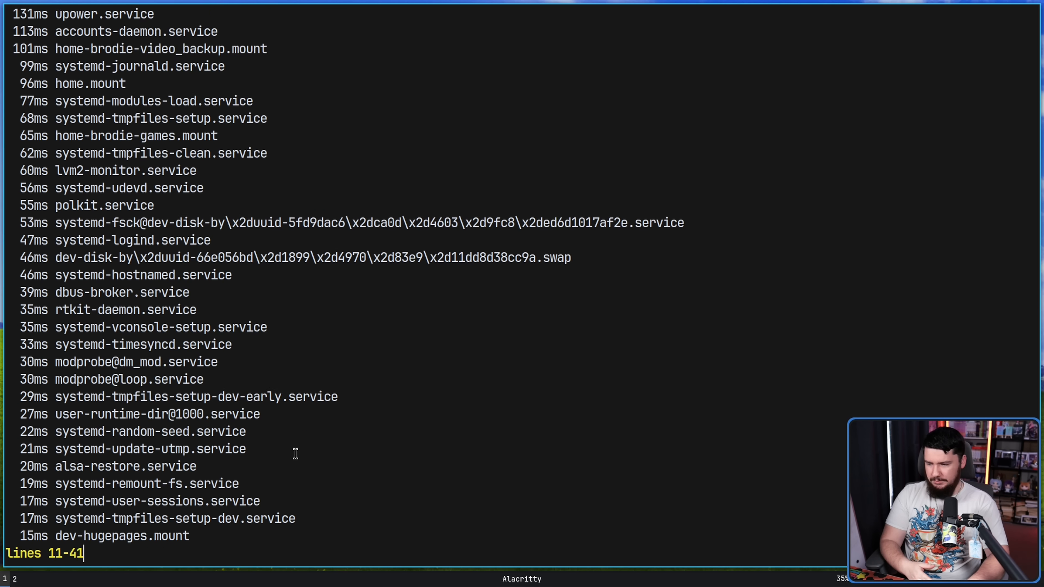
pyautogui.scroll(-3)
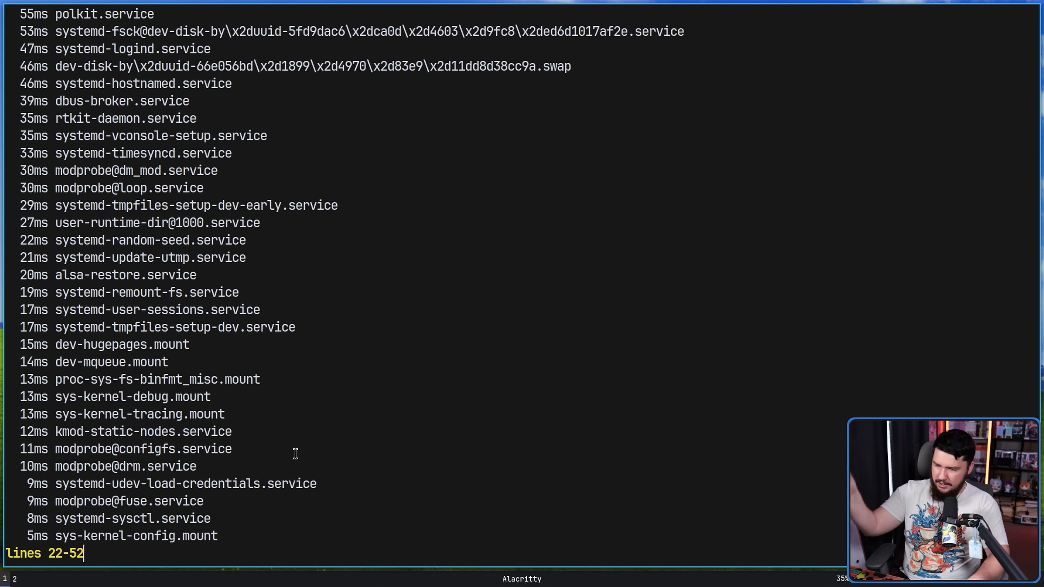
pyautogui.scroll(3)
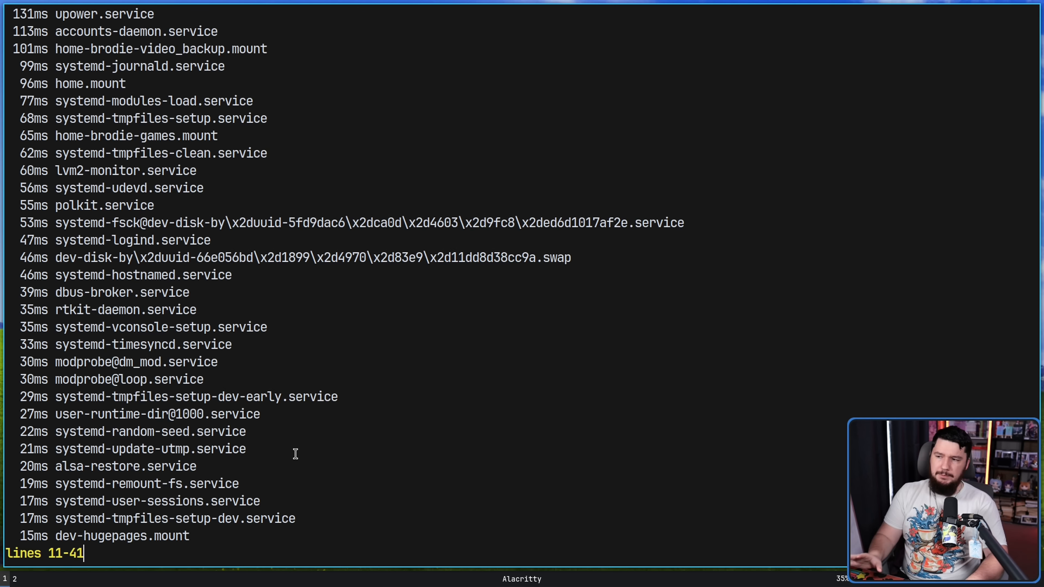
pyautogui.scroll(3)
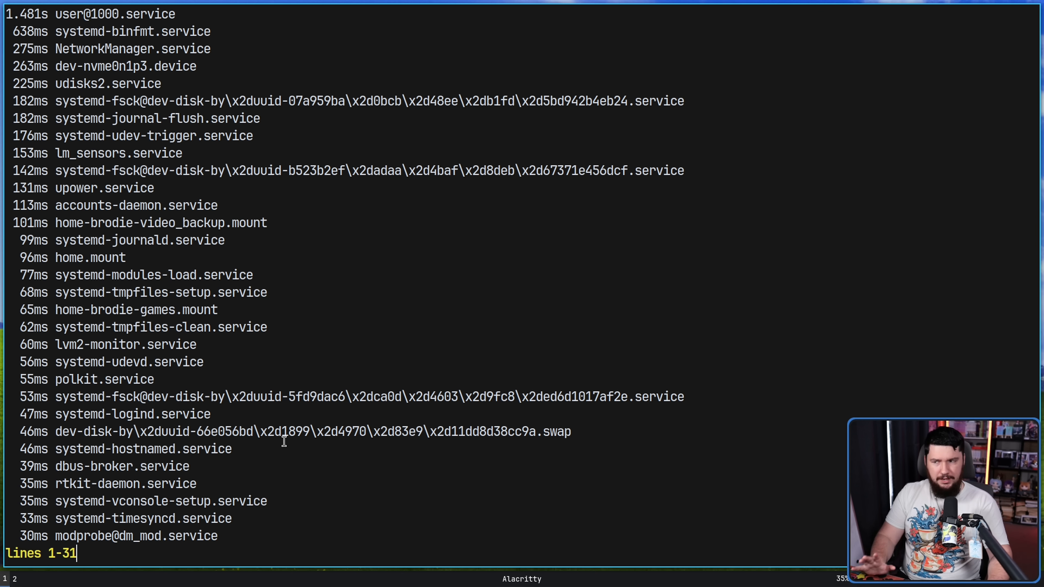
pyautogui.press('q')
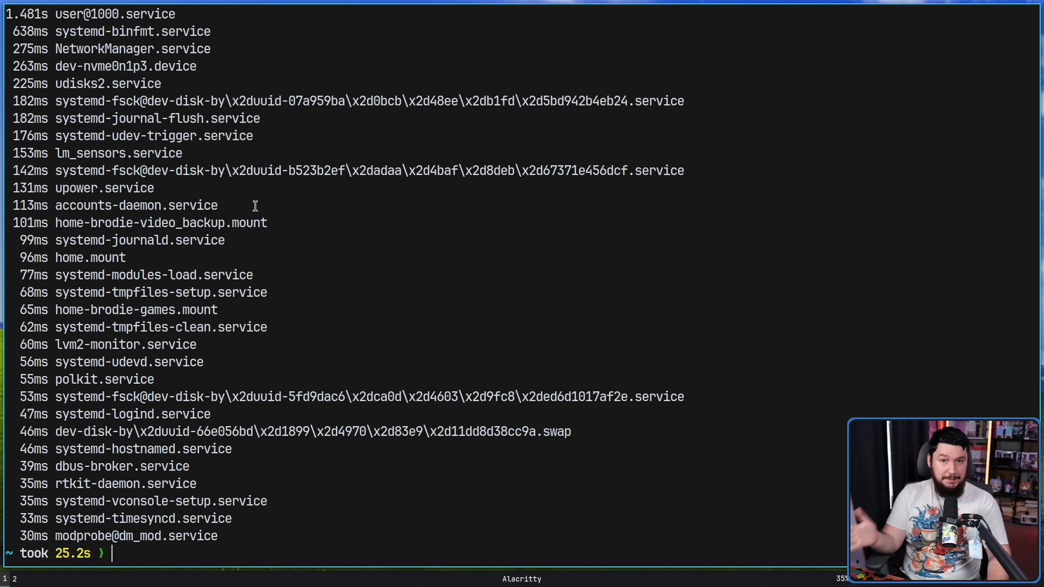
pyautogui.moveTo(465, 334)
pyautogui.write('systemd-analyze plot >')
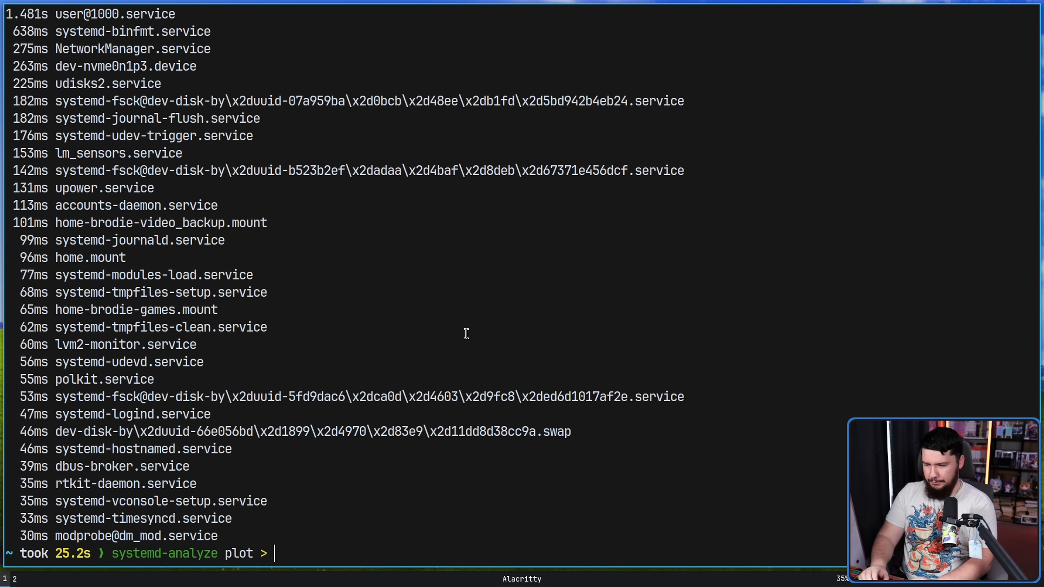
# Enter `systemd-analyze plot > file.svg` to save the boot timeline plot
pyautogui.write('file.')
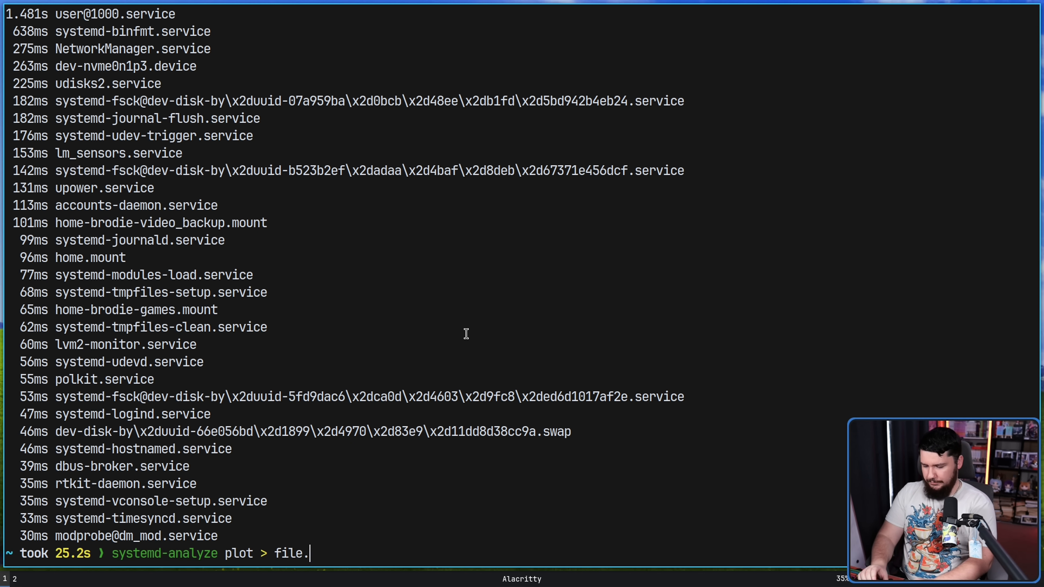
pyautogui.write('svg')
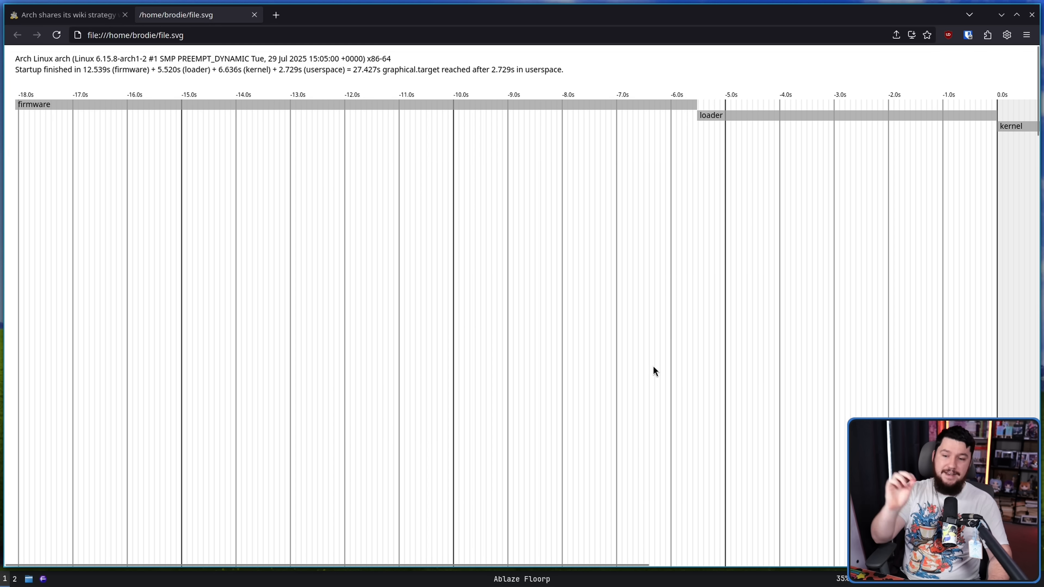
# Scroll through the file.svg boot timeline chart in Floorp to inspect the systemd unit bars
pyautogui.hscroll(3)
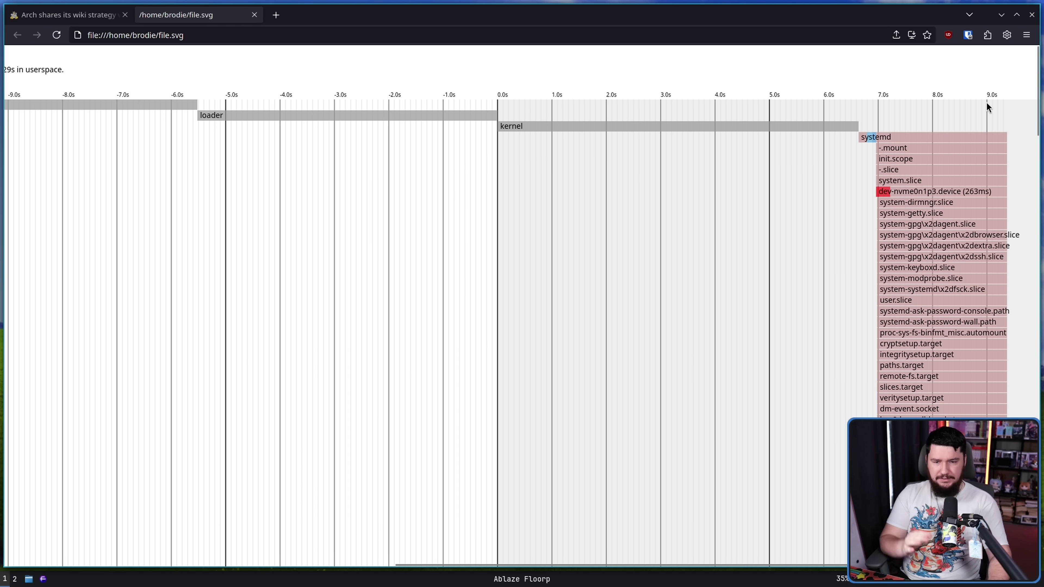
pyautogui.scroll(-3)
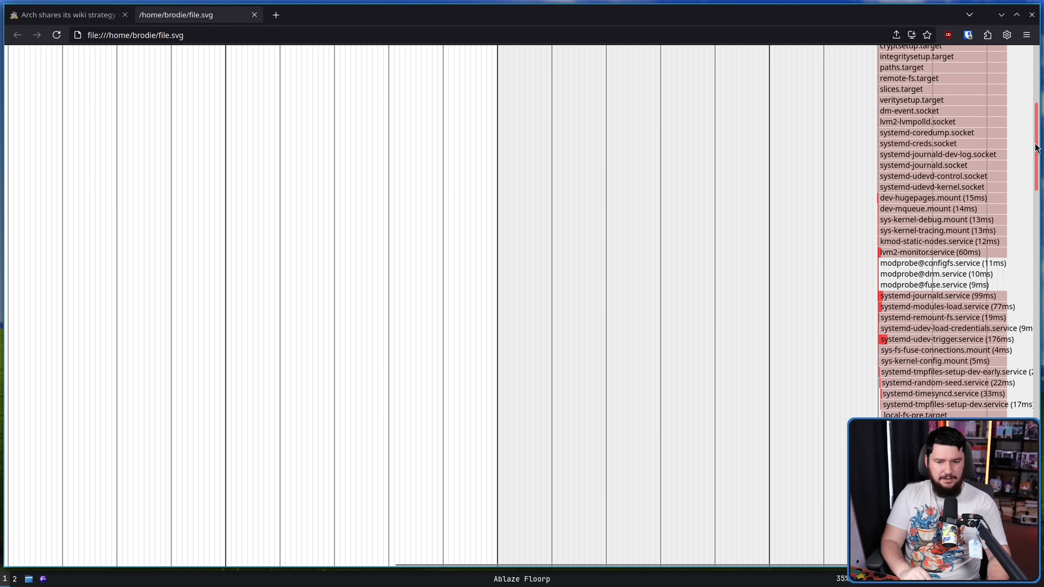
pyautogui.scroll(-3)
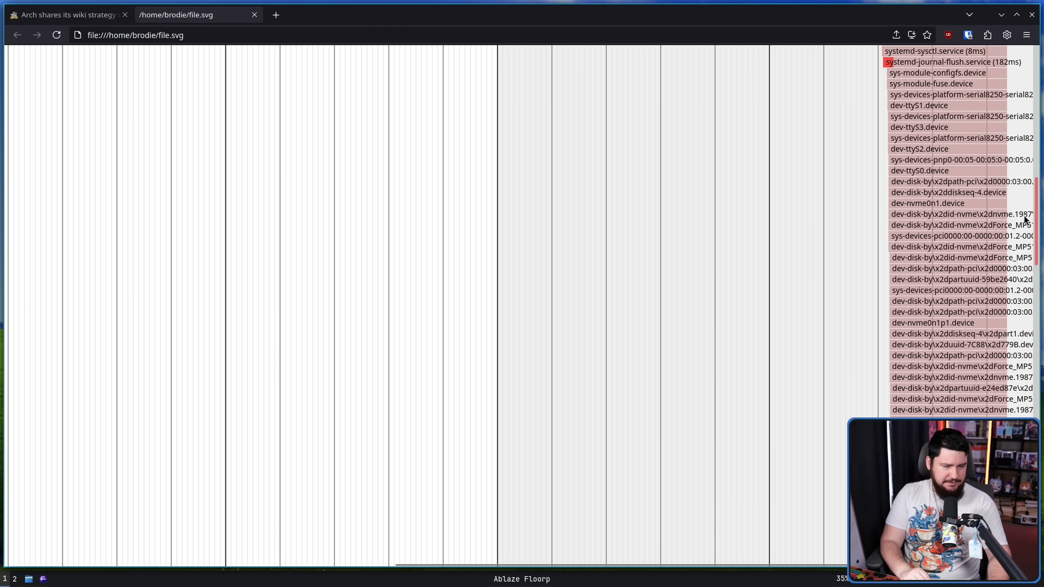
pyautogui.scroll(-3)
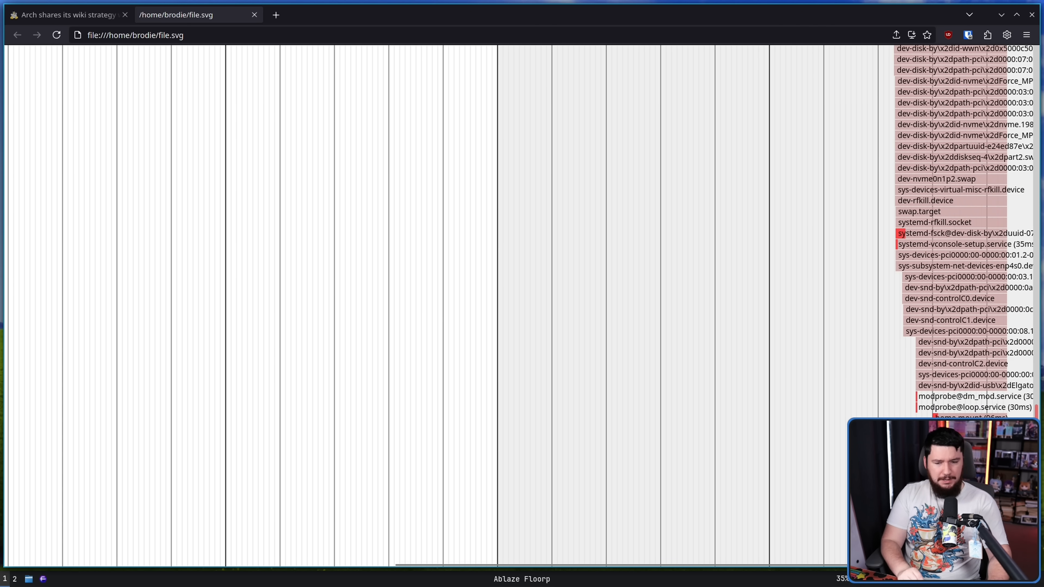
pyautogui.scroll(3)
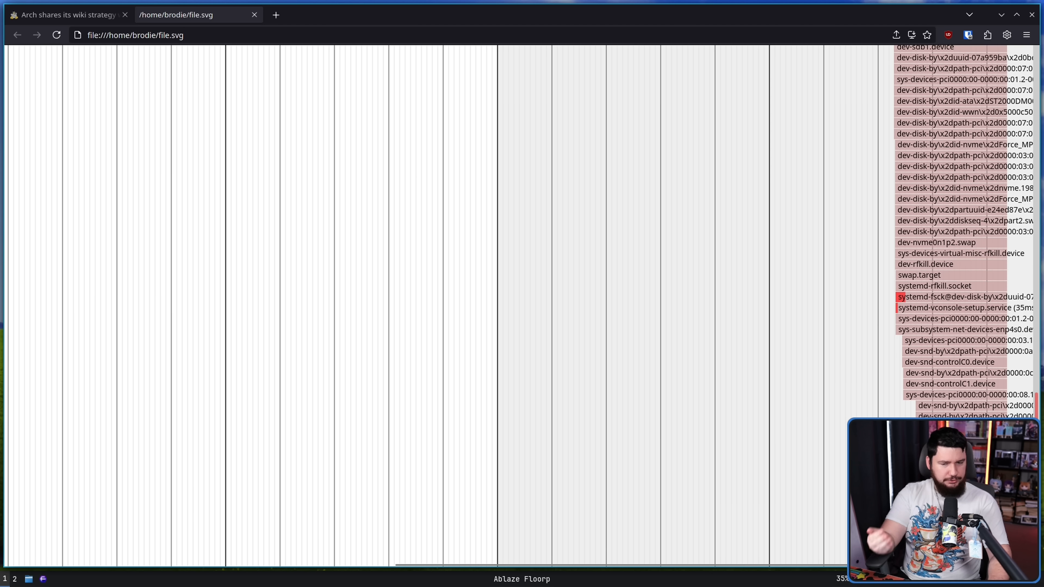
pyautogui.scroll(-3)
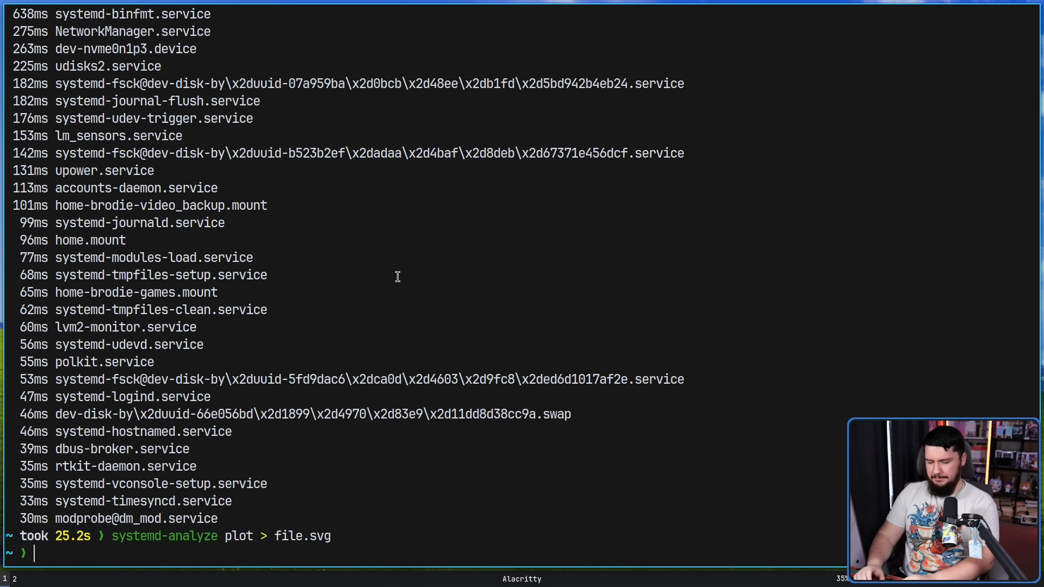
# View the systemd-inhibit manual page with `man systemd-inhibit`
pyautogui.write('man systemd')
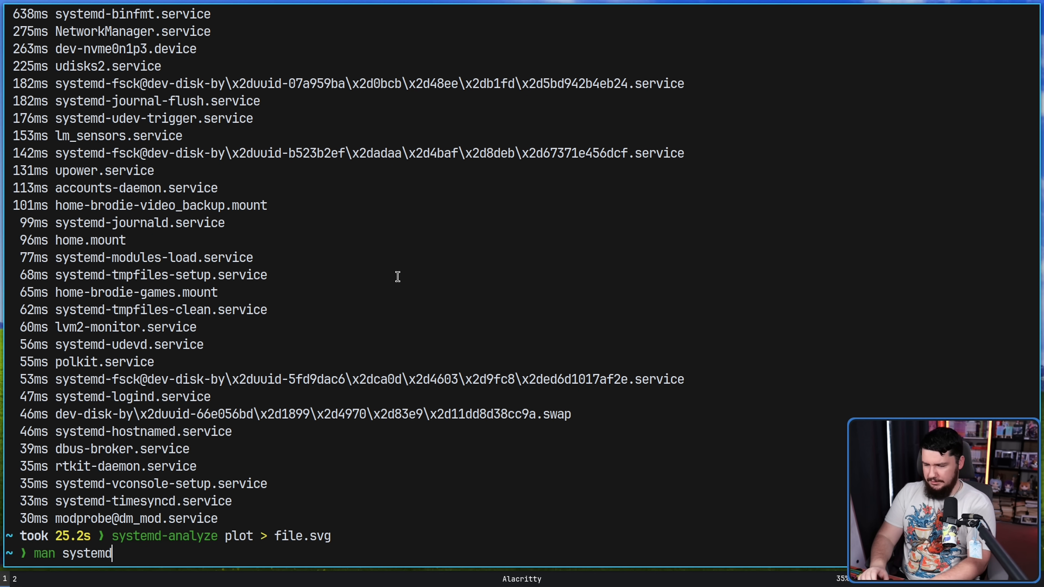
pyautogui.write('-inhibit')
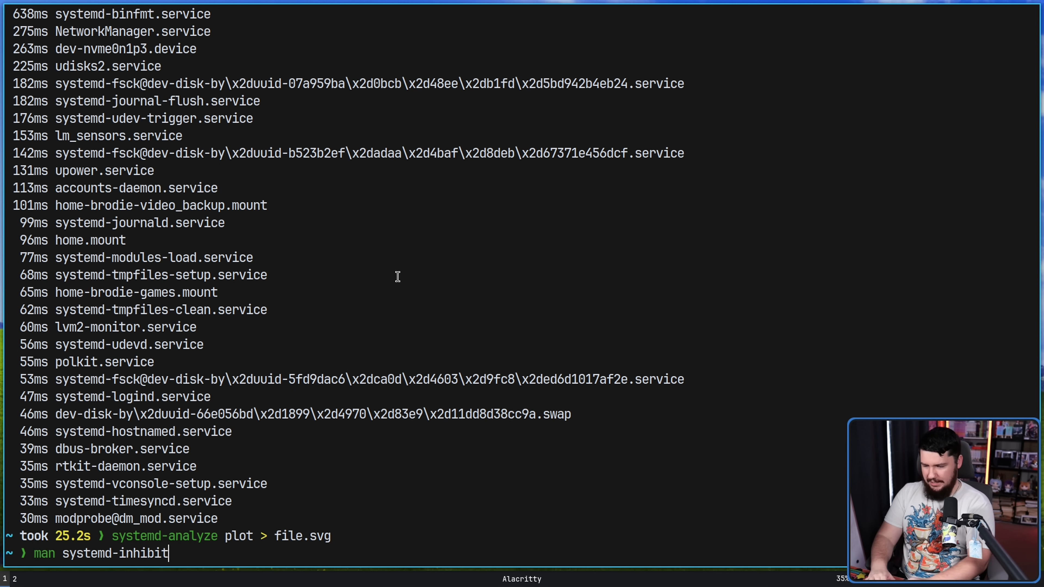
pyautogui.press('Return')
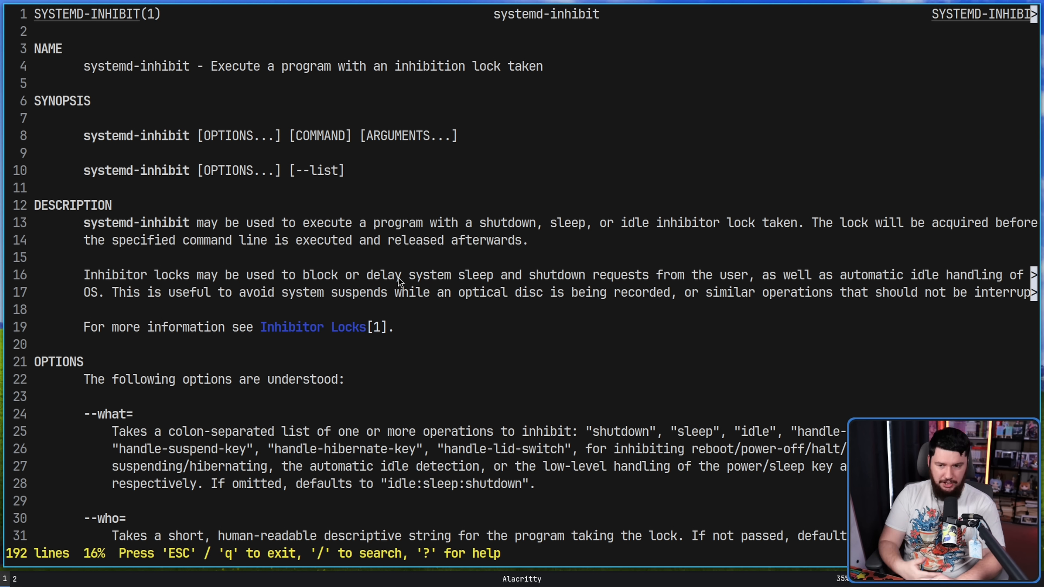
pyautogui.moveTo(550, 383)
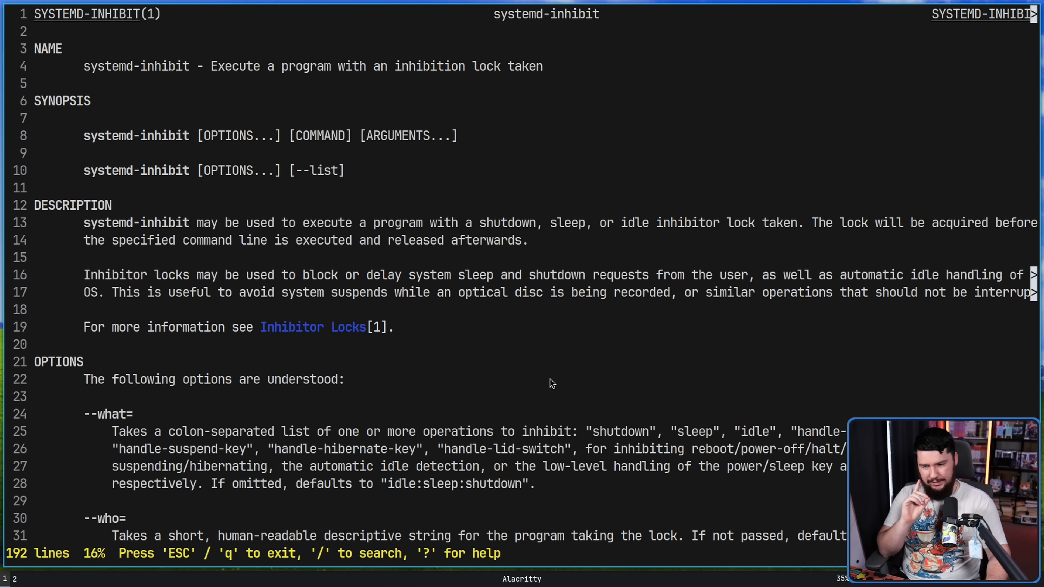
pyautogui.moveTo(558, 360)
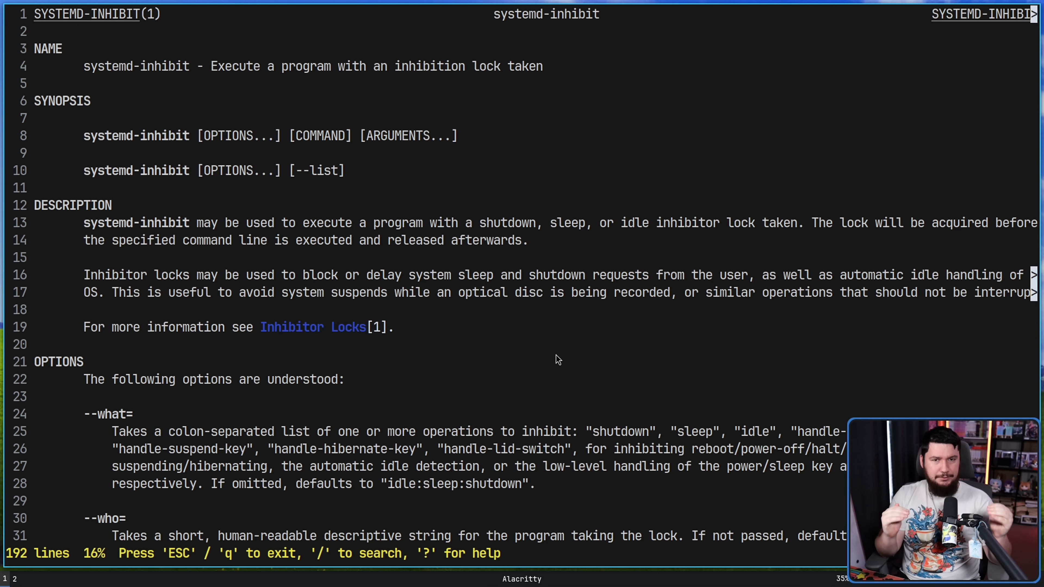
pyautogui.moveTo(530, 344)
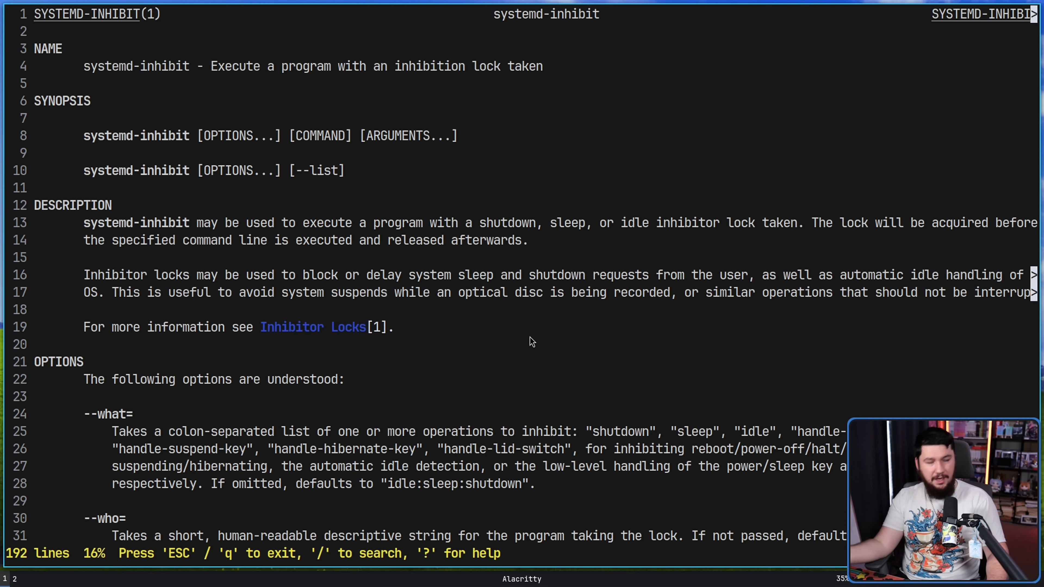
pyautogui.moveTo(520, 359)
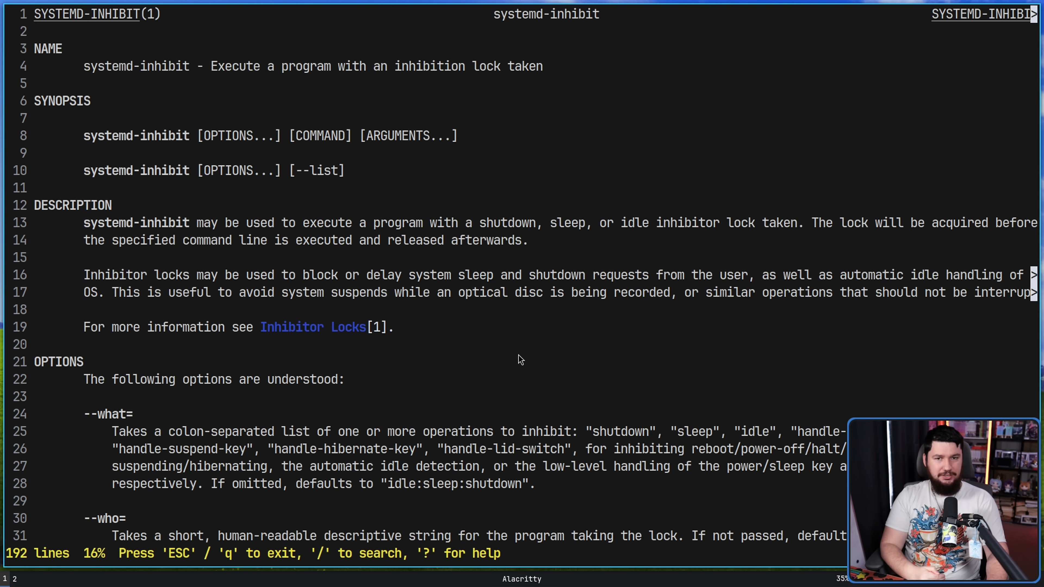
pyautogui.moveTo(753, 338)
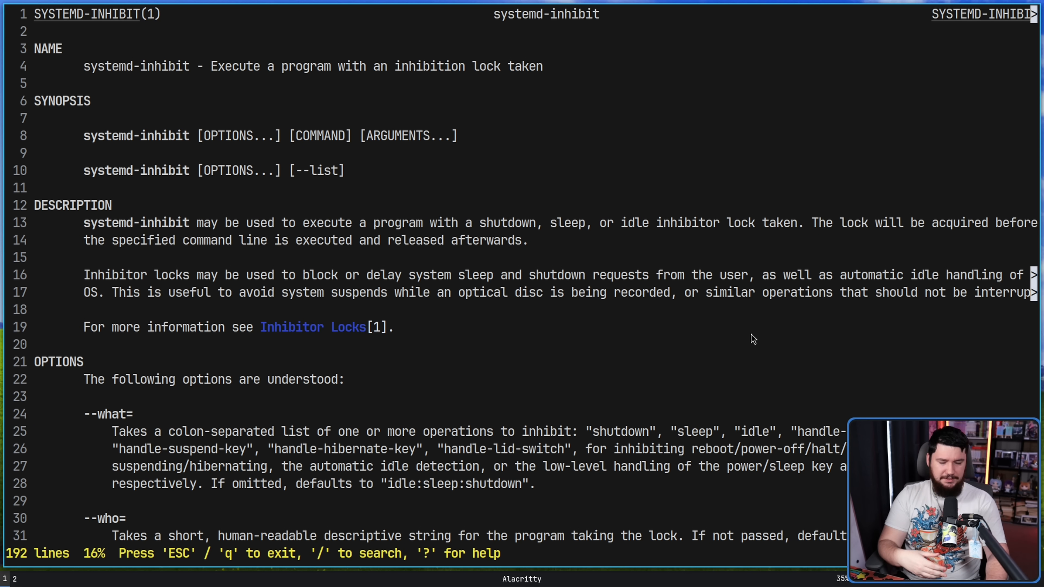
pyautogui.moveTo(751, 362)
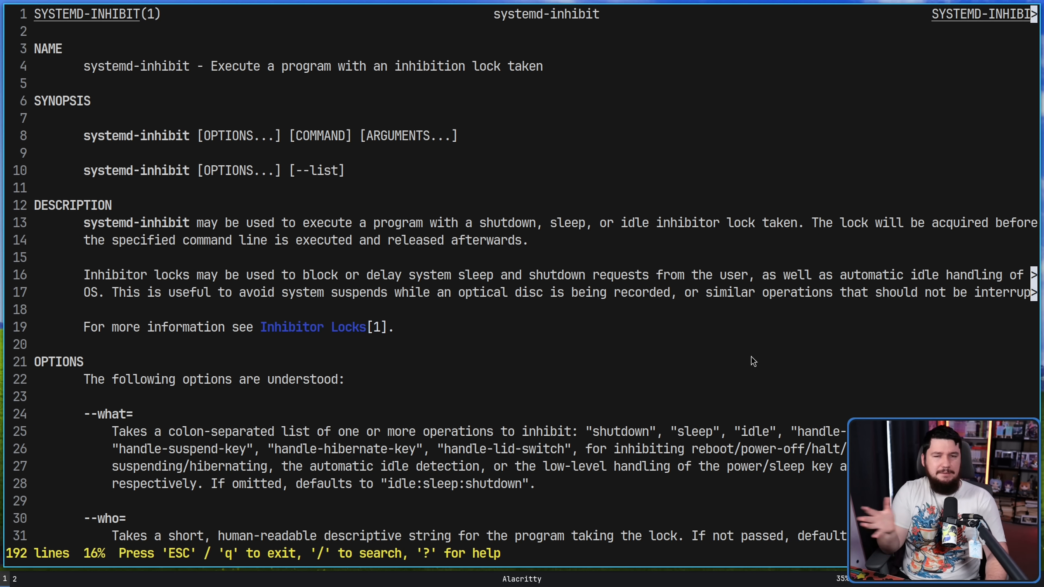
pyautogui.moveTo(696, 290)
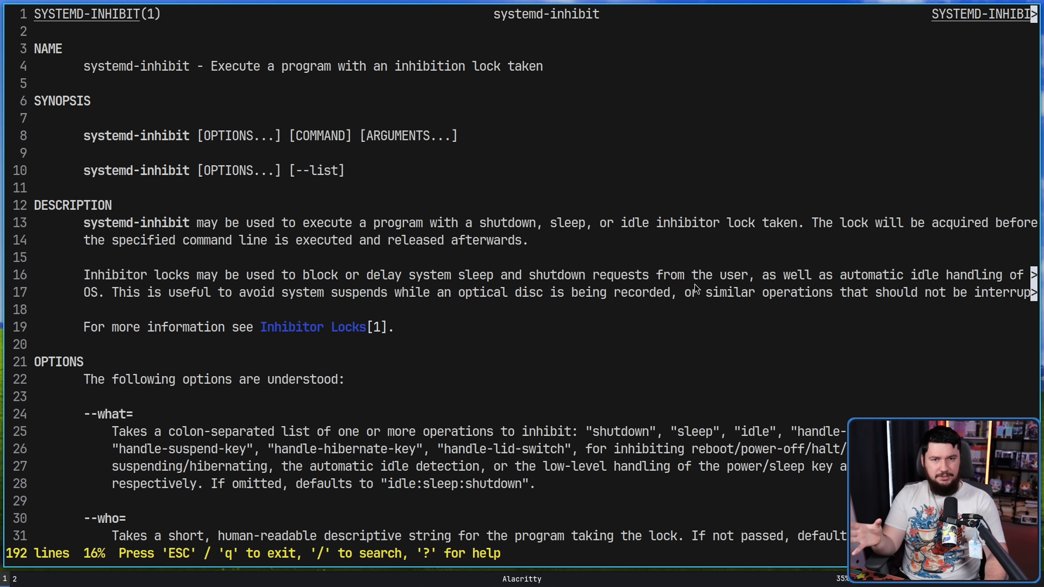
pyautogui.moveTo(655, 256)
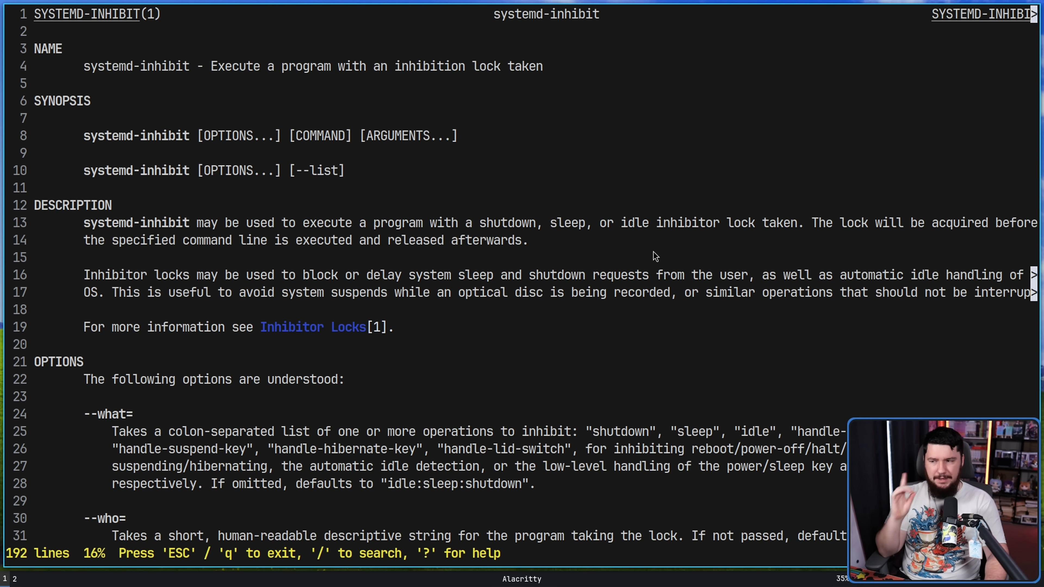
pyautogui.moveTo(243, 218)
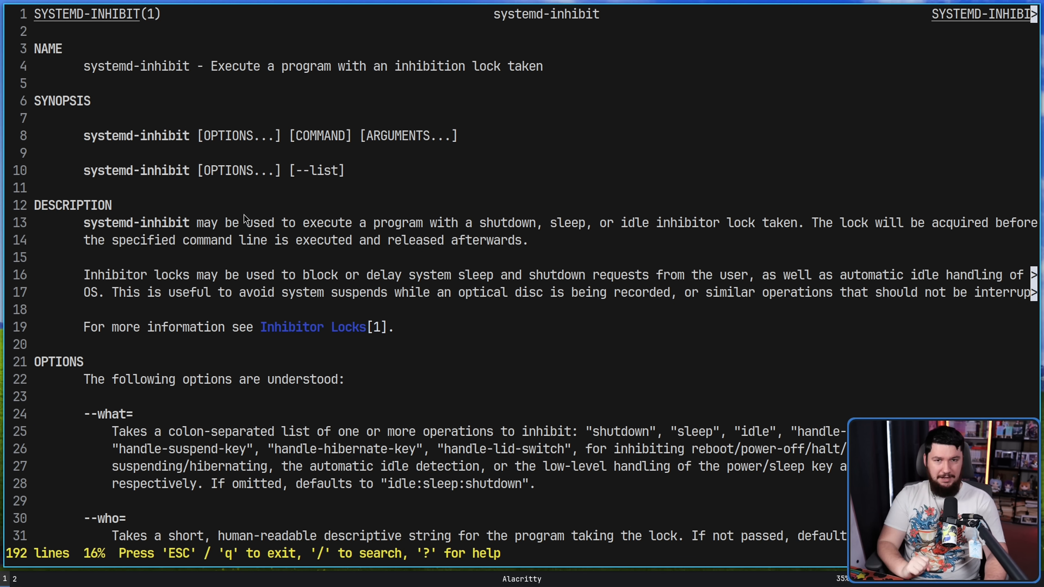
# Close the man page and open /etc/pacman.conf in Neovim as root with sudo nvim
pyautogui.press('q')
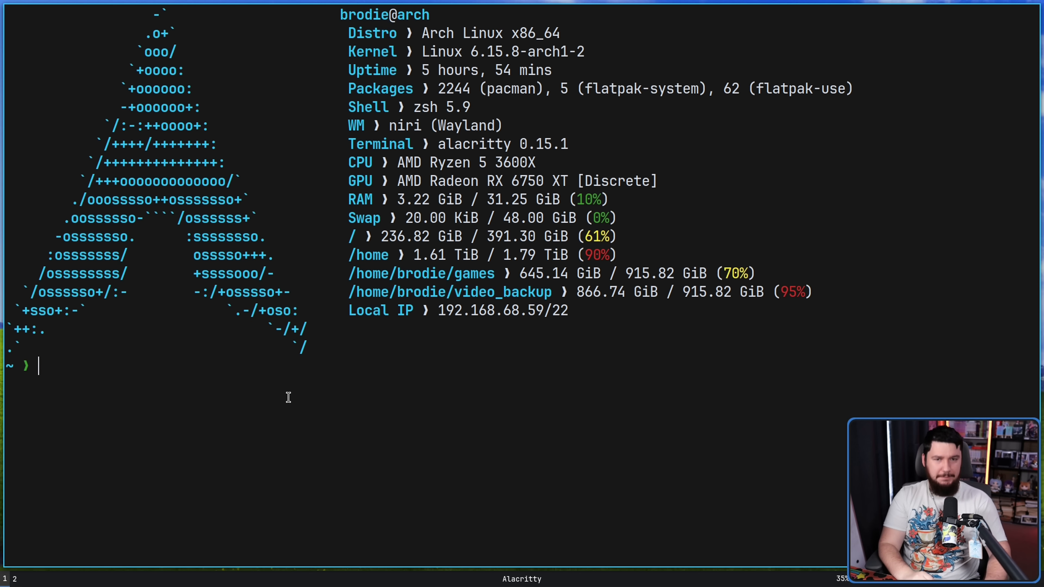
pyautogui.moveTo(302, 370)
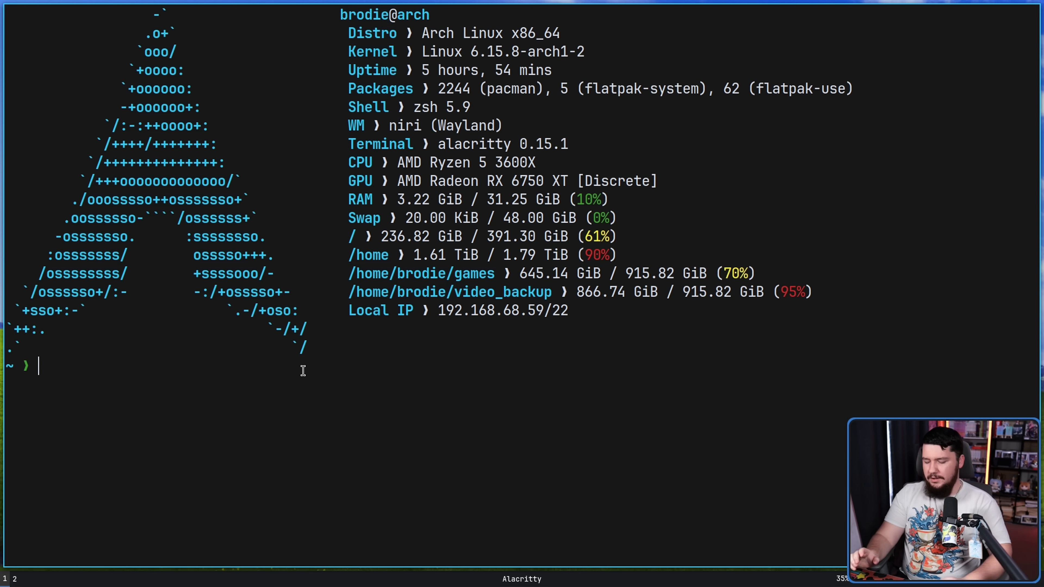
pyautogui.write('sudo n')
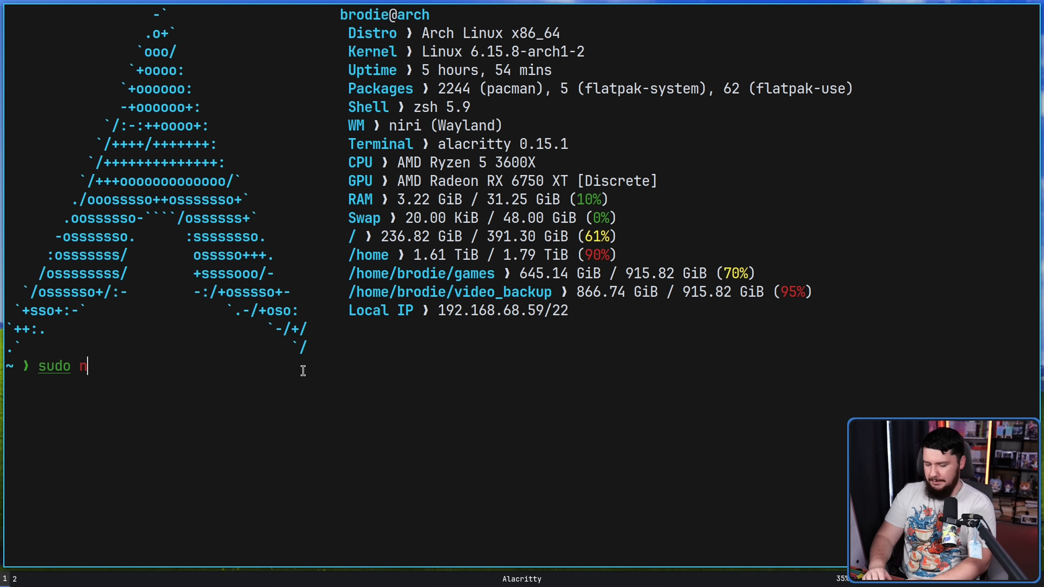
pyautogui.write('vim /etc/')
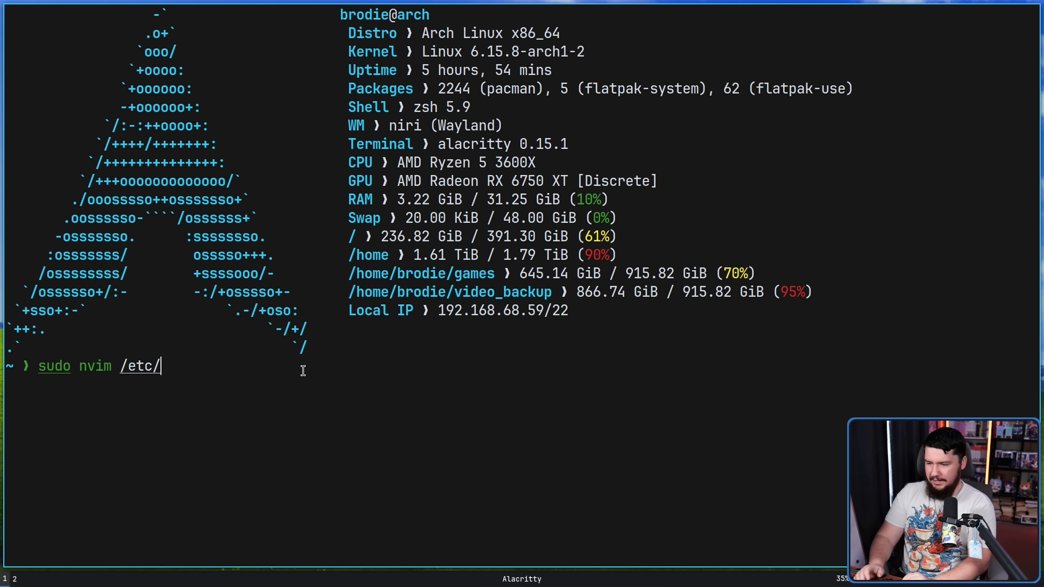
pyautogui.write('pacman.conf')
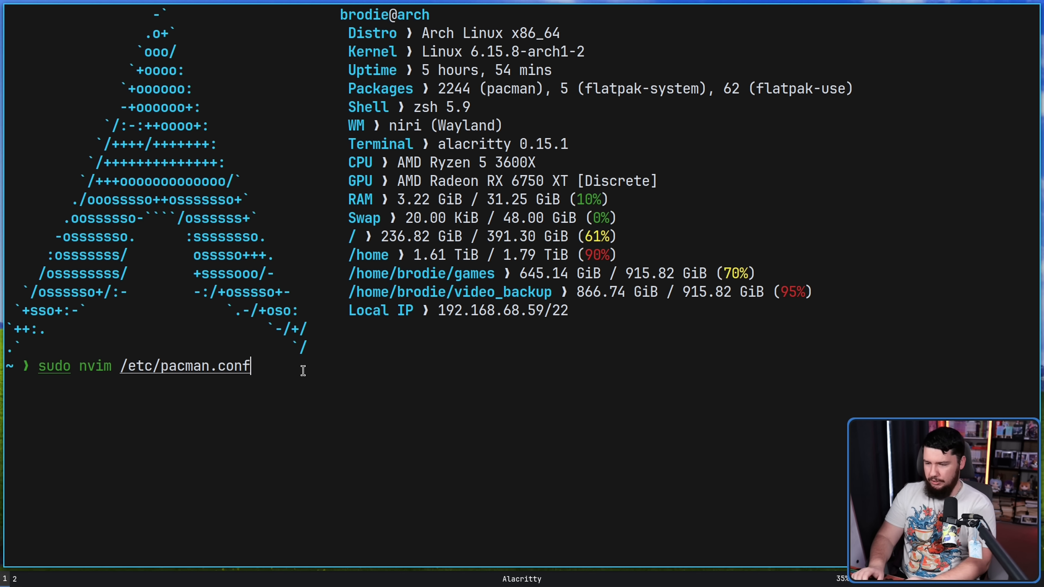
pyautogui.press('Return')
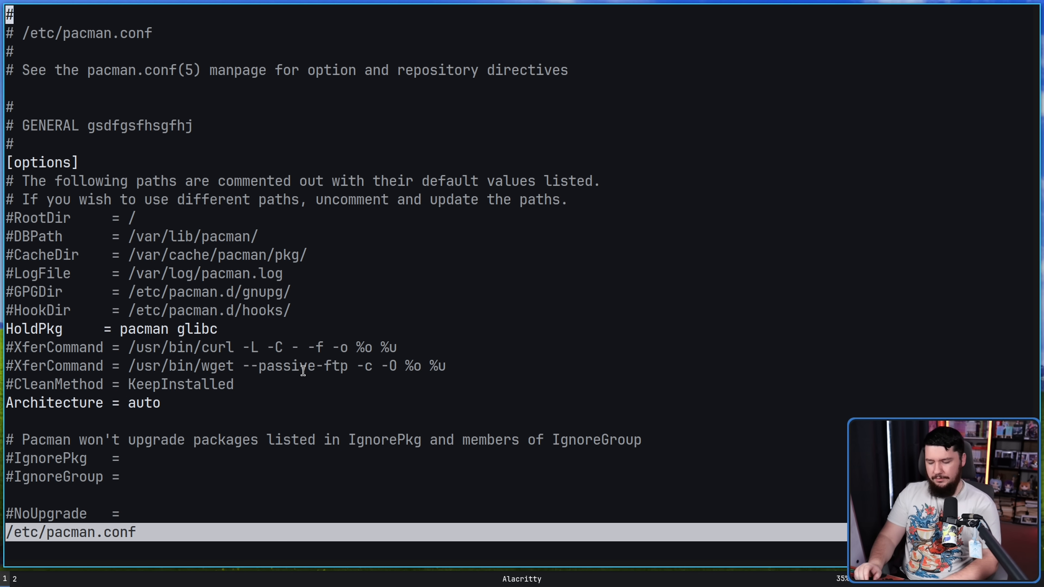
# Quit Neovim without saving using `:q!`
pyautogui.write(':q!')
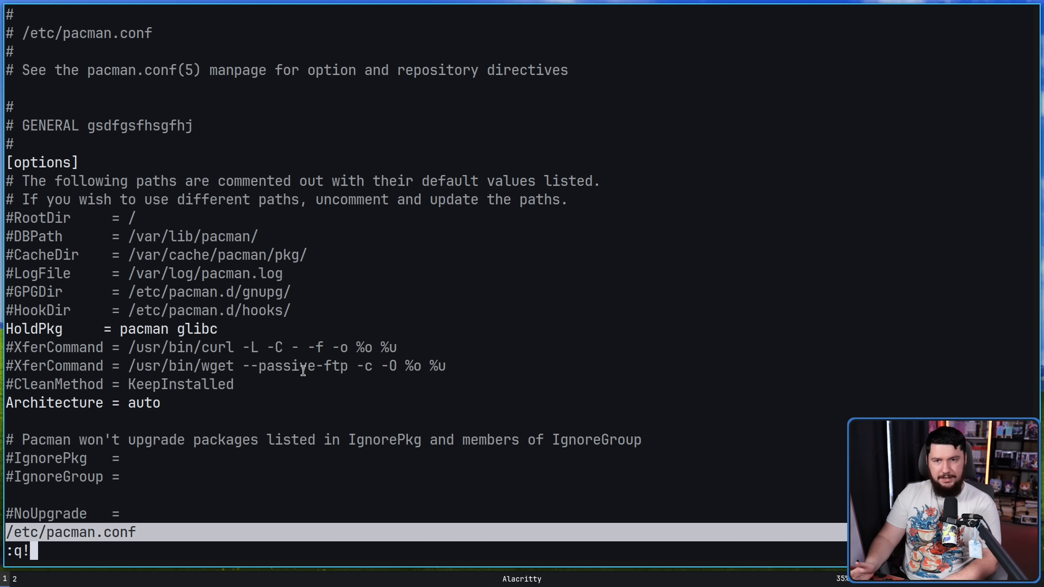
pyautogui.press('Return')
pyautogui.write('sudoedit')
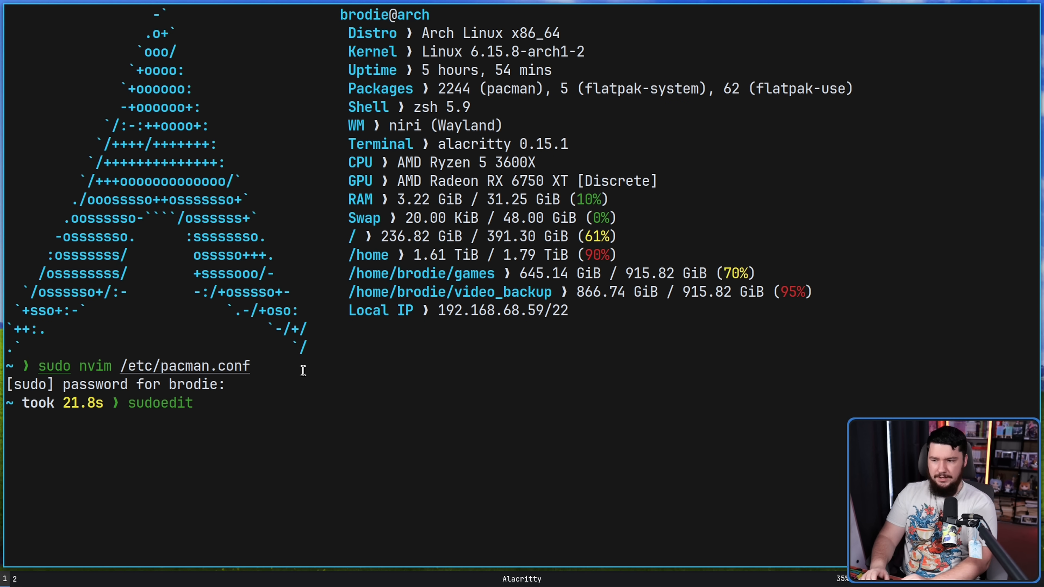
# Edit /etc/pacman.conf via sudoedit, then attempt `pacman -Syu` without root
pyautogui.write('/etc/pacman.co')
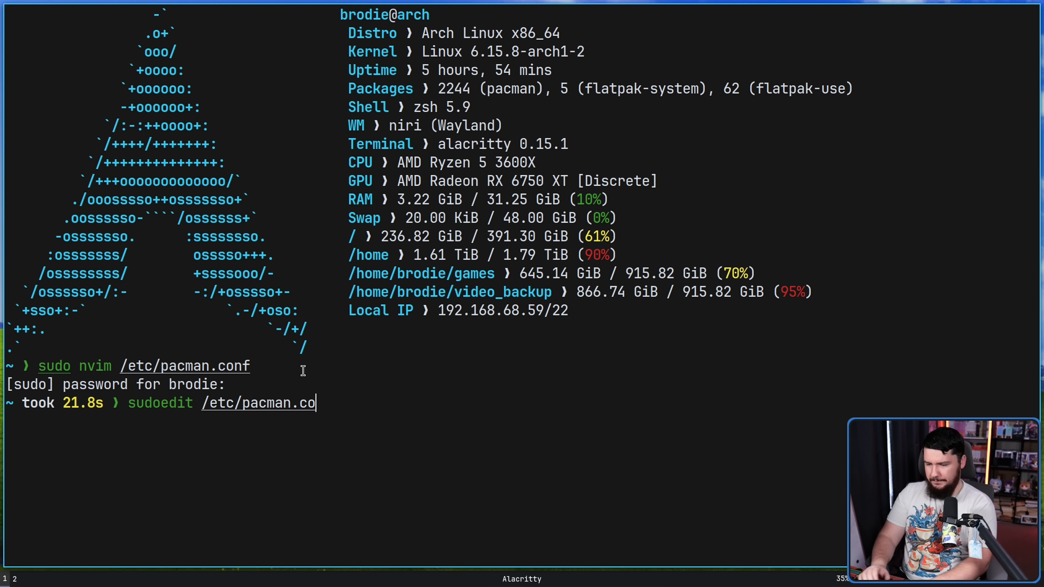
pyautogui.press('Return')
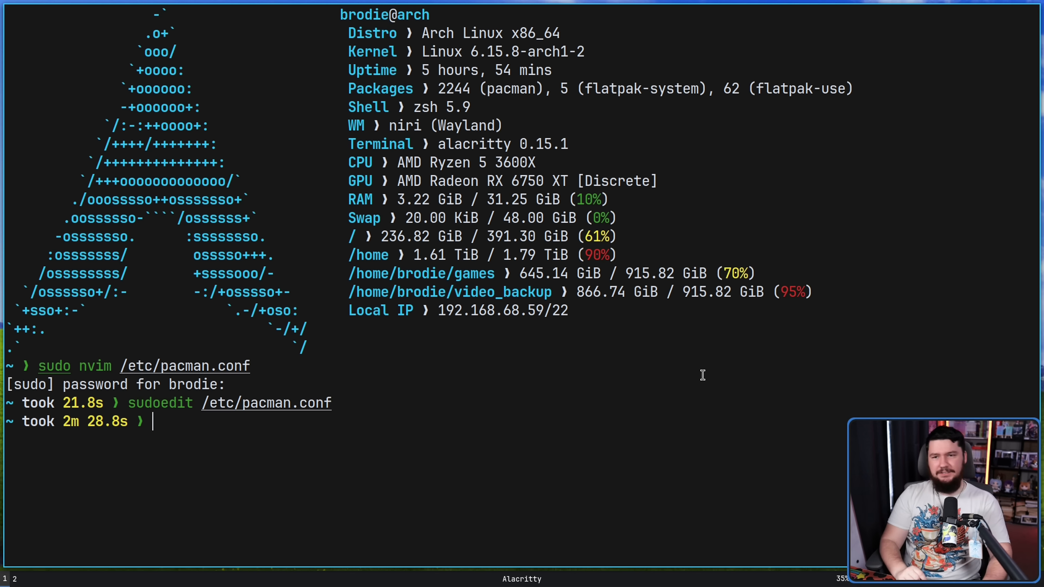
pyautogui.write('pacman')
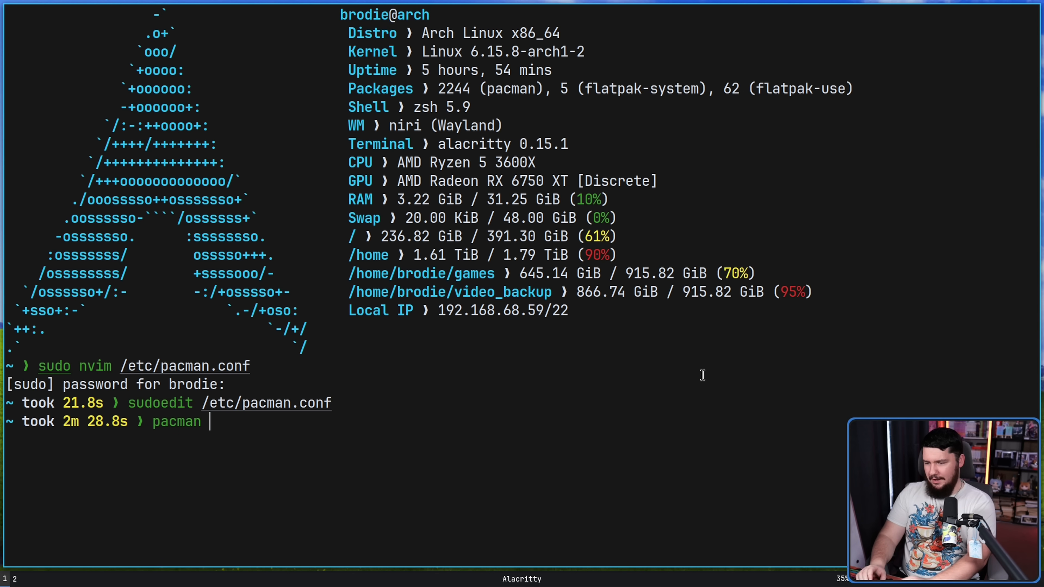
pyautogui.press('Return')
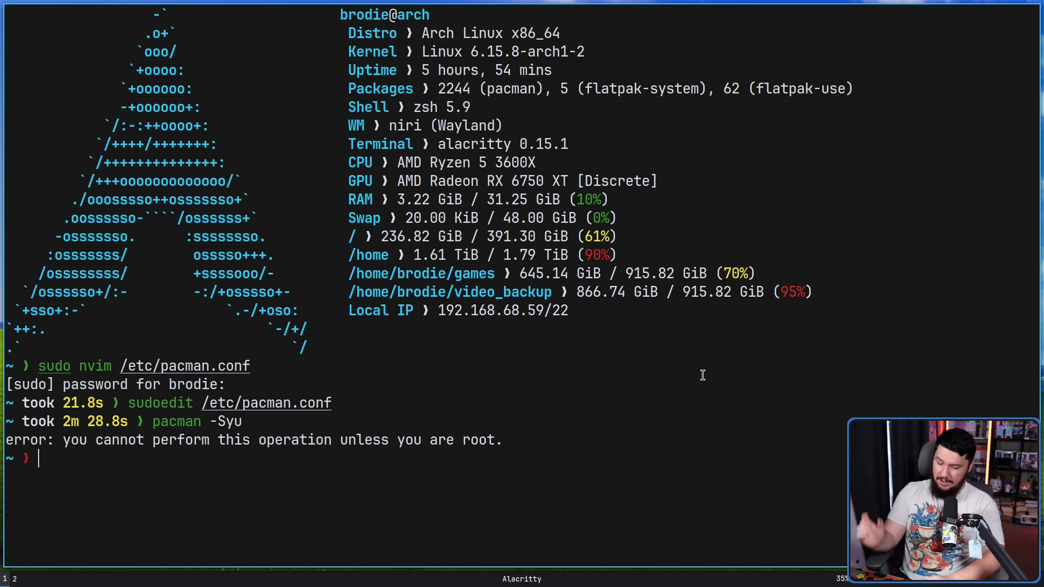
# Rerun the failed upgrade as root with `sudo !!`, repeating with `!!` to start the system upgrade
pyautogui.write('sudo !')
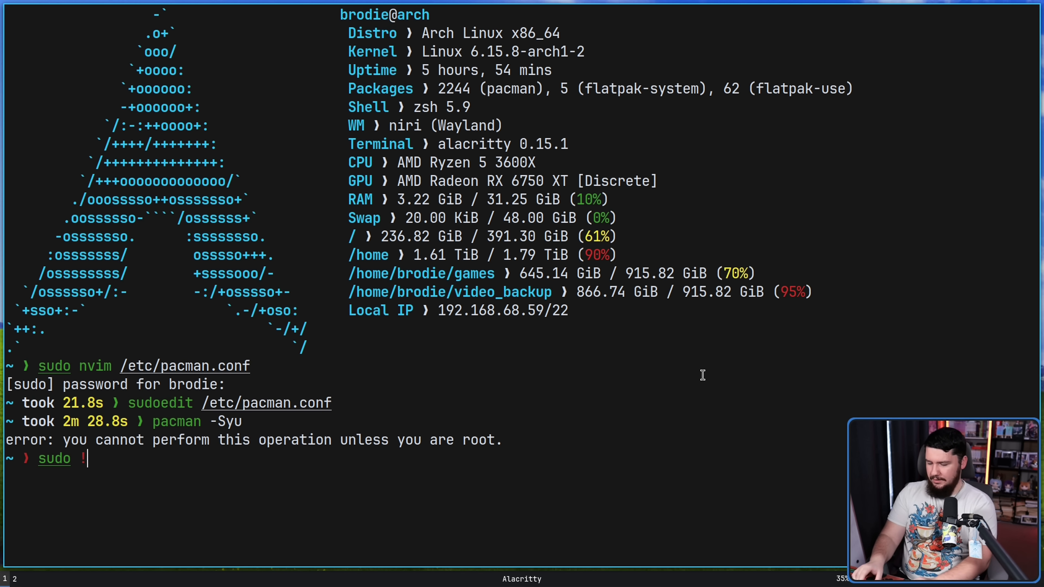
pyautogui.press('Return')
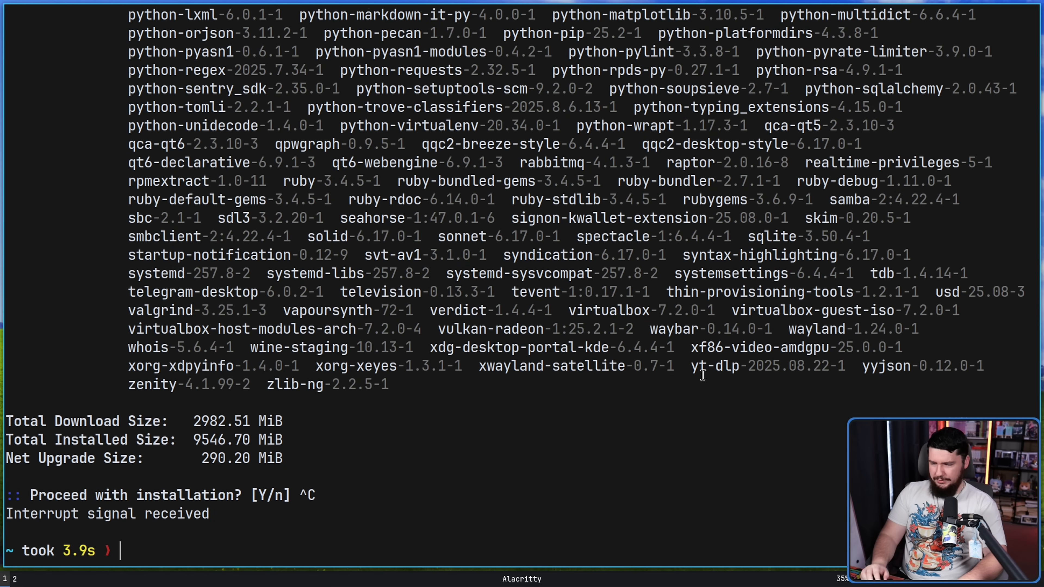
pyautogui.write('!!')
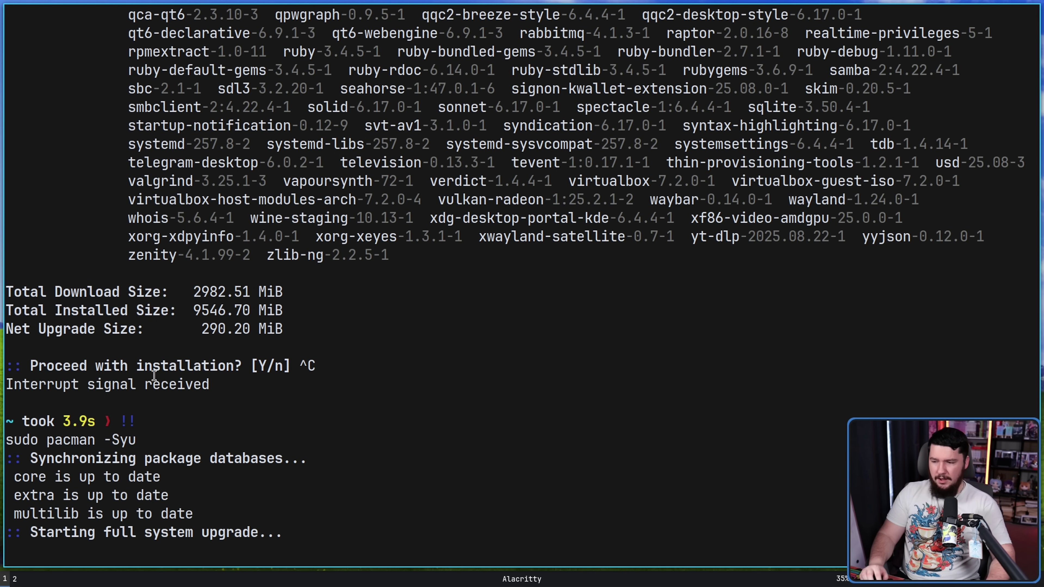
pyautogui.scroll(3)
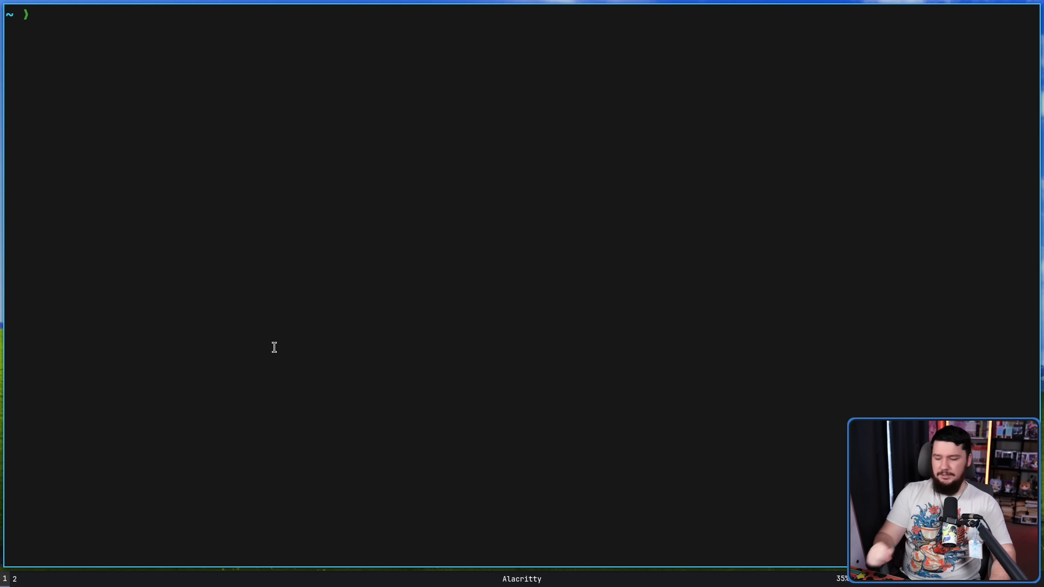
# Go up to /home with cd .., then repeat it with !! to reach the root directory
pyautogui.write('cd ..')
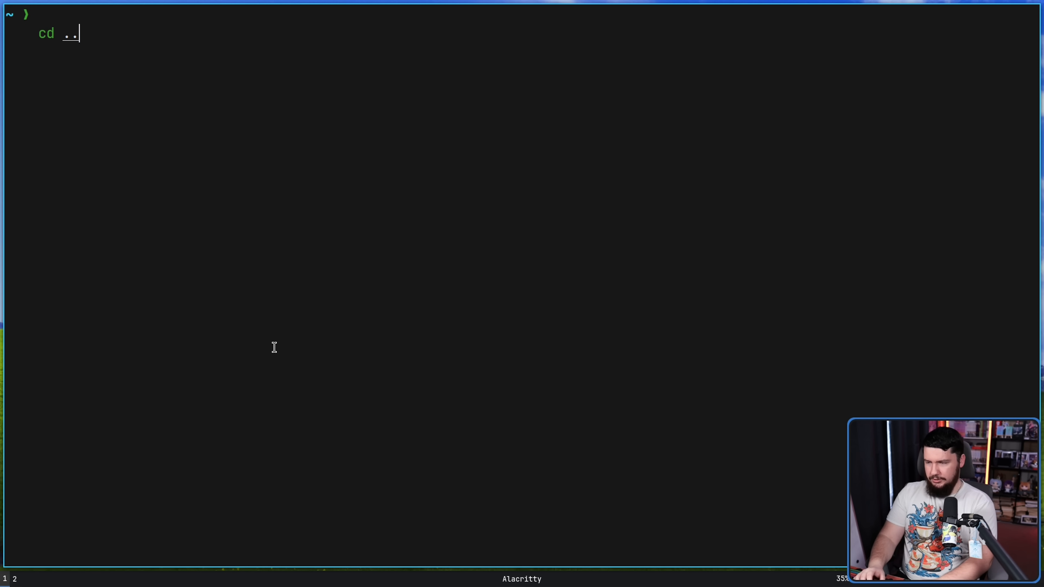
pyautogui.press('Return')
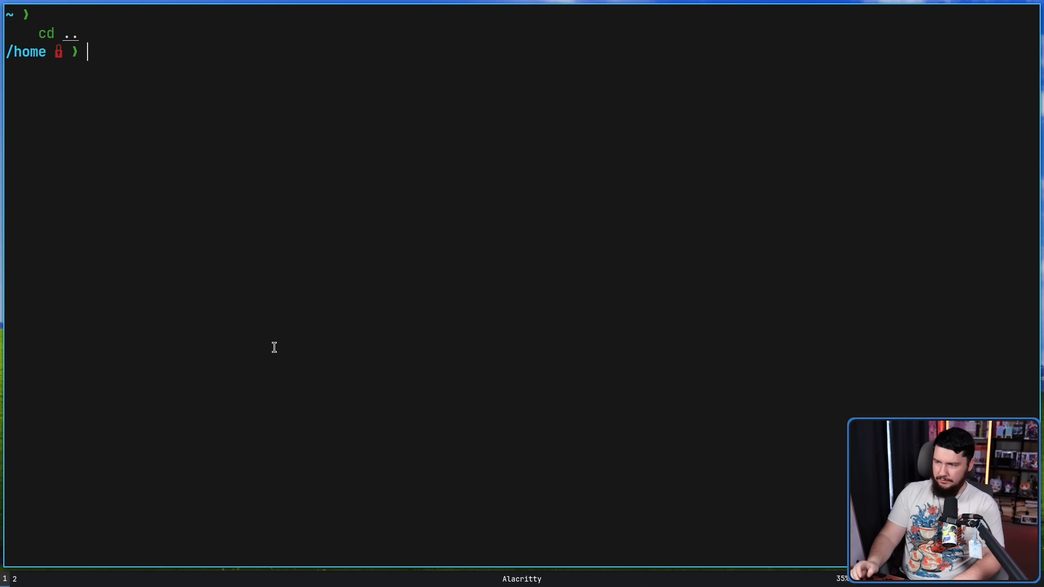
pyautogui.write('!!')
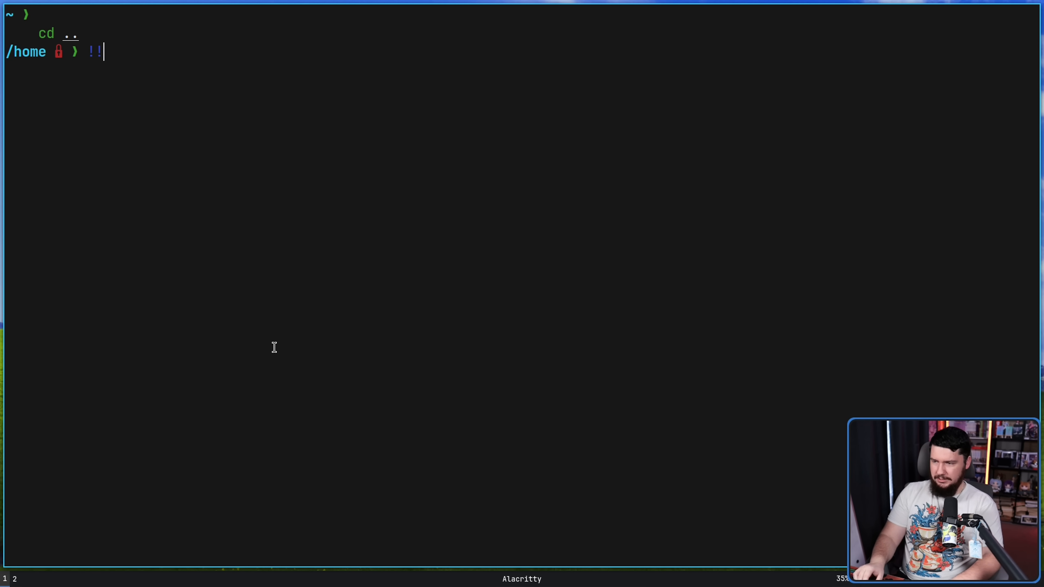
pyautogui.press('Return')
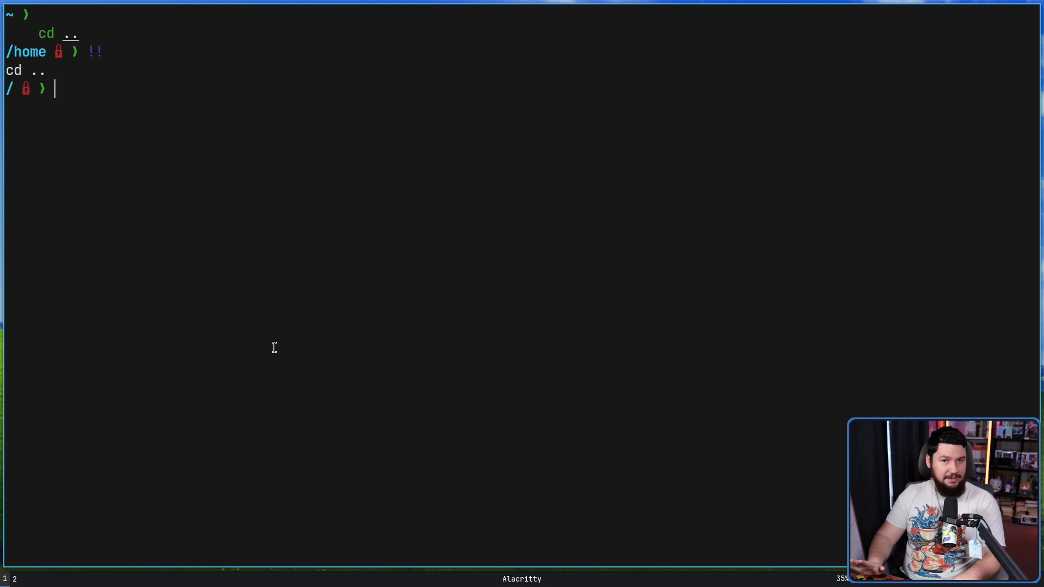
pyautogui.moveTo(493, 293)
pyautogui.write('cd')
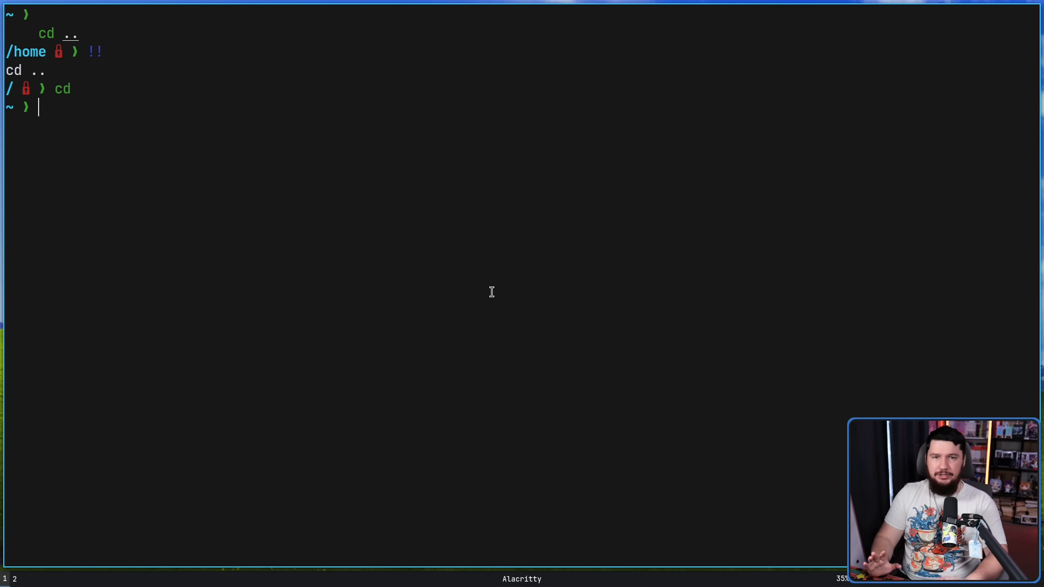
pyautogui.moveTo(796, 353)
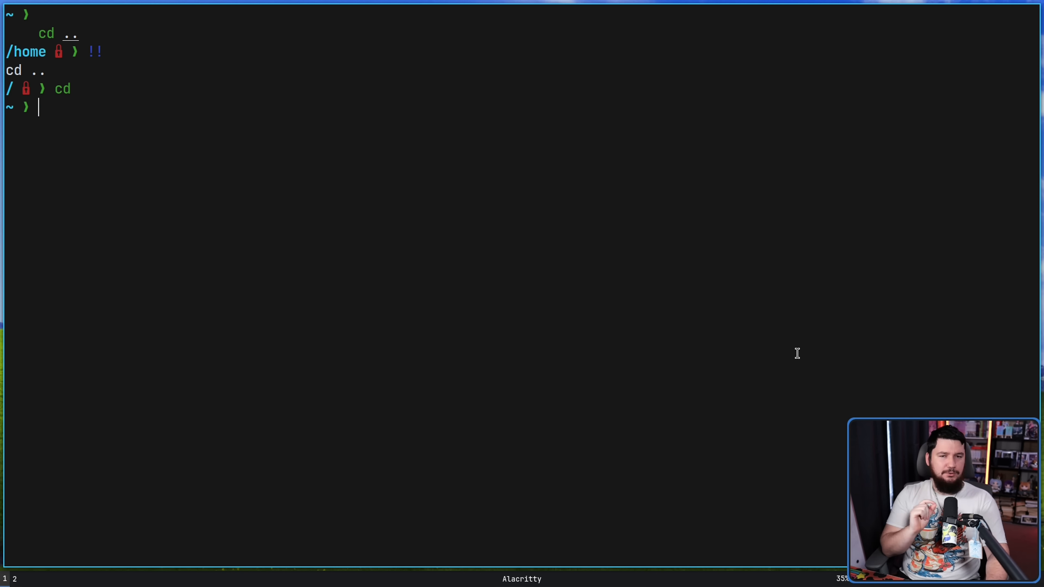
# Run pacman -Syu without root, hitting the permission error, and begin fc
pyautogui.write('pacm')
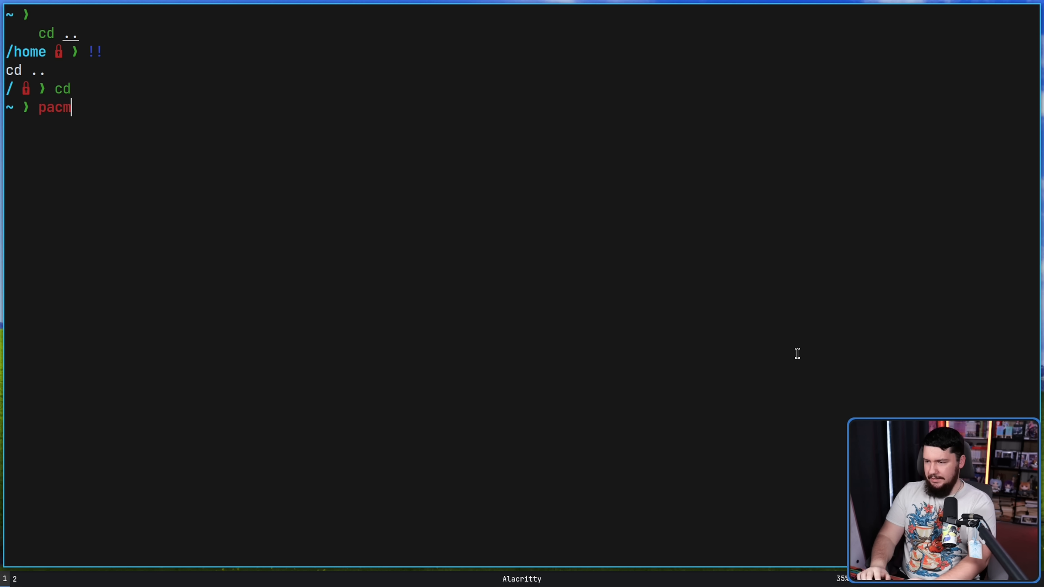
pyautogui.write('an -Syu')
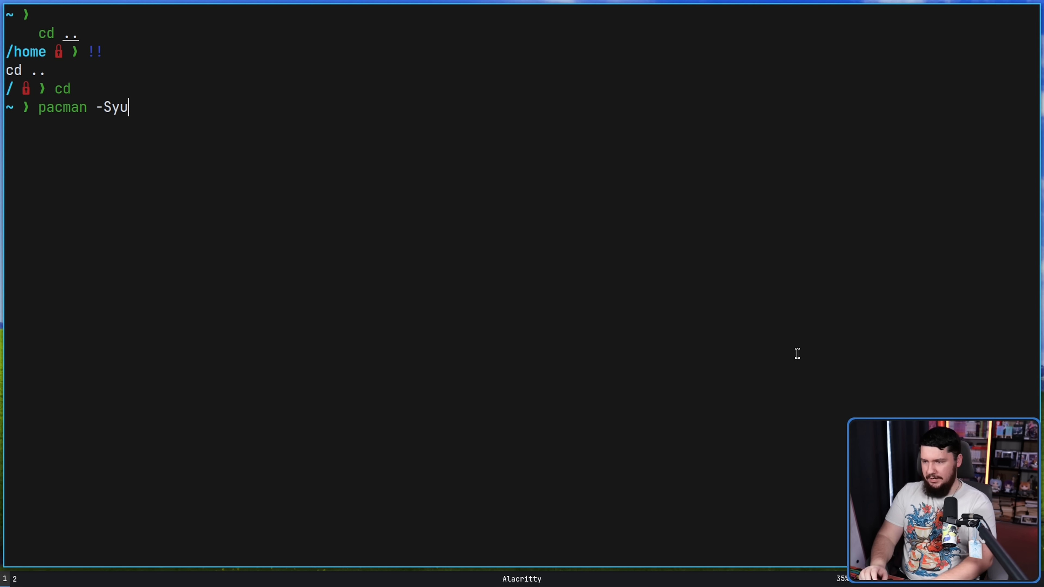
pyautogui.press('Return')
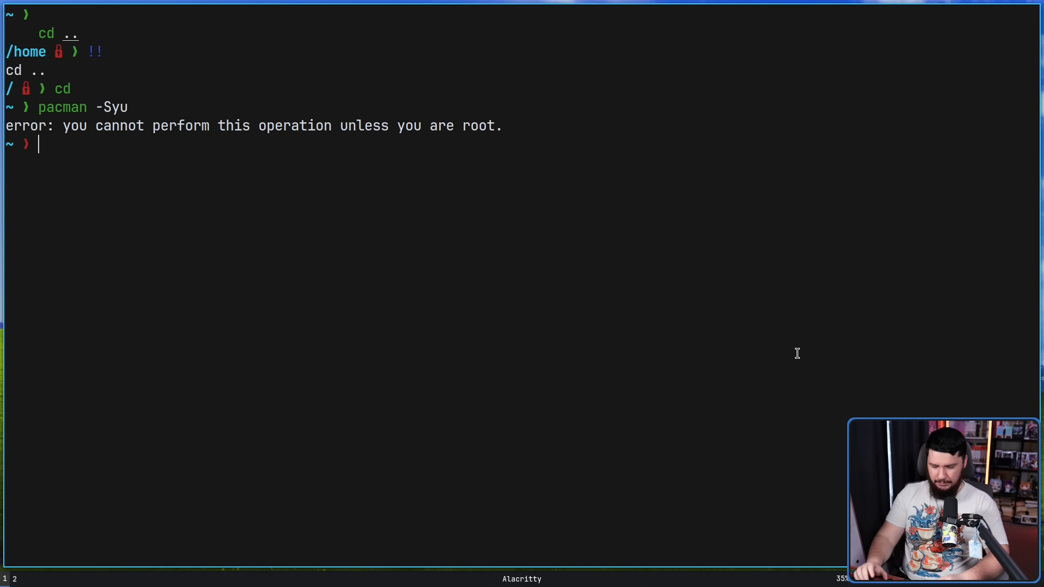
pyautogui.write('fc')
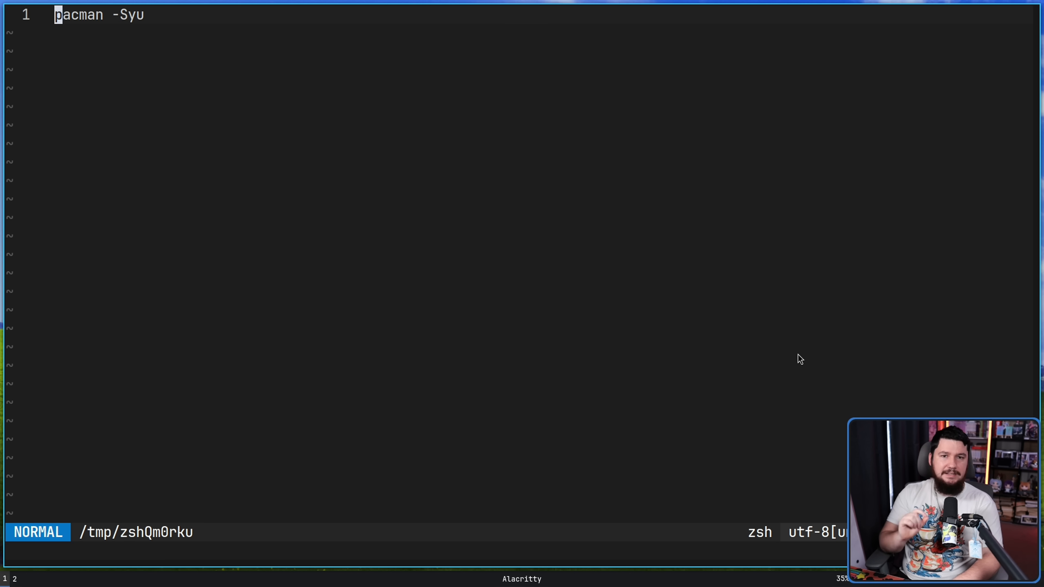
# In the fc editor prepend sudo to pacman -Syu, save with :wq and rerun it
pyautogui.write('sudo')
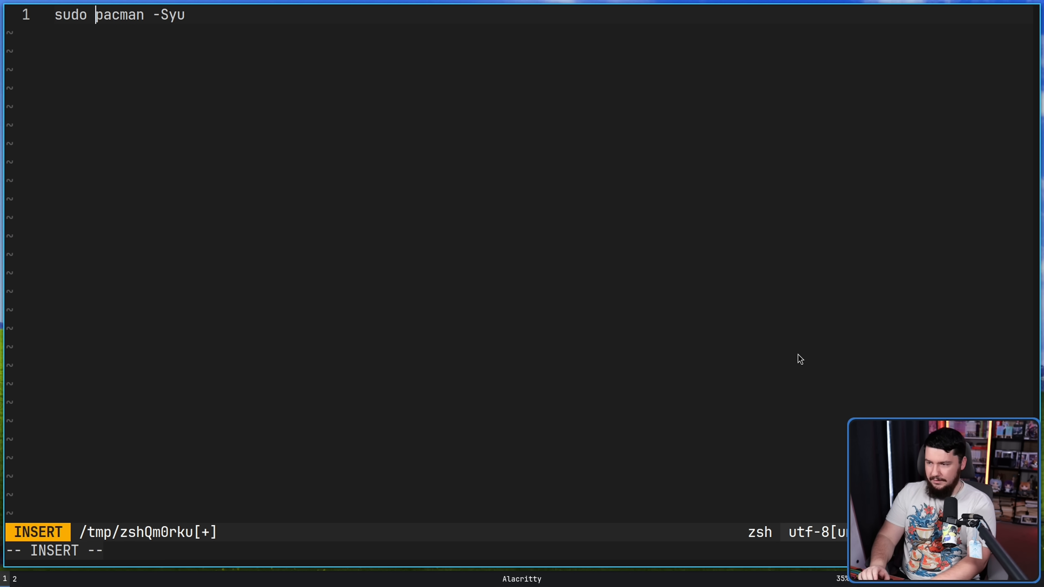
pyautogui.write(':wq')
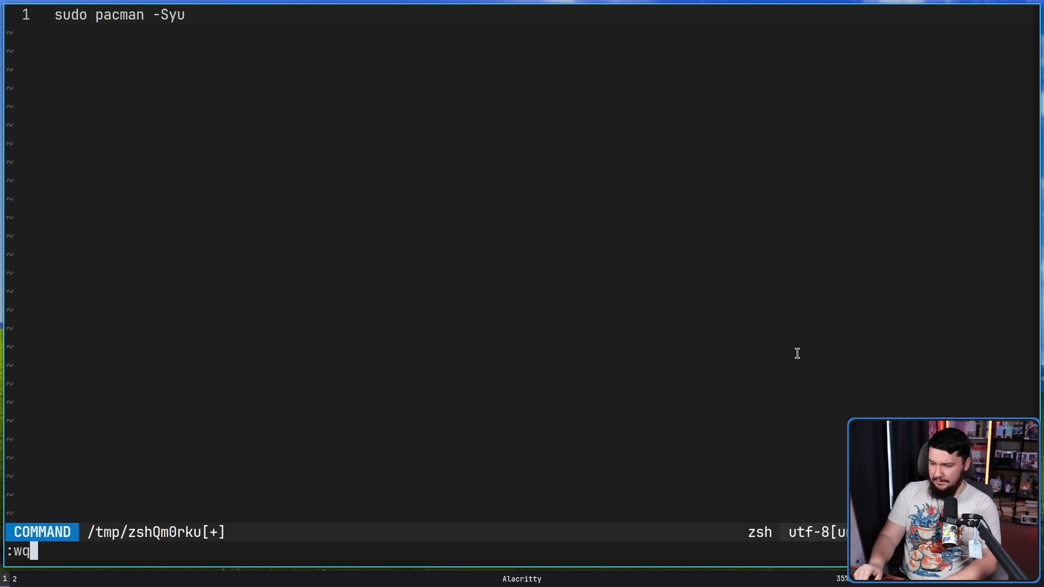
pyautogui.press('Return')
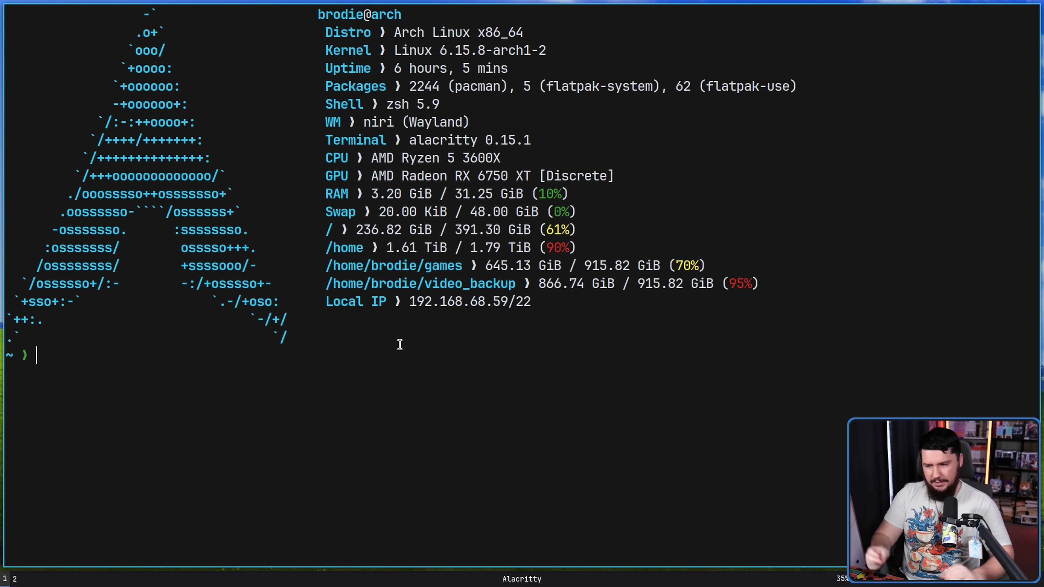
# Abandon a half-typed cd, then pushd into pictures and pushd into screenshots
pyautogui.write('cd d')
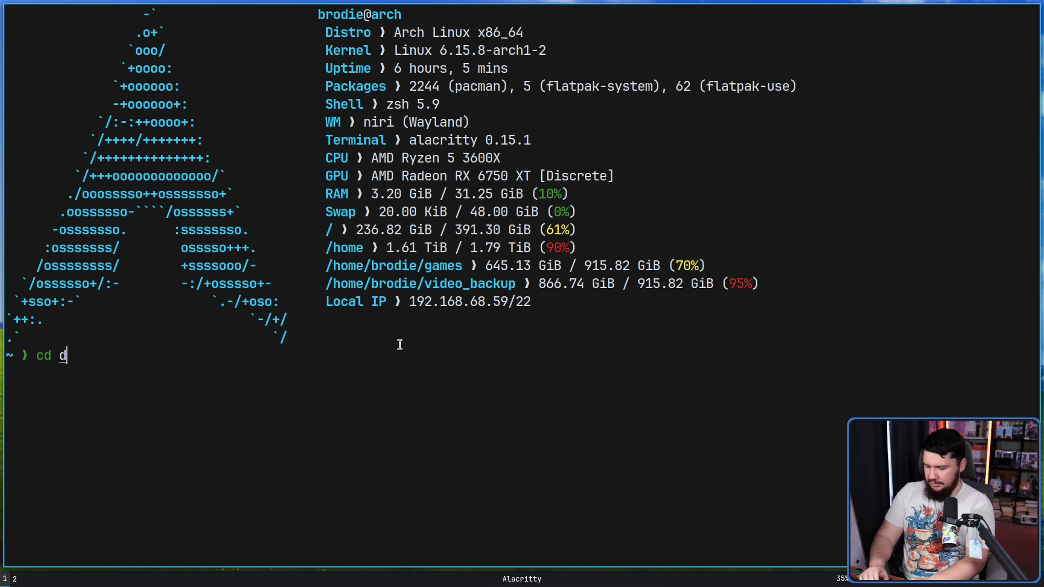
pyautogui.press('BackSpace')
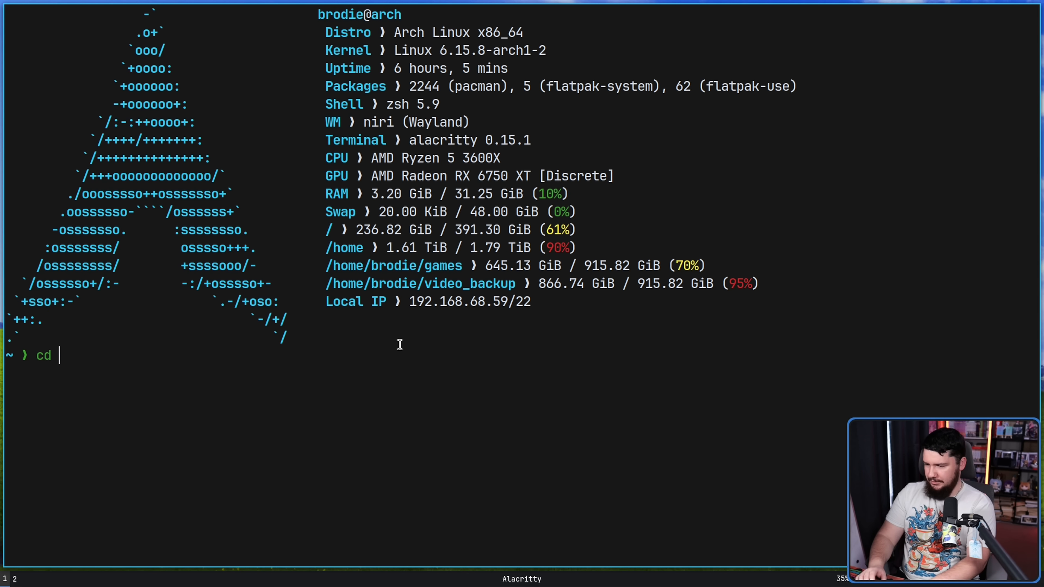
pyautogui.write('p')
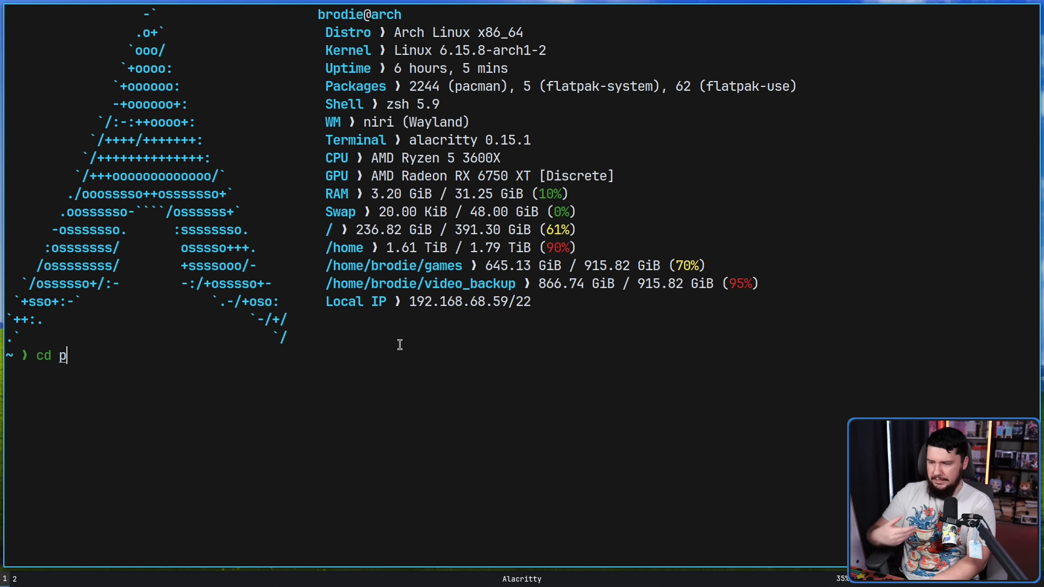
pyautogui.press('BackSpace')
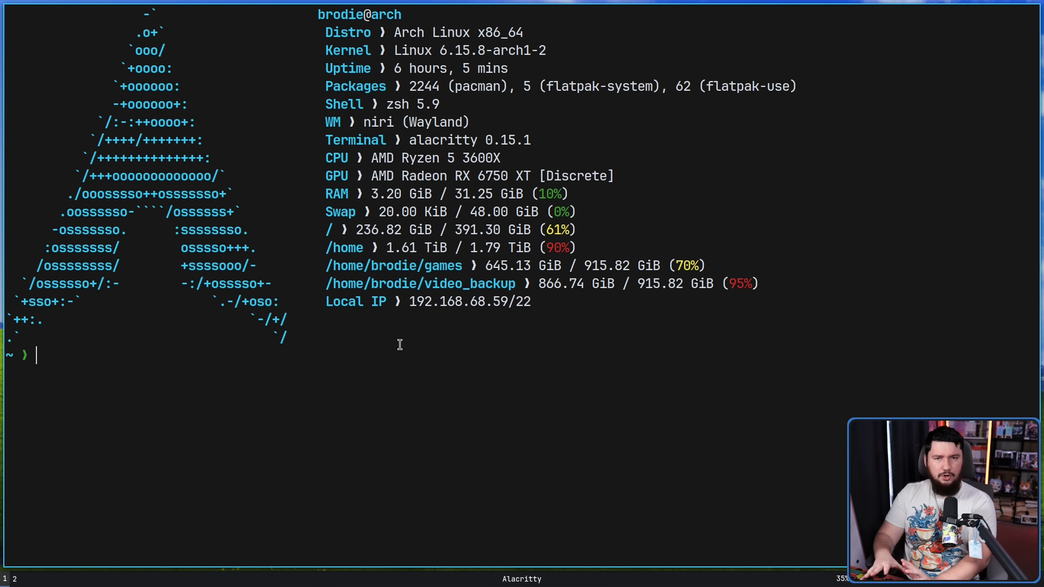
pyautogui.write('p')
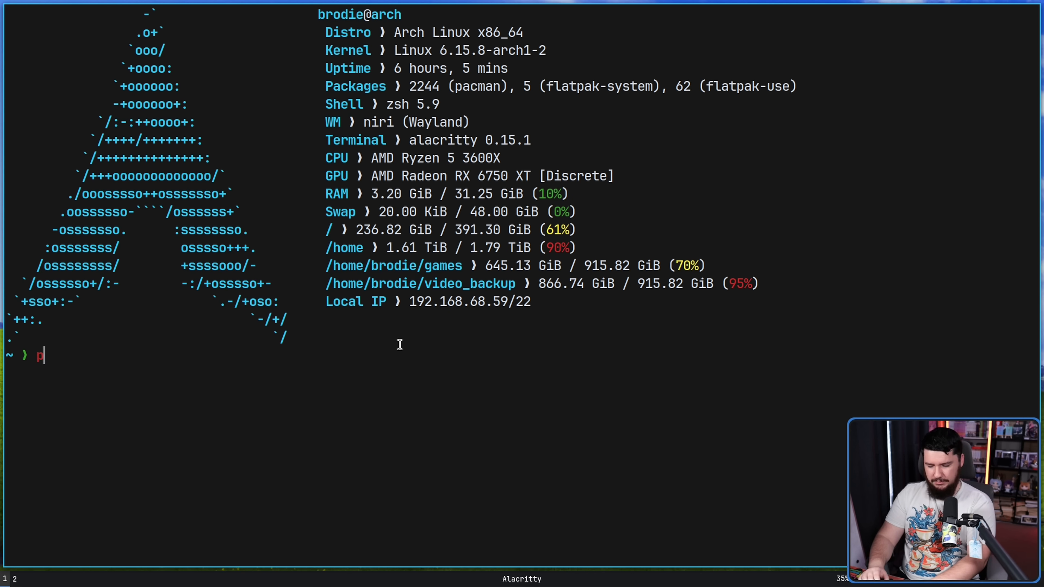
pyautogui.write('ushd p')
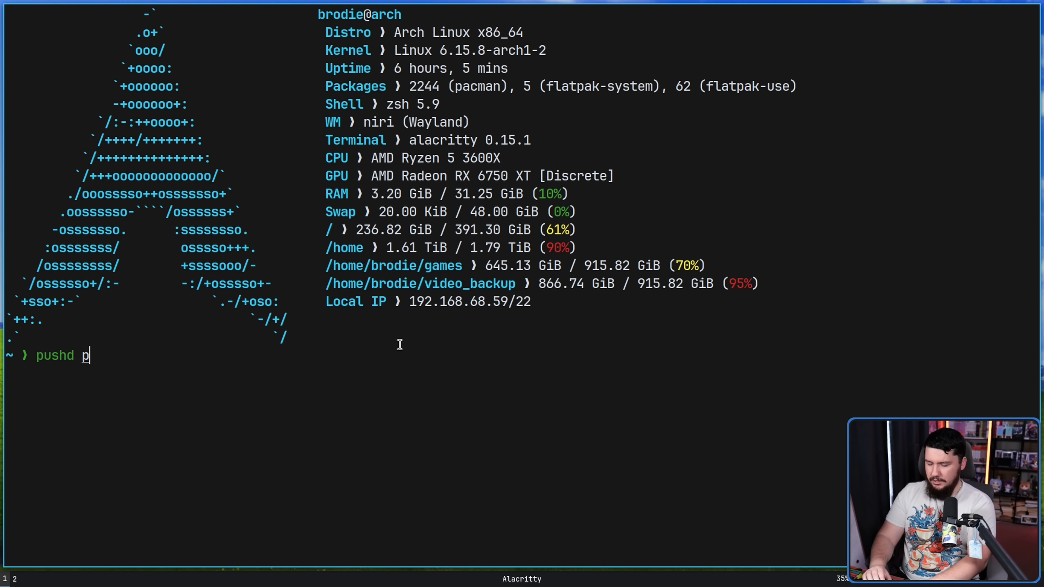
pyautogui.press('Return')
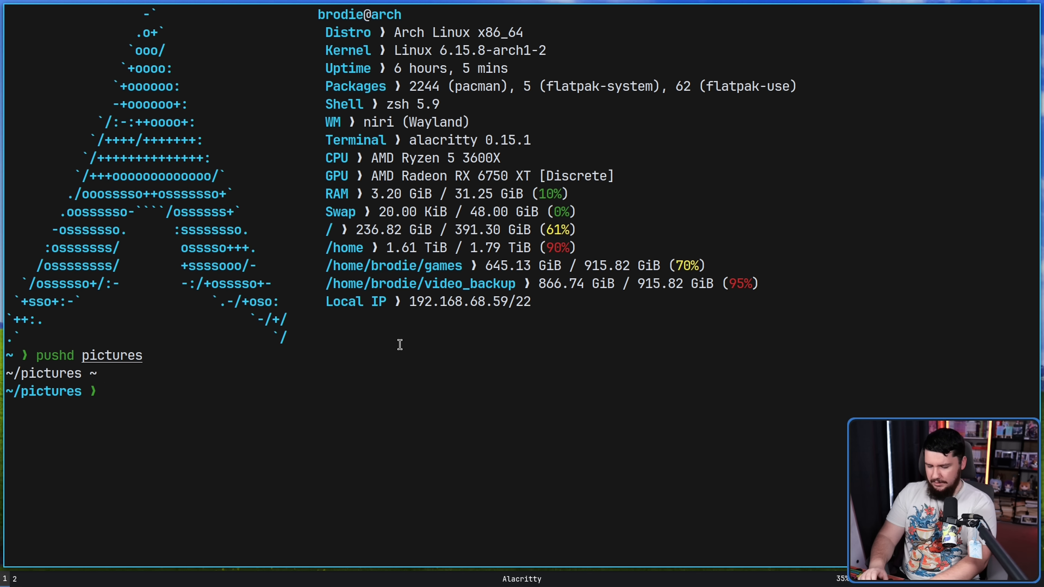
pyautogui.write('pushd screenshots')
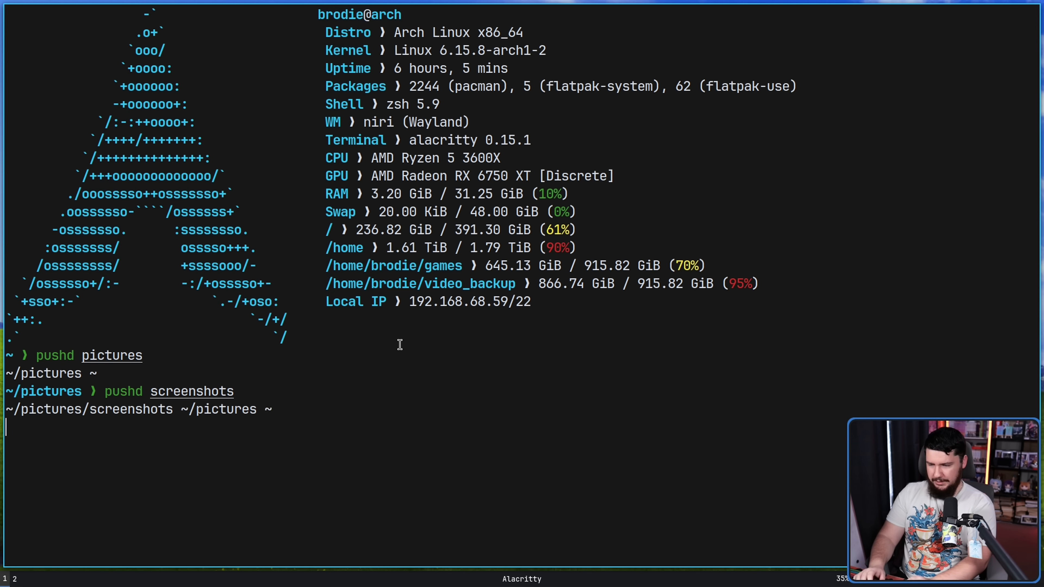
pyautogui.press('Return')
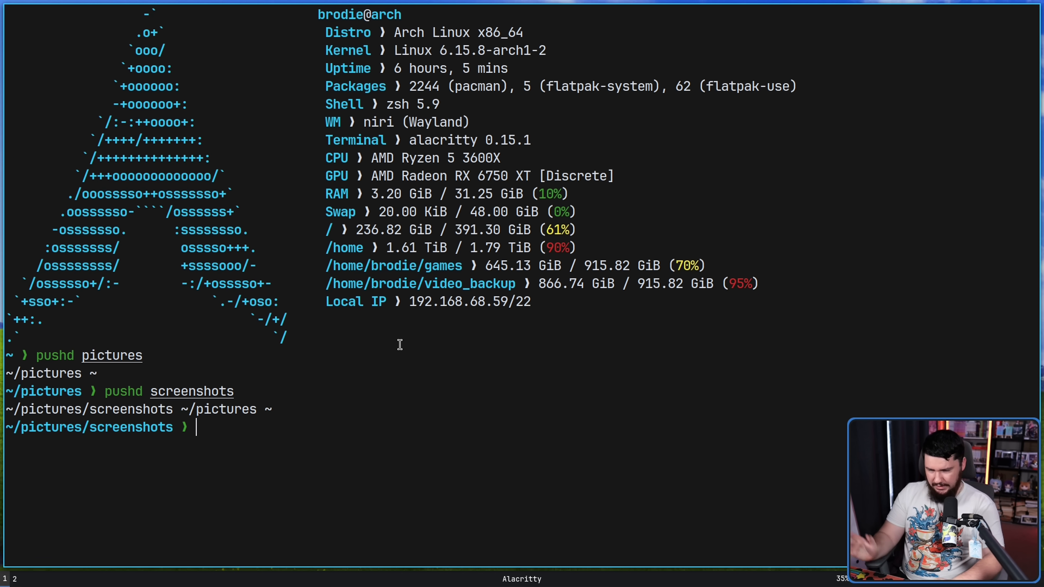
# Run popd twice to return to pictures and then to the home directory
pyautogui.write('po')
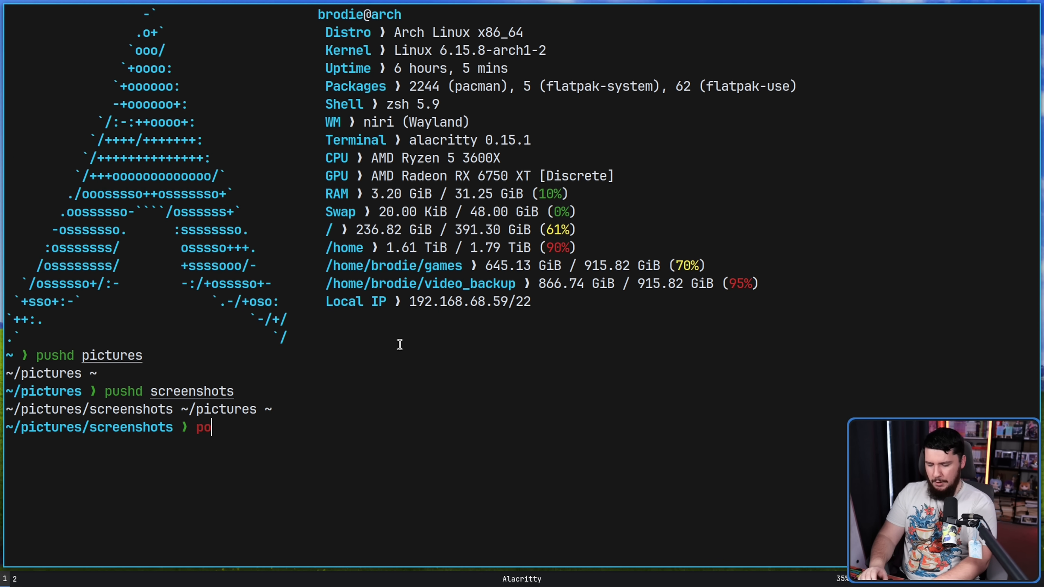
pyautogui.press('Return')
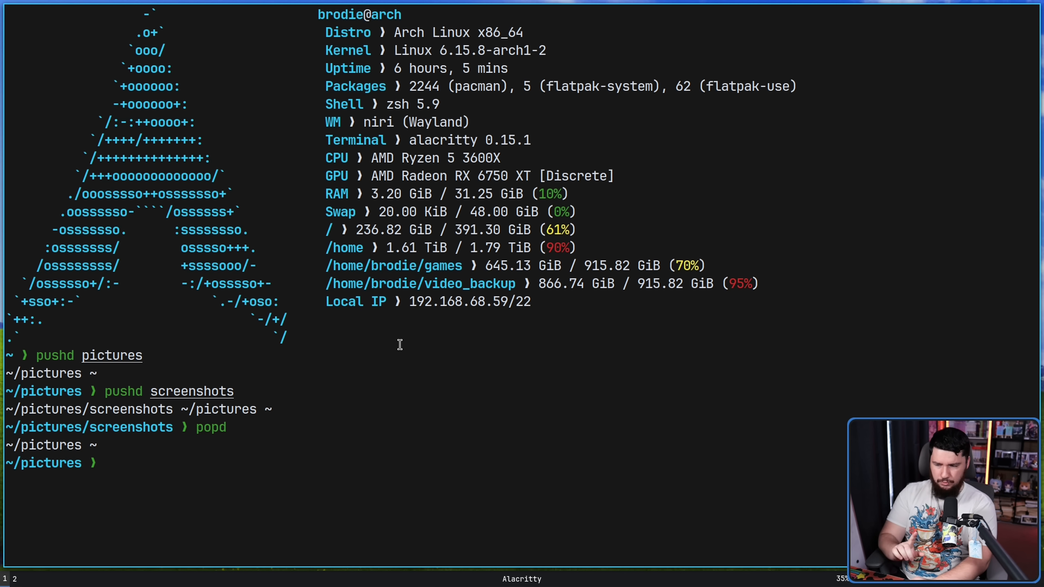
pyautogui.write('popd')
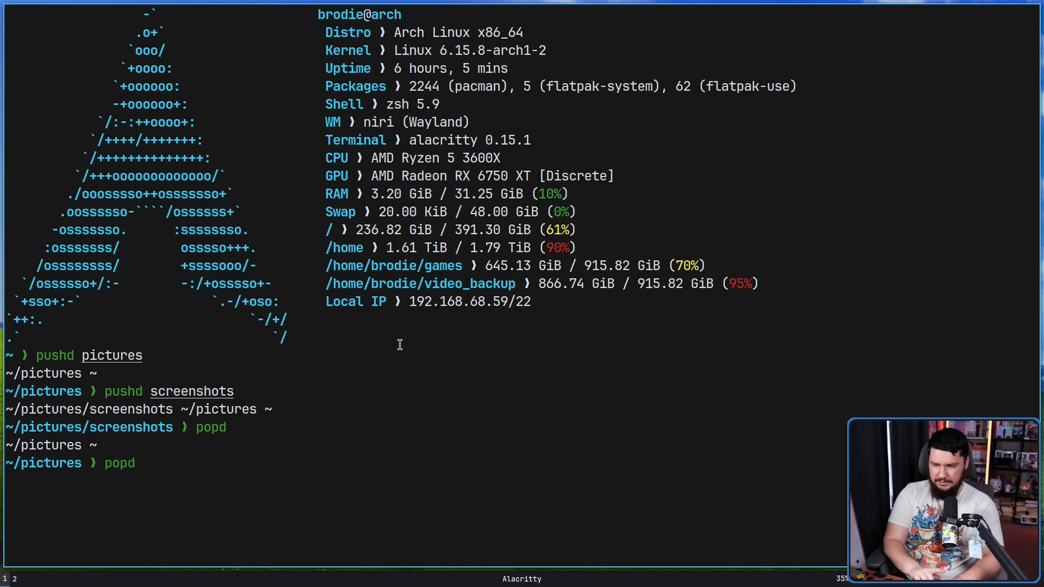
pyautogui.press('Return')
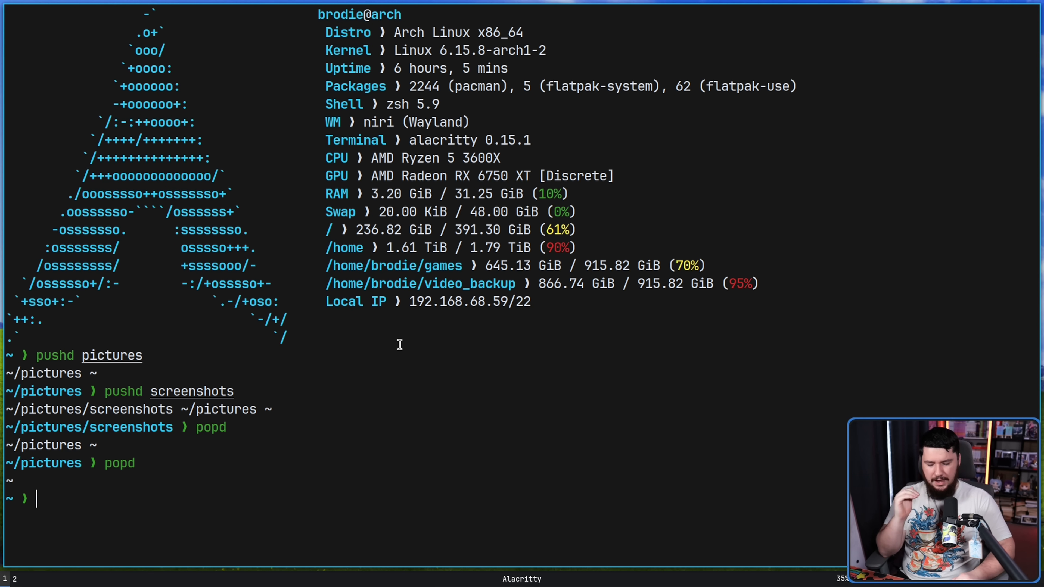
# Build a stack with pushd into ~/games and list it with dirs
pyautogui.write('pushd pictures')
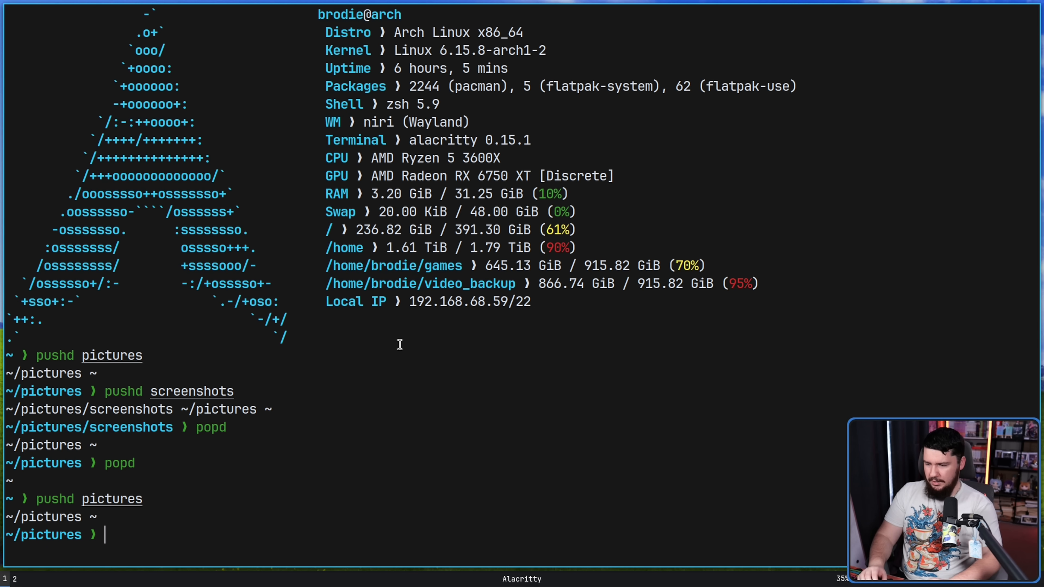
pyautogui.write('pushd')
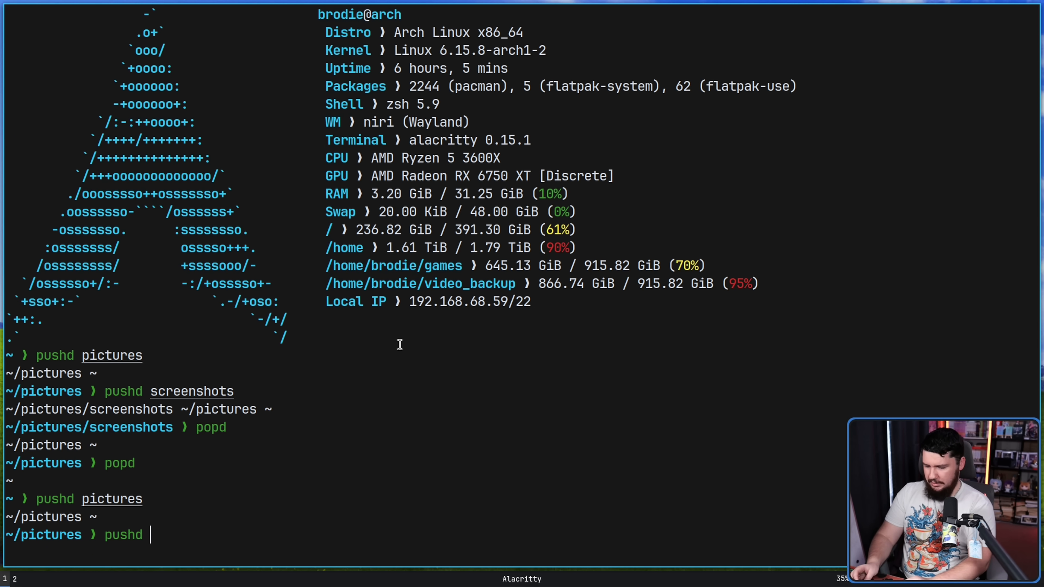
pyautogui.write('~/games/')
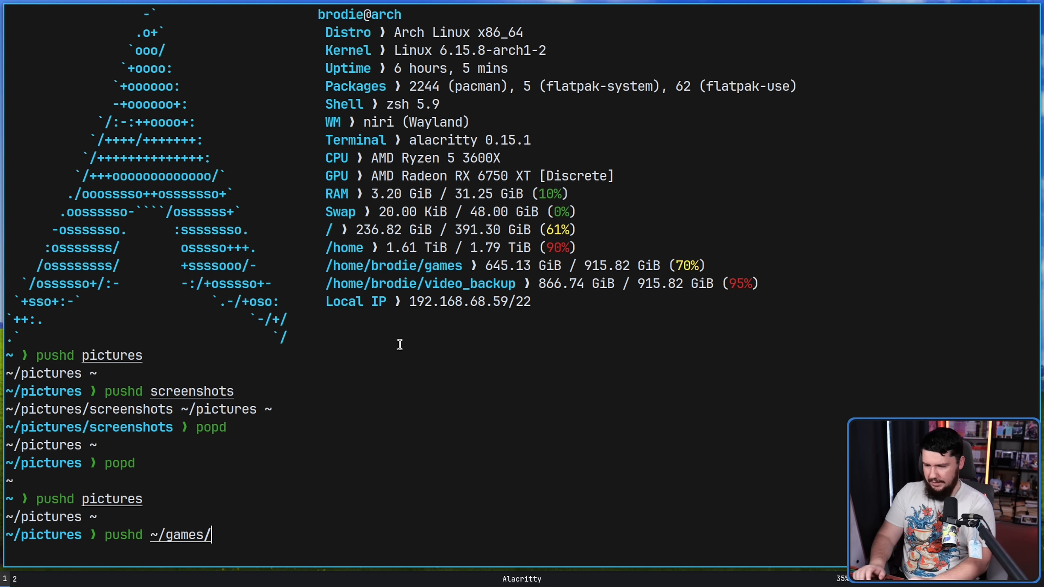
pyautogui.press('Return')
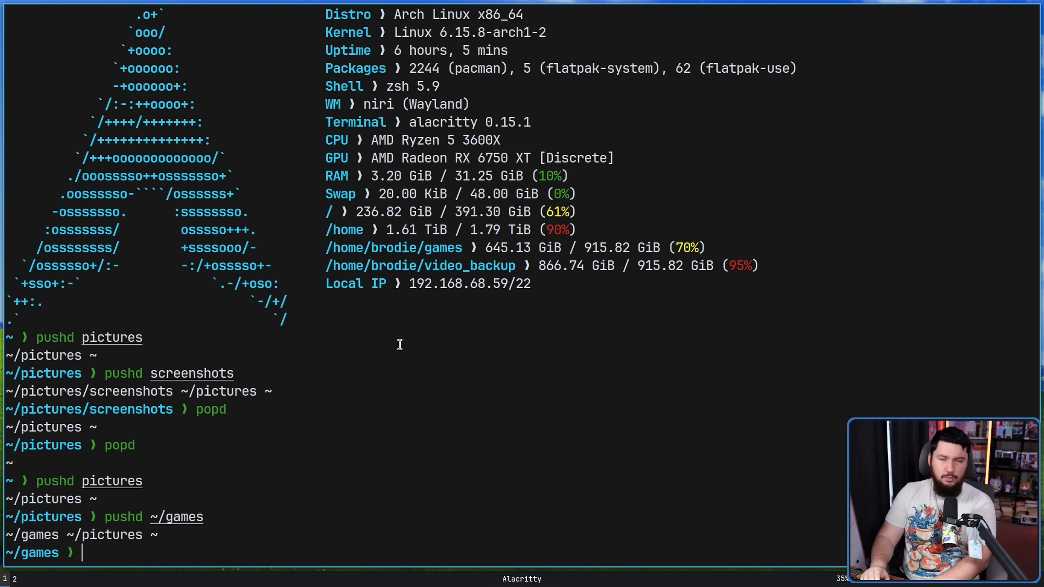
pyautogui.write('dirs')
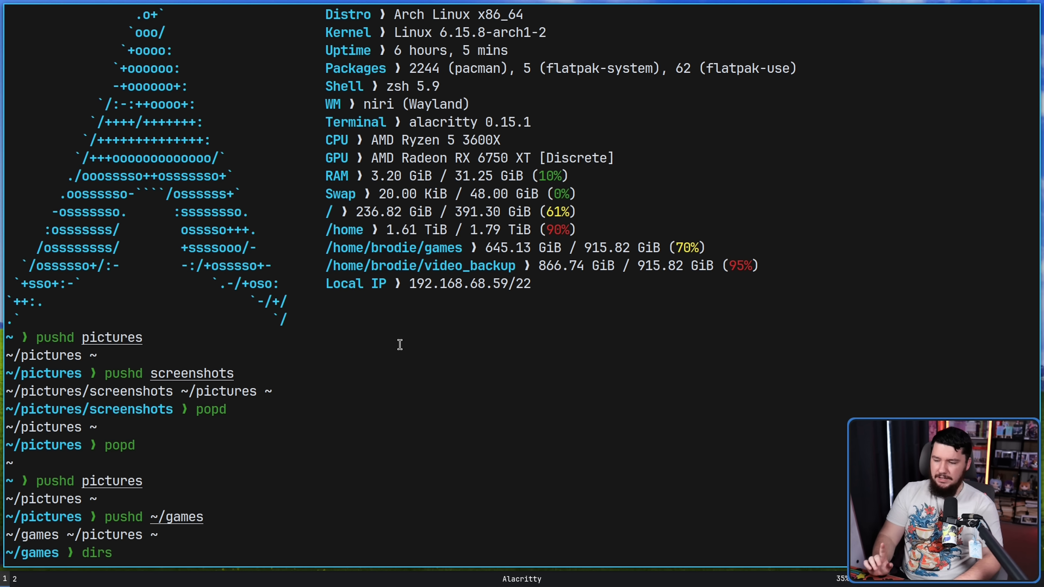
pyautogui.press('Return')
pyautogui.write('popd')
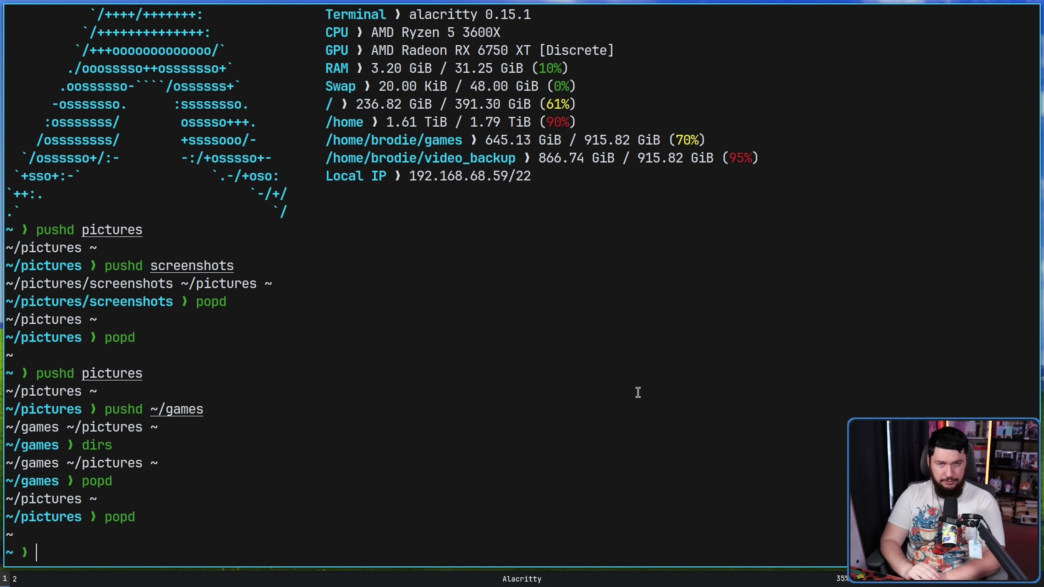
pyautogui.moveTo(319, 389)
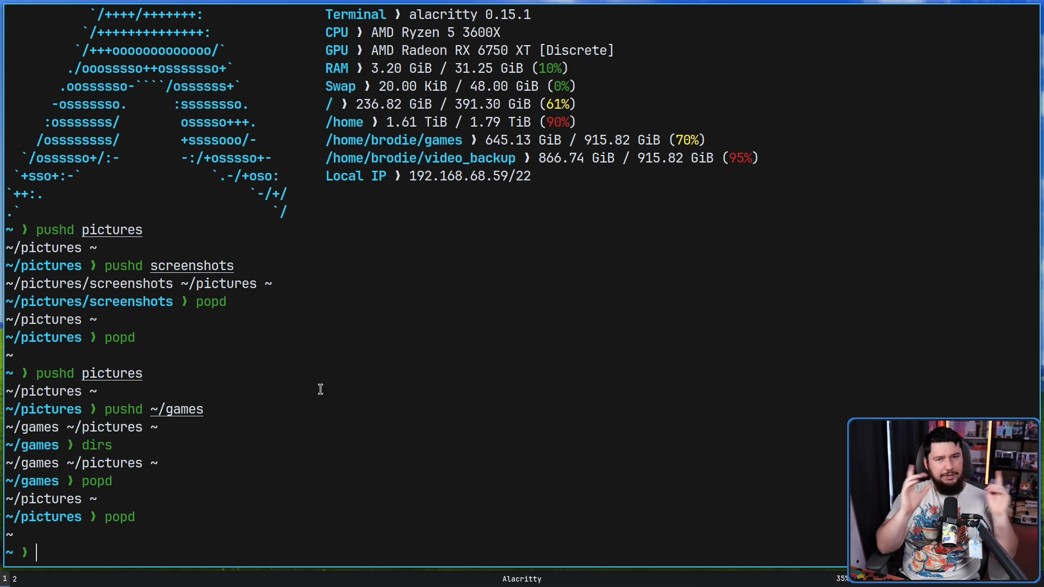
# Change into games/pc, then use cd - twice to toggle between it and home
pyautogui.write('cd')
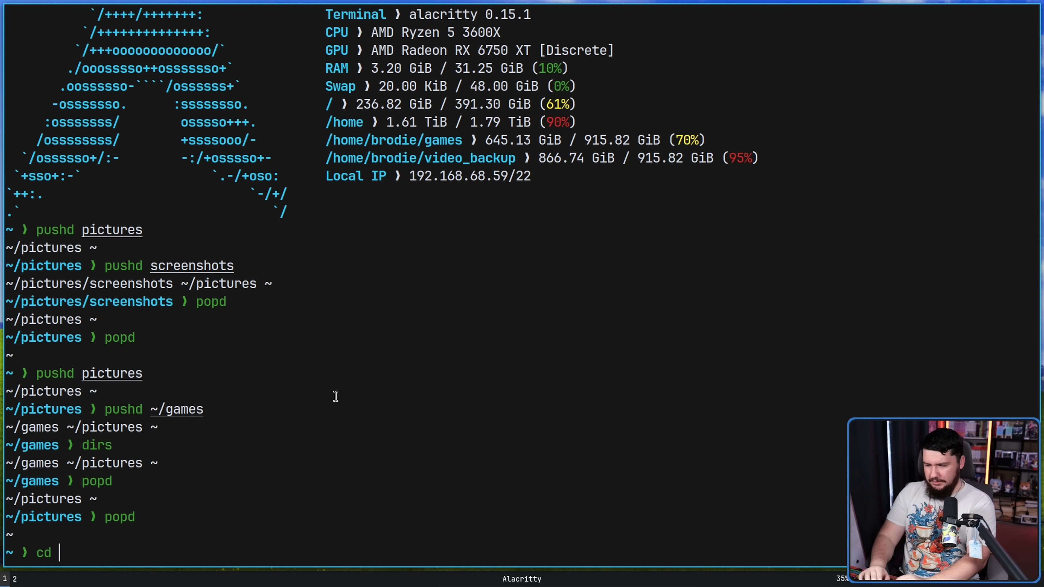
pyautogui.write('gam')
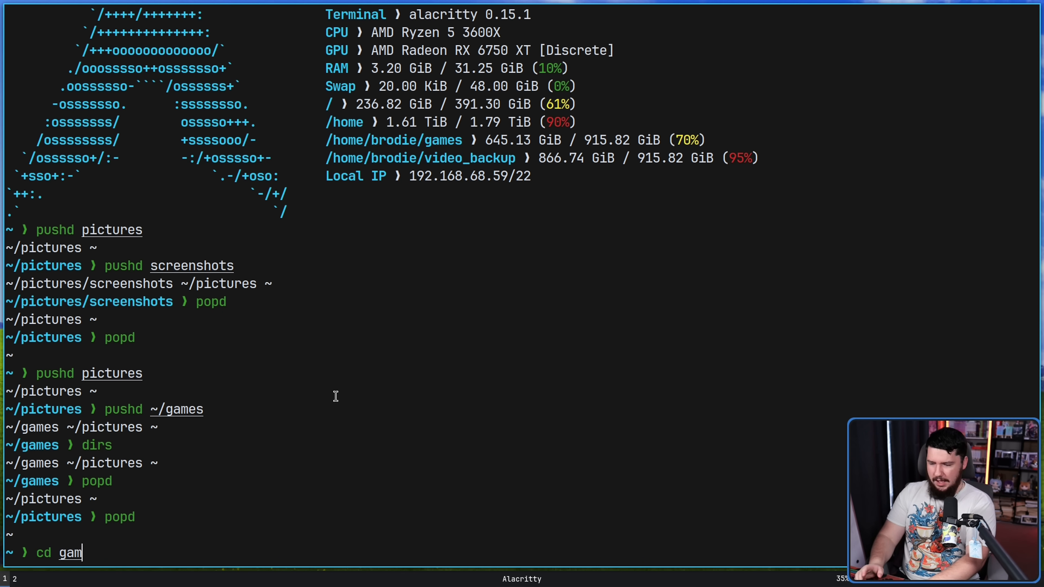
pyautogui.write('es/')
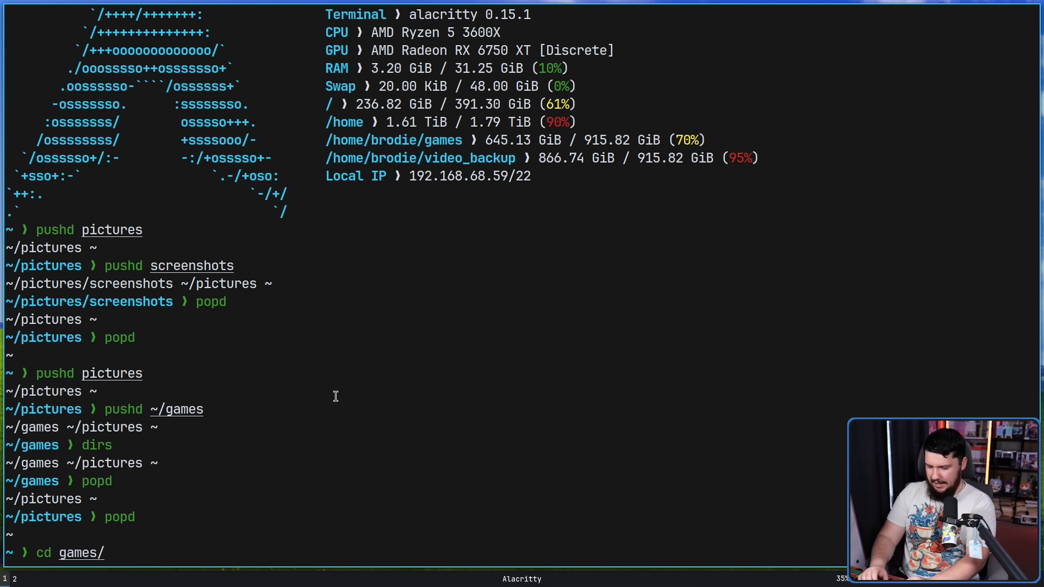
pyautogui.write('pc/')
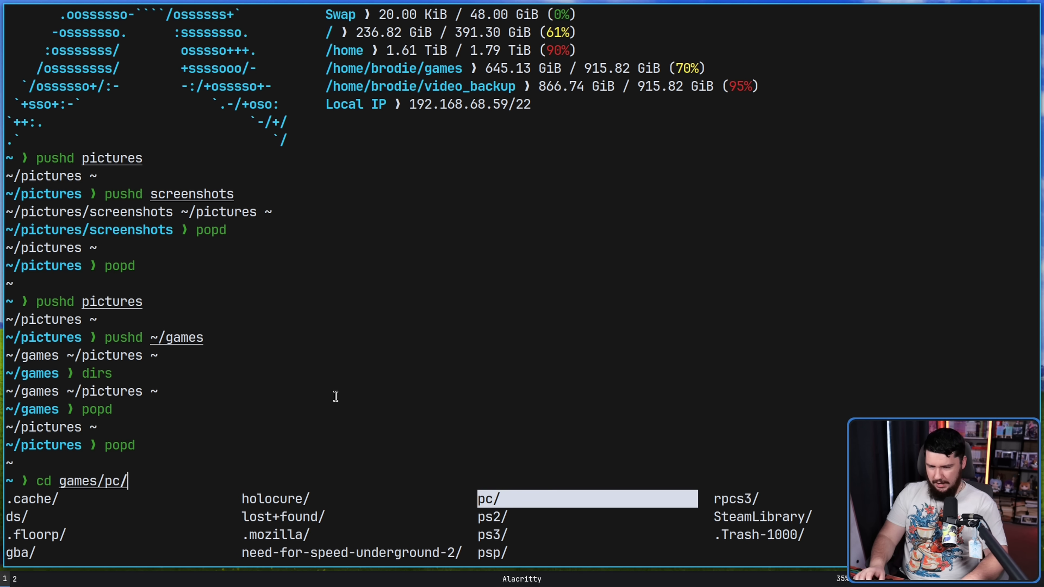
pyautogui.press('Return')
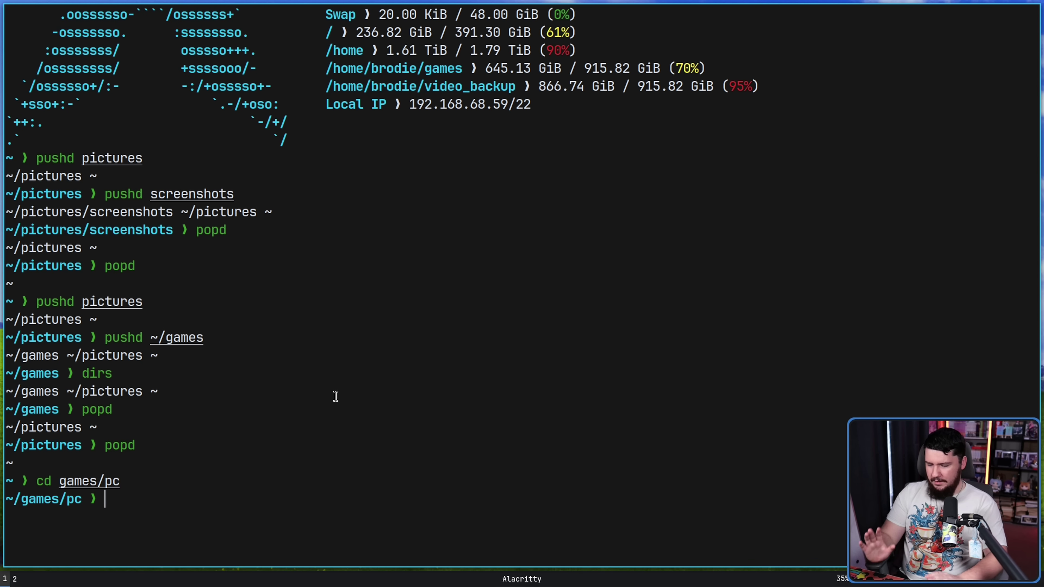
pyautogui.write('cd')
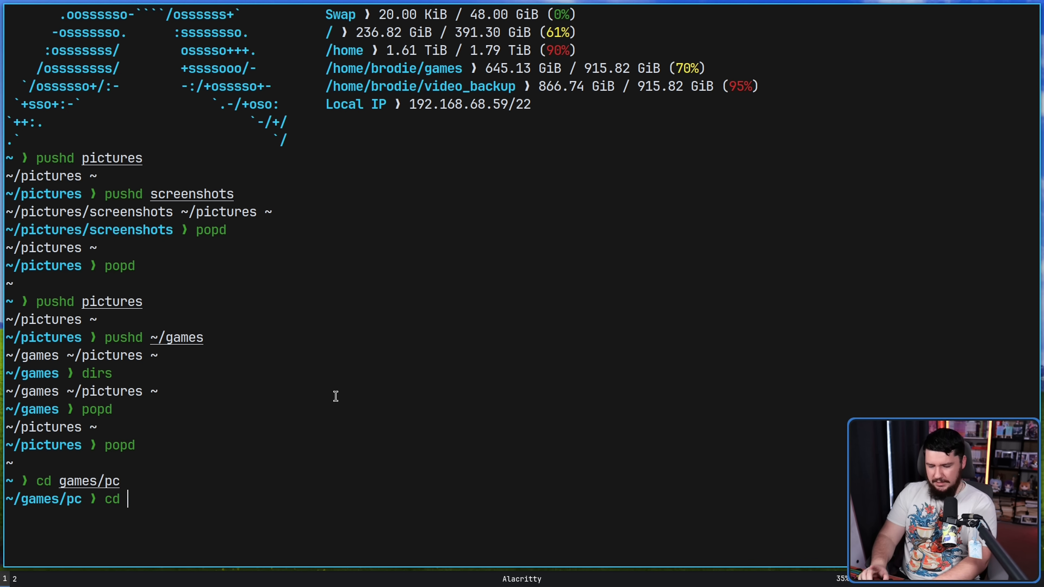
pyautogui.write('-')
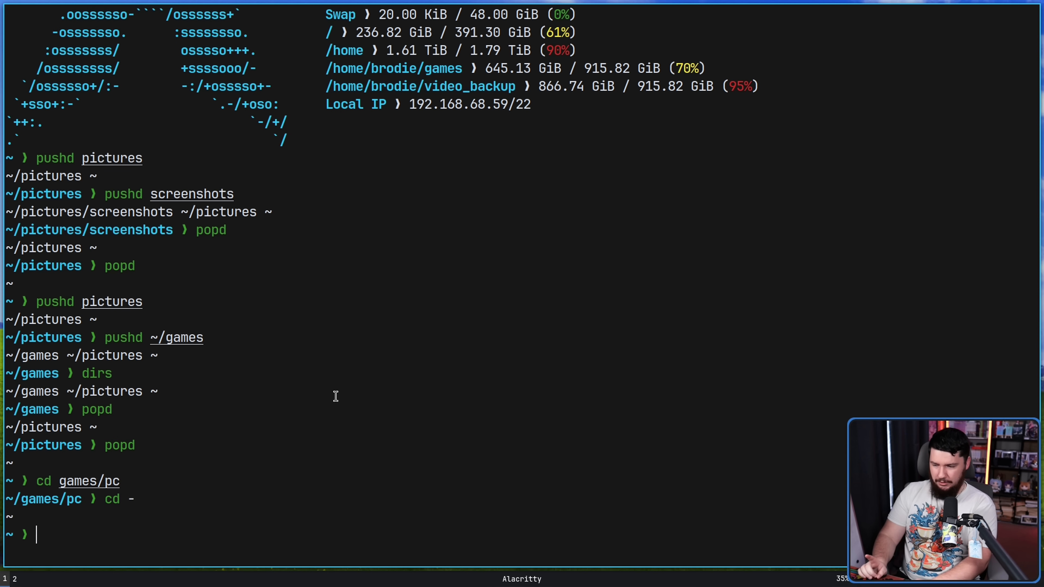
pyautogui.write('cd -')
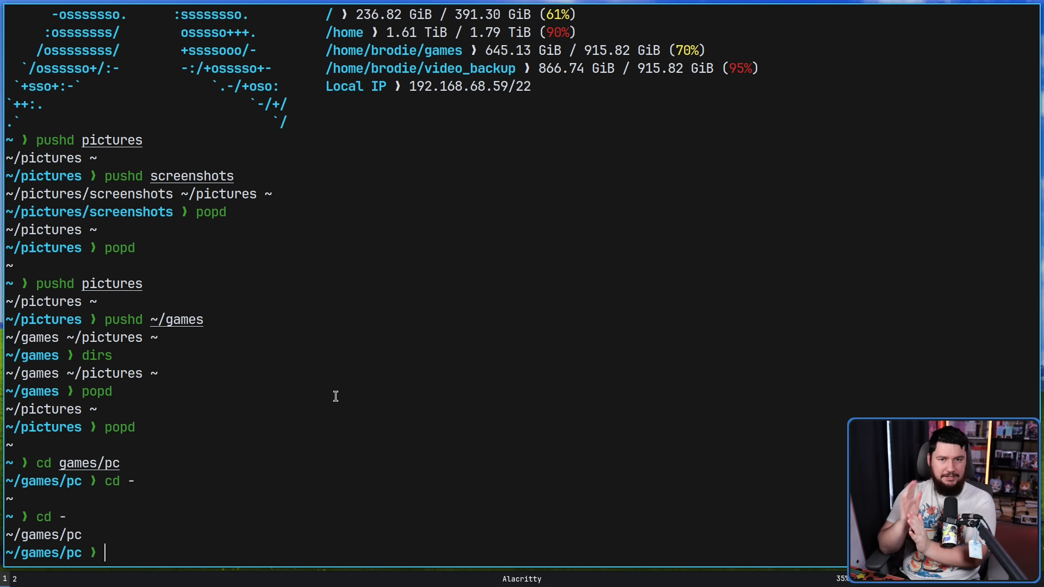
pyautogui.moveTo(532, 400)
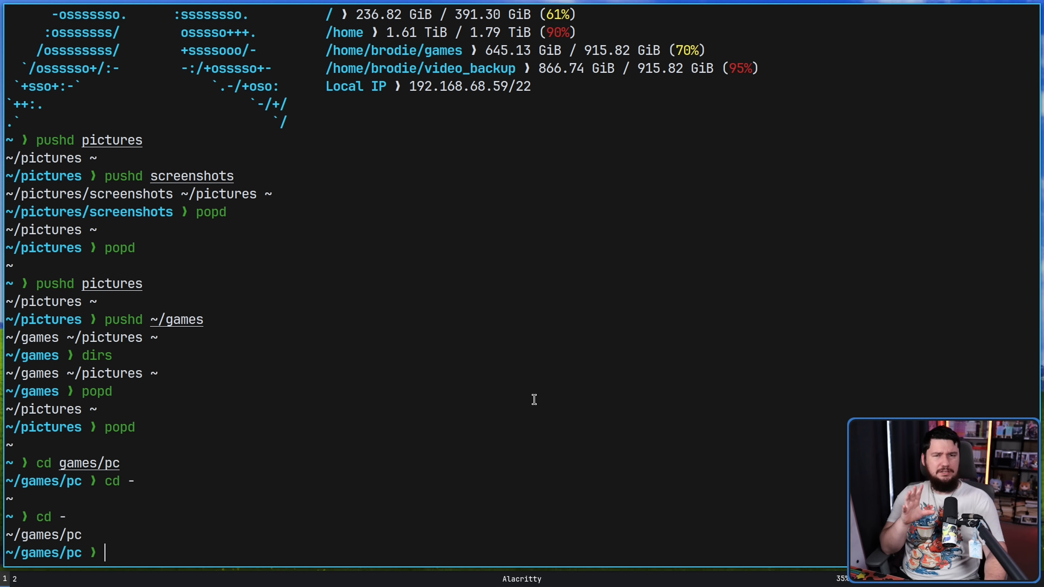
# Return home and run namei pictures, fixing the misspelled folder name first
pyautogui.write('namei')
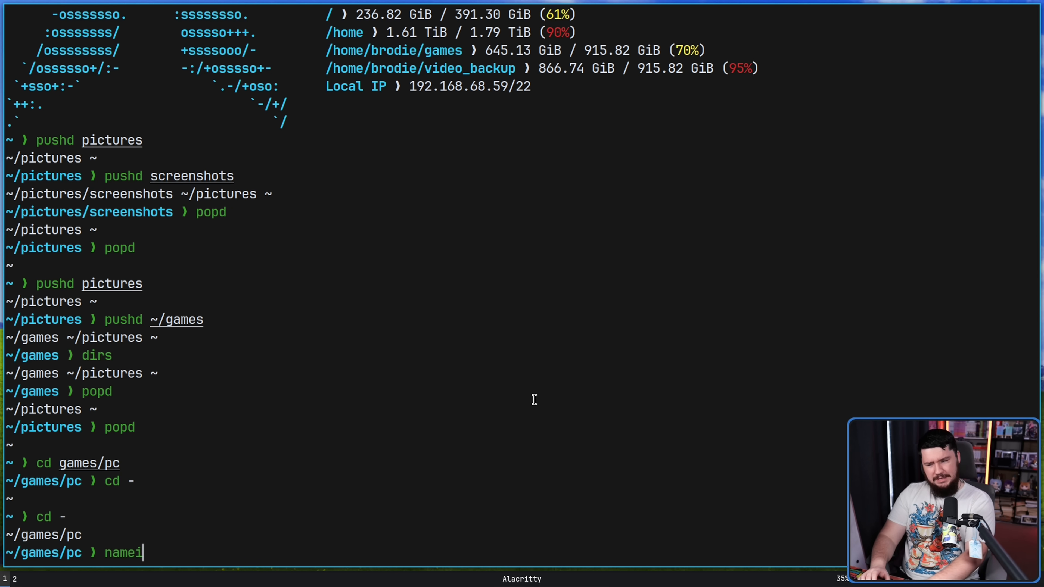
pyautogui.press('Backspace')
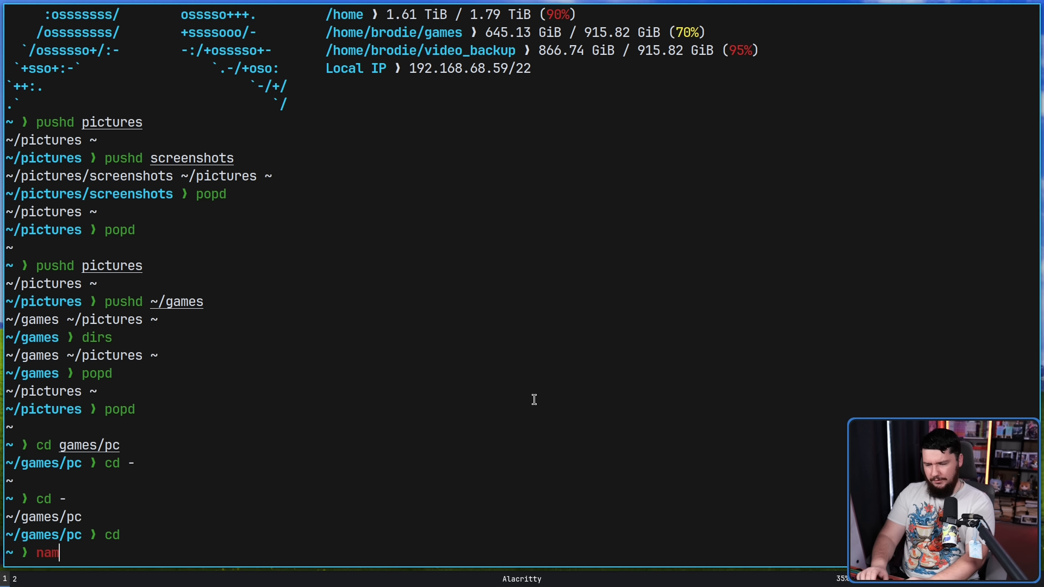
pyautogui.write('ei pcitur')
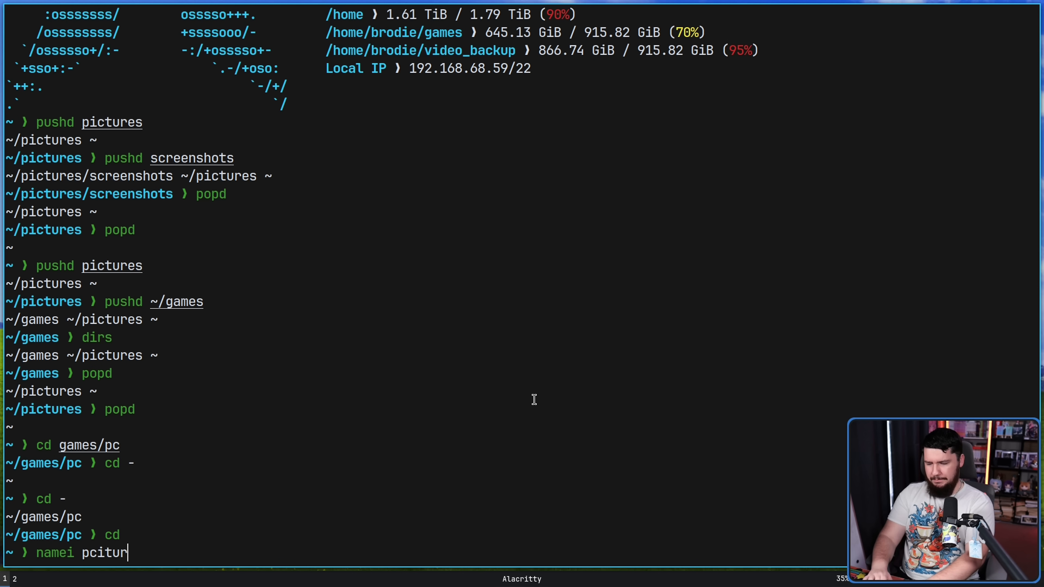
pyautogui.press('BackSpace')
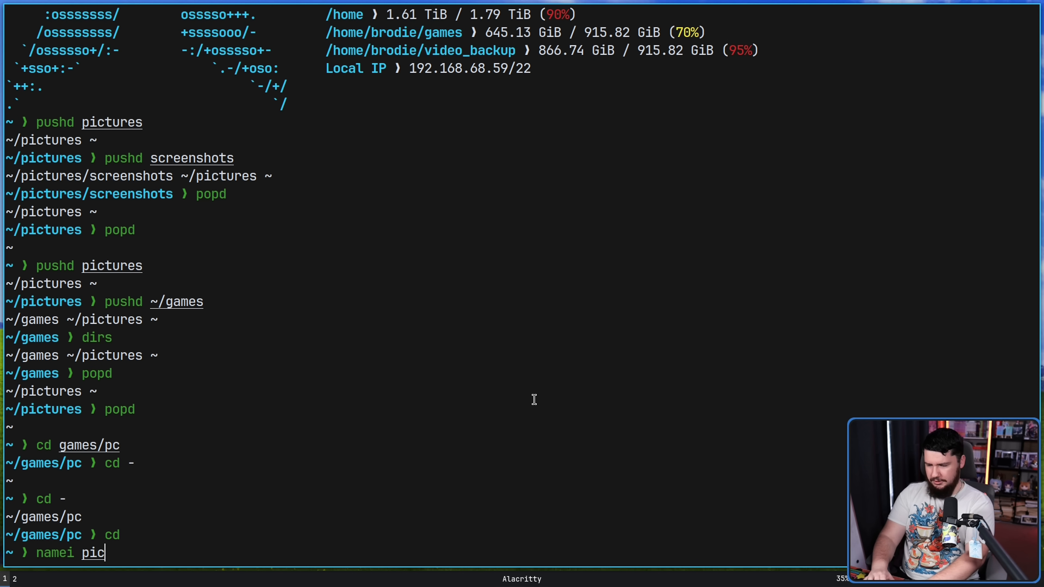
pyautogui.press('Return')
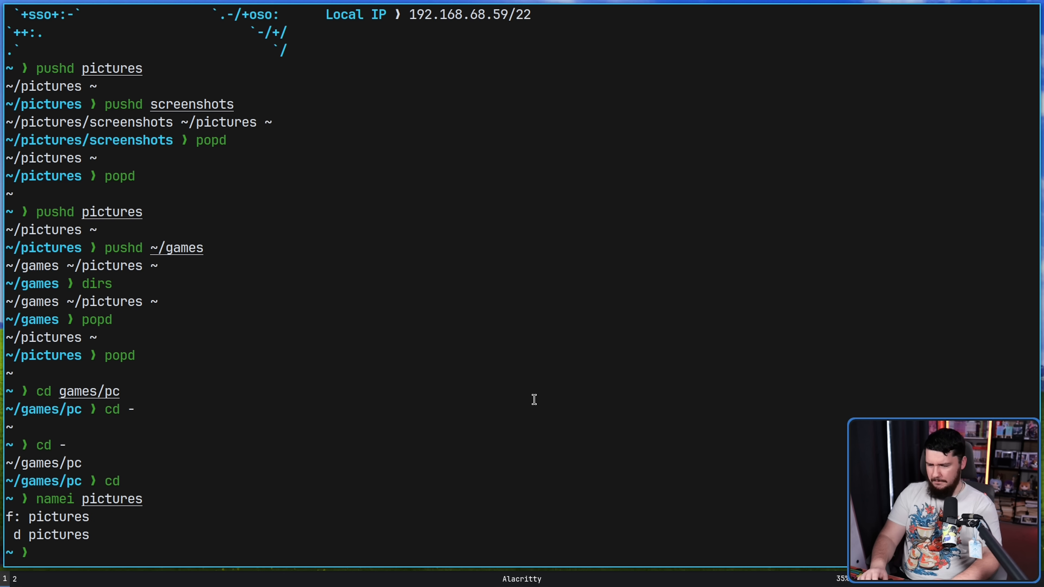
# Retry namei on the .cache path instead of pictures
pyautogui.write('namei pictures')
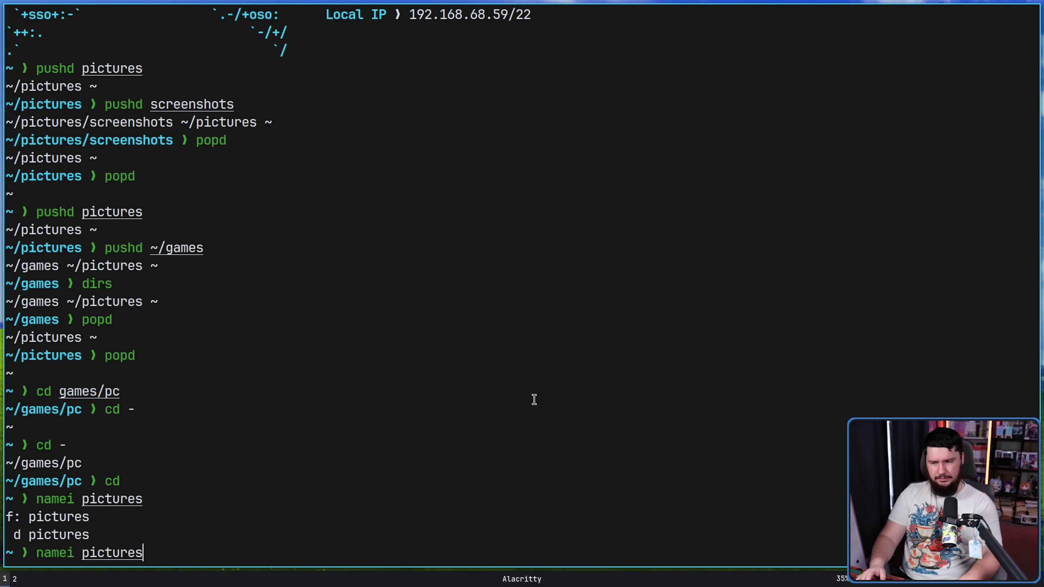
pyautogui.press('ctrl+w')
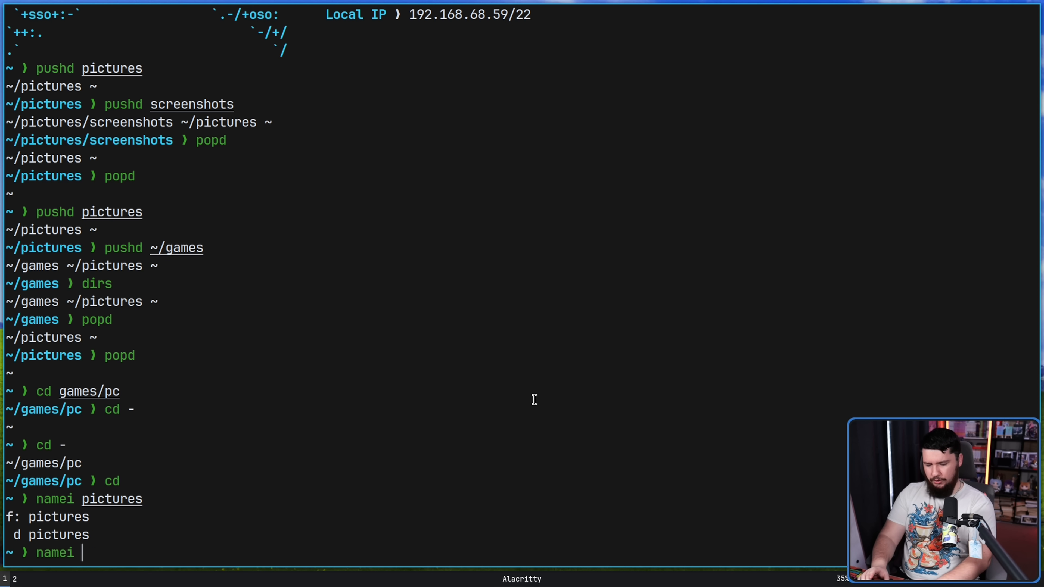
pyautogui.write('.cache')
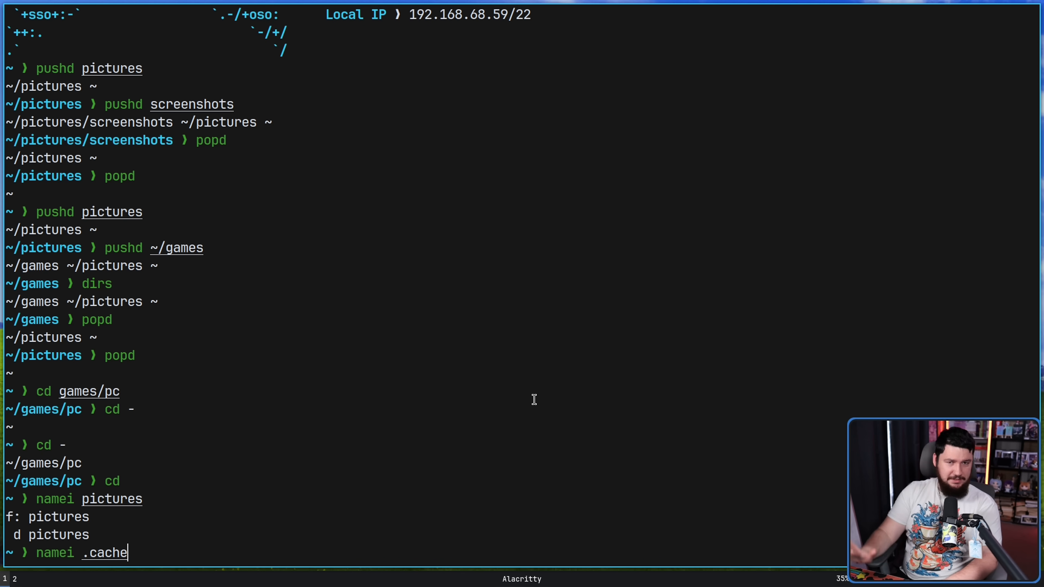
pyautogui.press('Return')
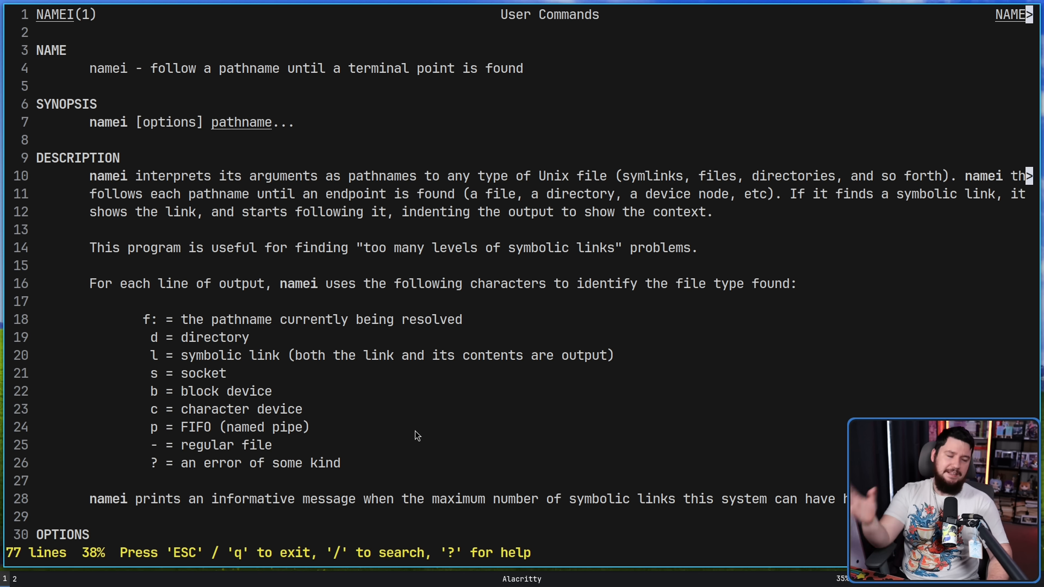
pyautogui.moveTo(383, 431)
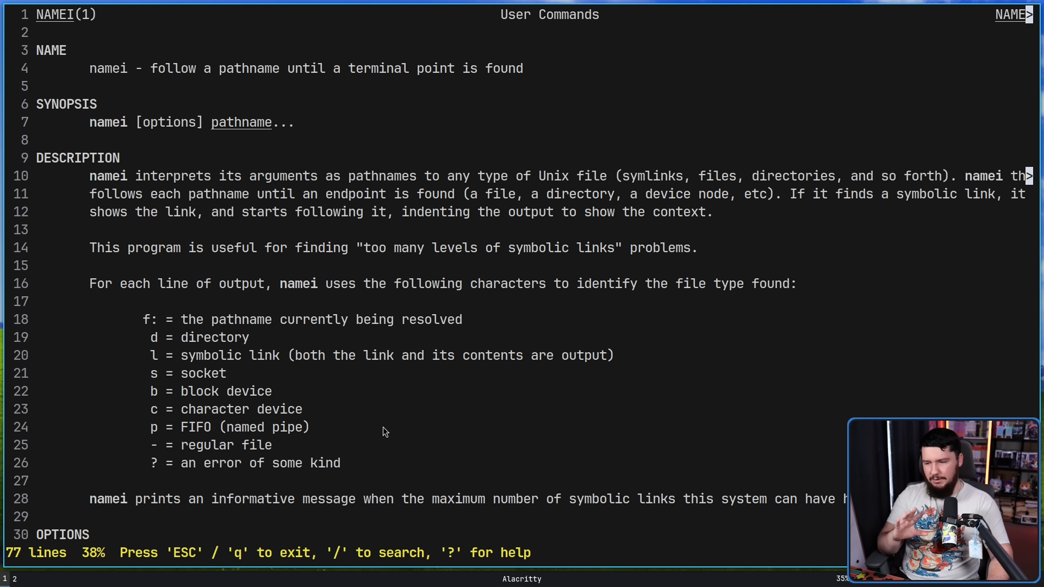
pyautogui.moveTo(371, 439)
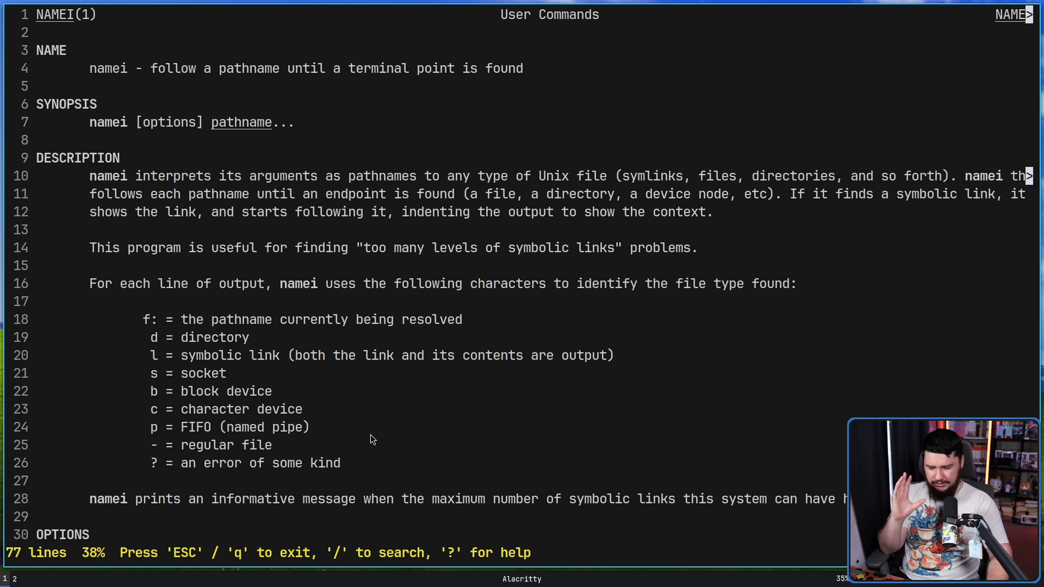
pyautogui.moveTo(370, 429)
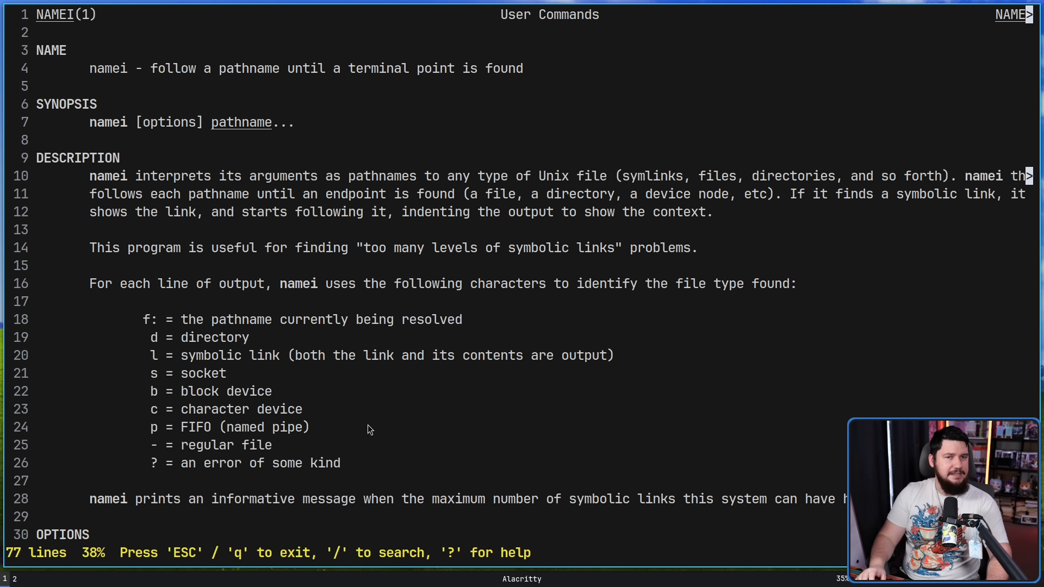
# Quit the namei manual, run yes and interrupt the endless y lines with Ctrl+C
pyautogui.press('q')
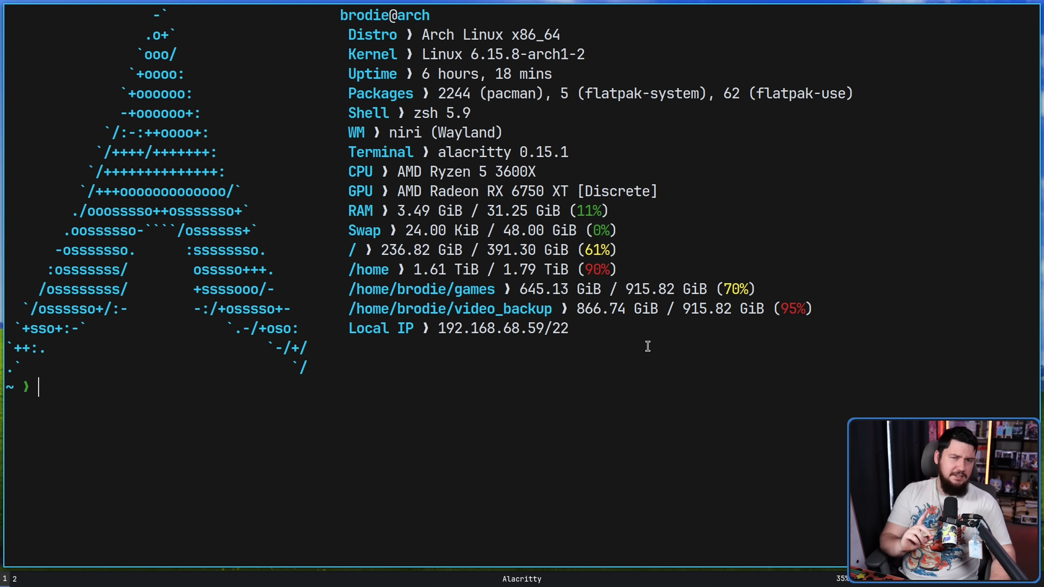
pyautogui.write('ye')
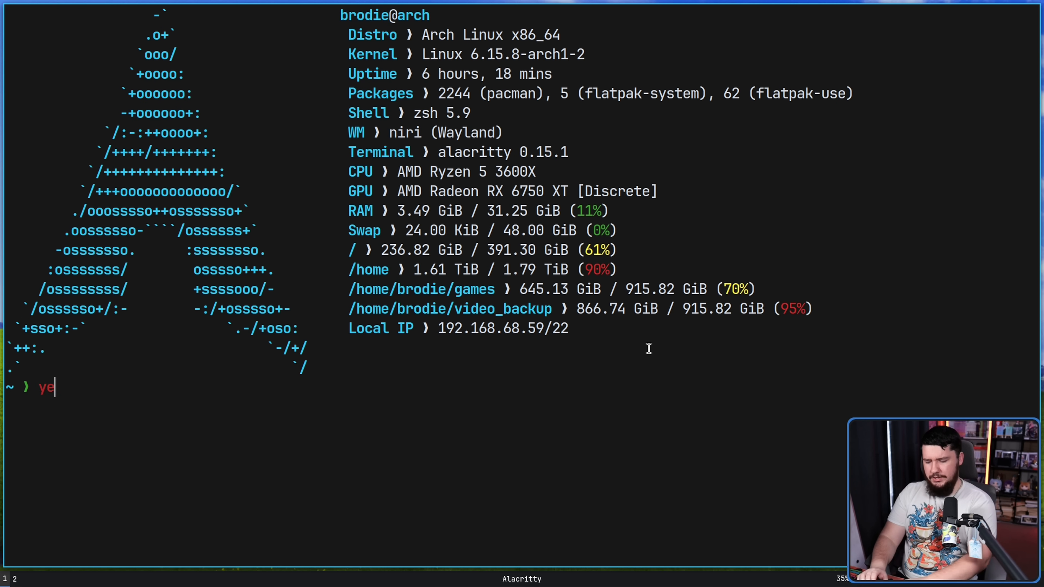
pyautogui.press('Return')
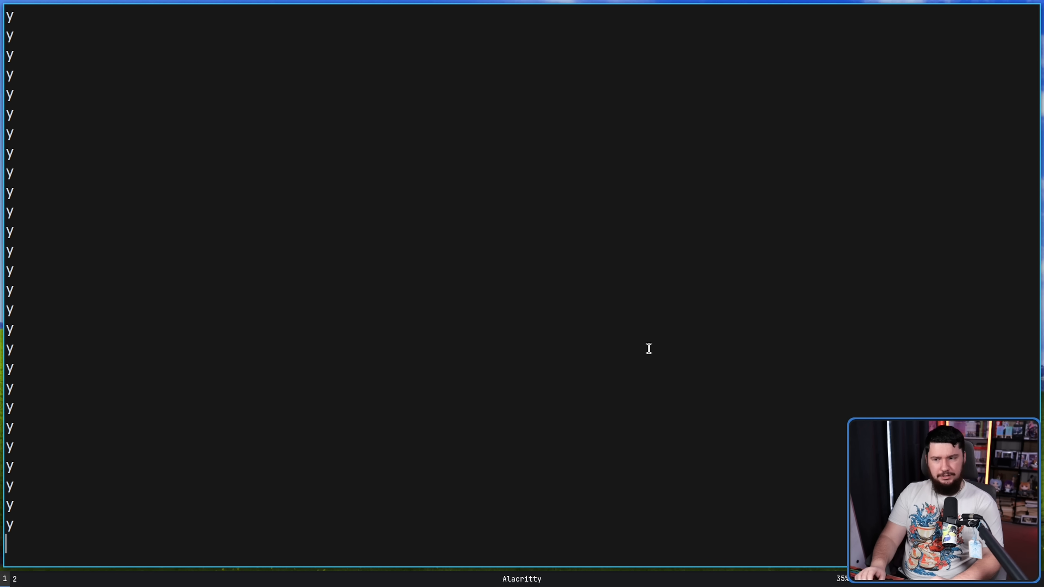
pyautogui.press('ctrl+c')
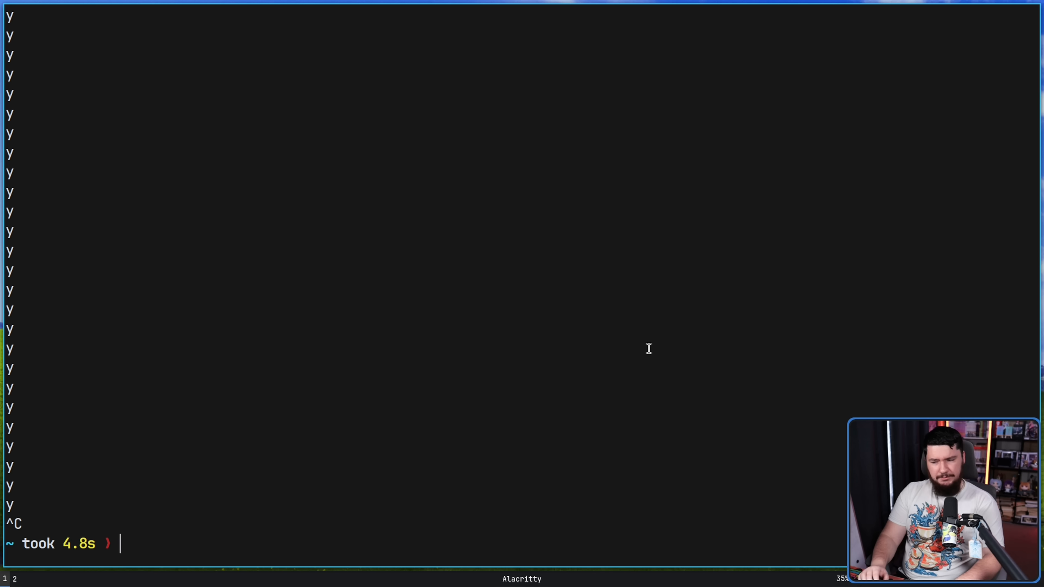
# Run yes hello and interrupt the endless hello lines with Ctrl+C
pyautogui.write('yes')
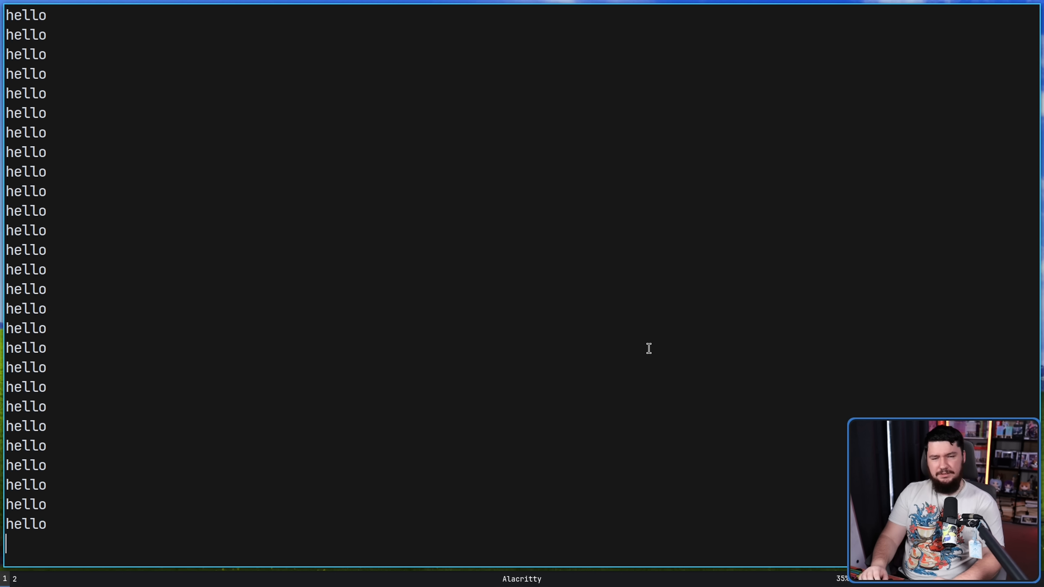
pyautogui.write('hello')
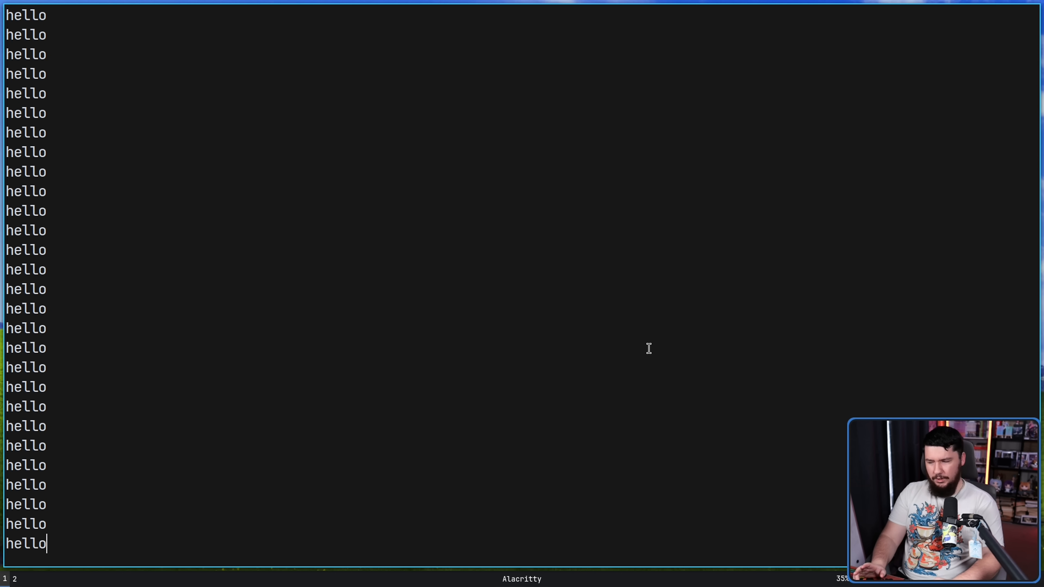
pyautogui.press('ctrl+c')
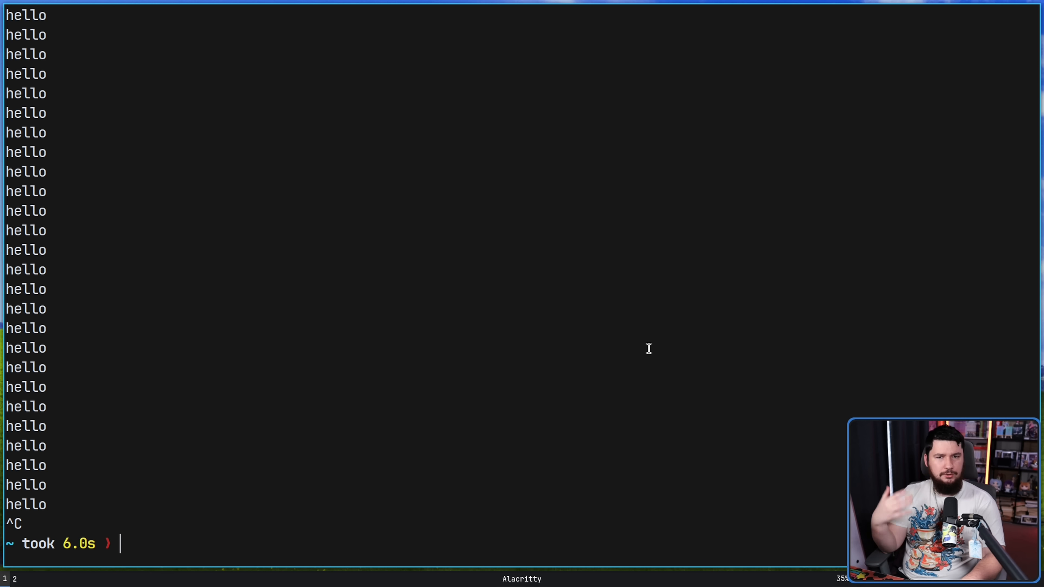
pyautogui.write('yes hello')
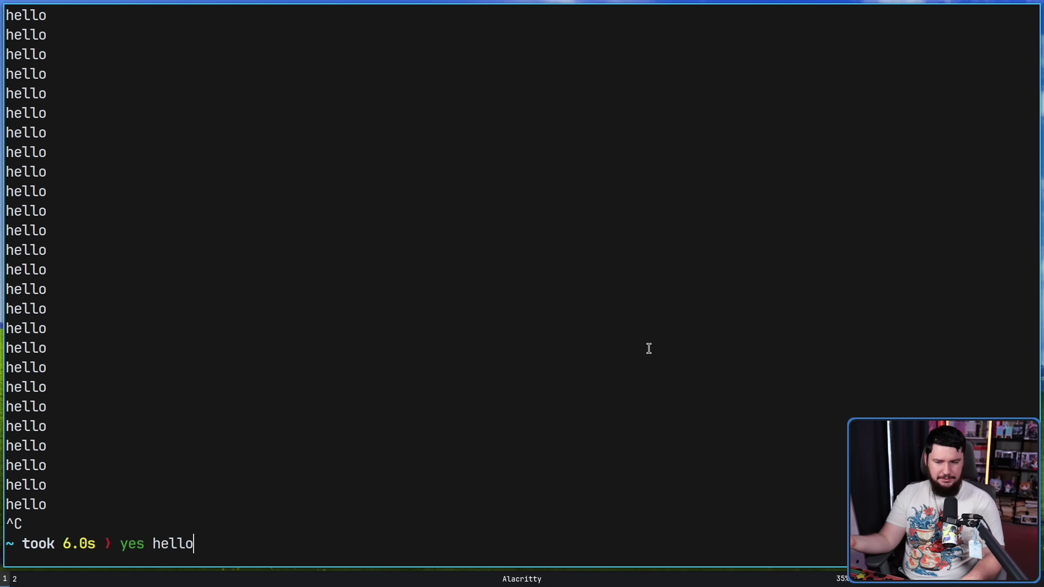
pyautogui.press('Return')
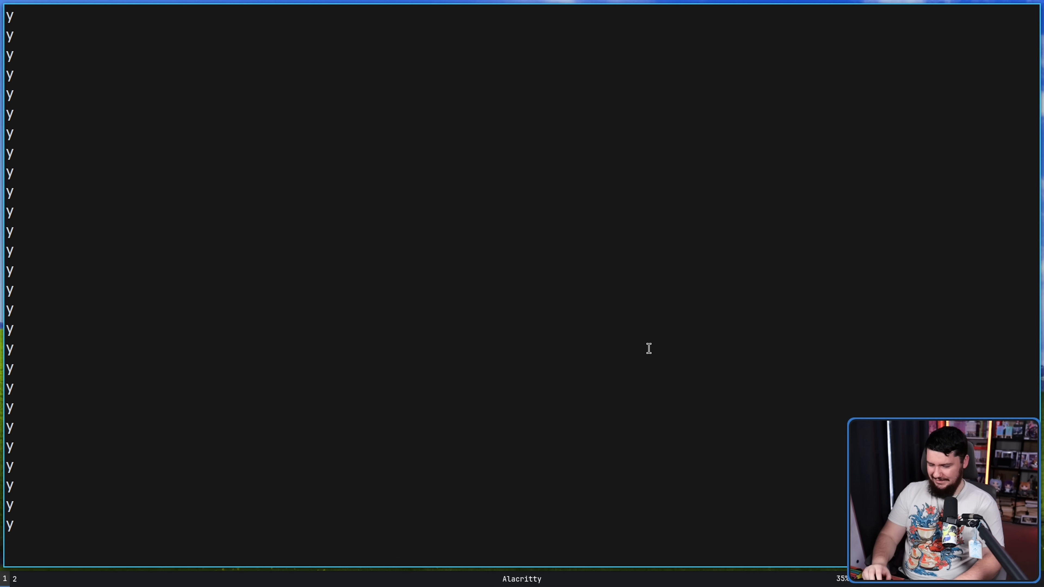
pyautogui.press('ctrl+c')
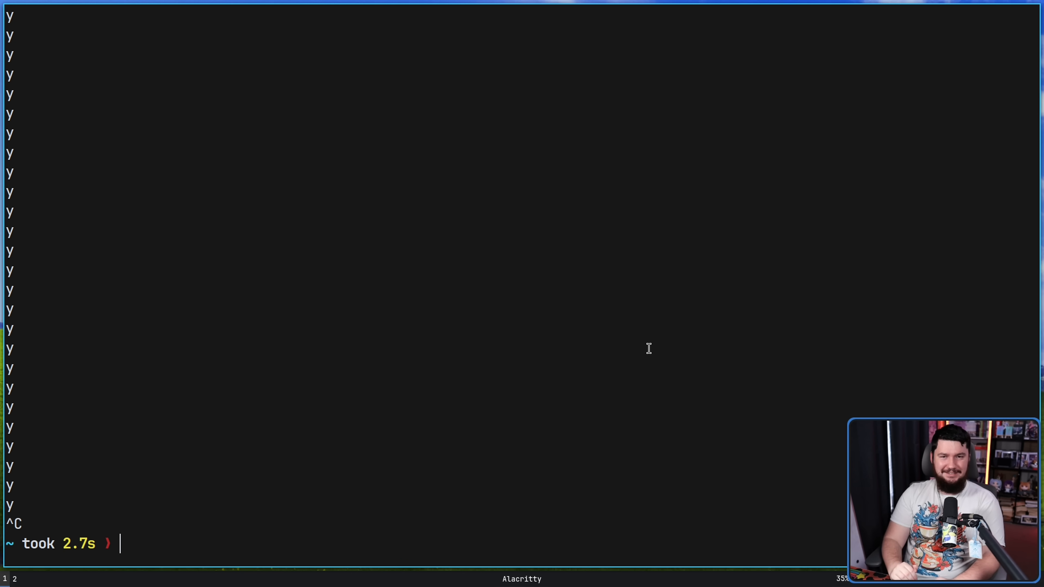
pyautogui.moveTo(493, 273)
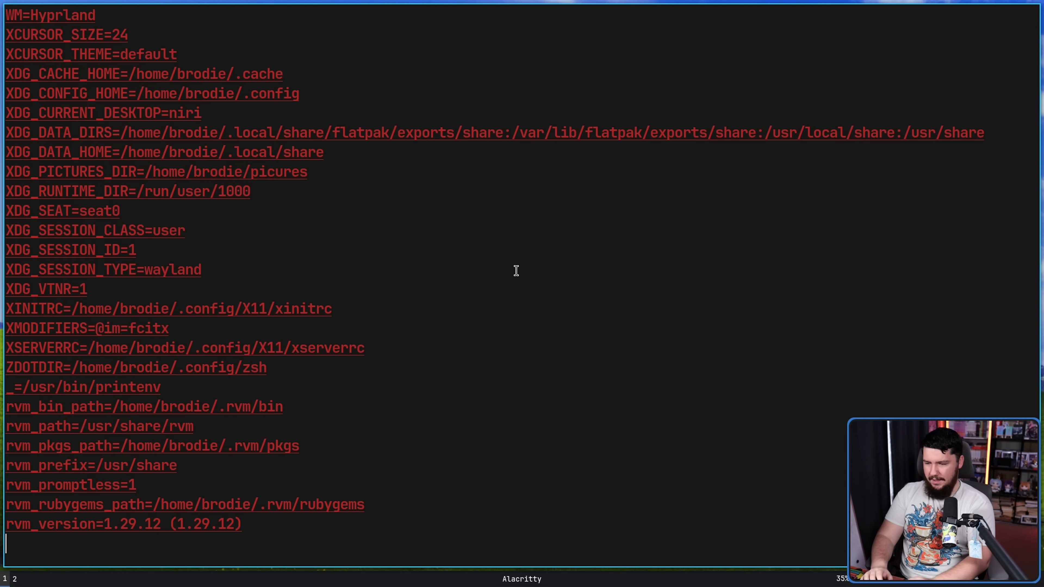
# Filter printenv through grep "XDG" to list only the XDG environment variables
pyautogui.scroll(3)
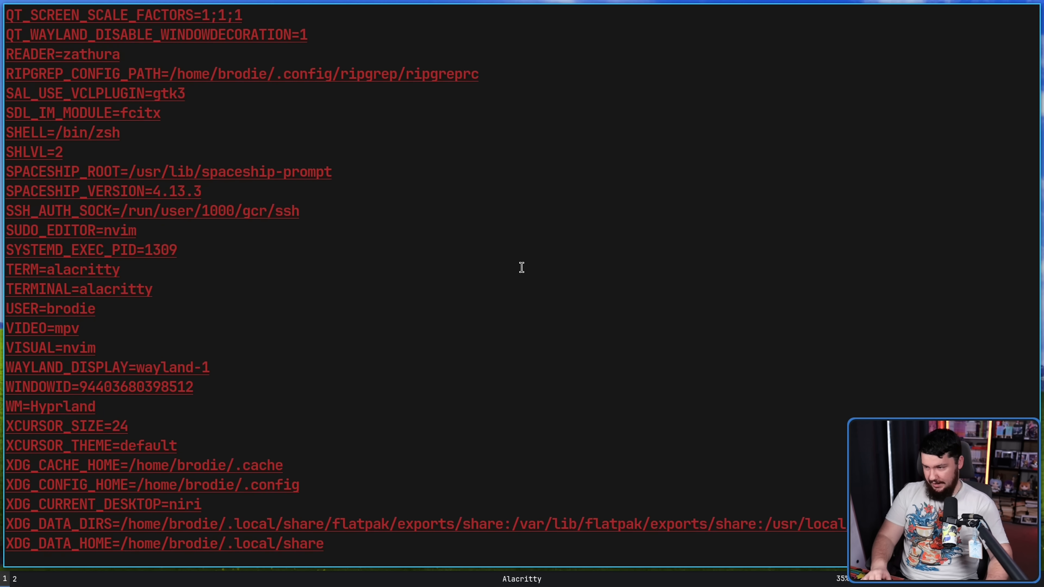
pyautogui.scroll(3)
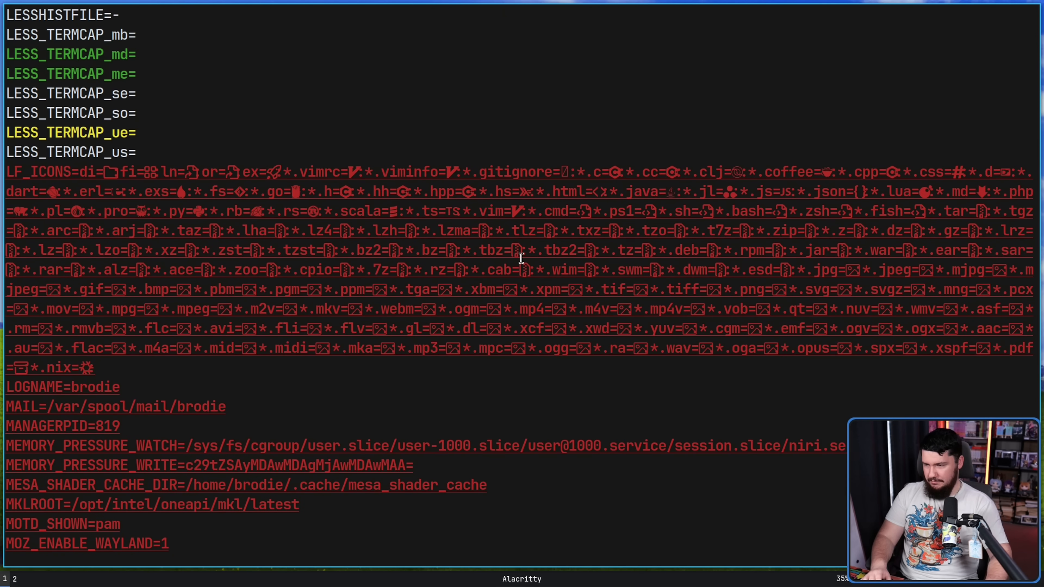
pyautogui.scroll(-3)
pyautogui.write('printenv')
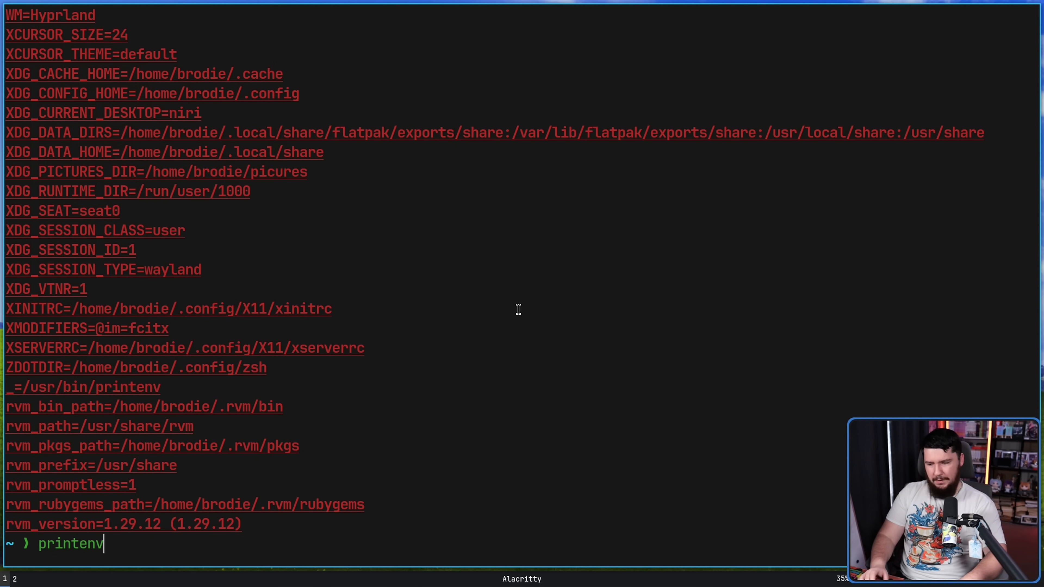
pyautogui.write('| grep')
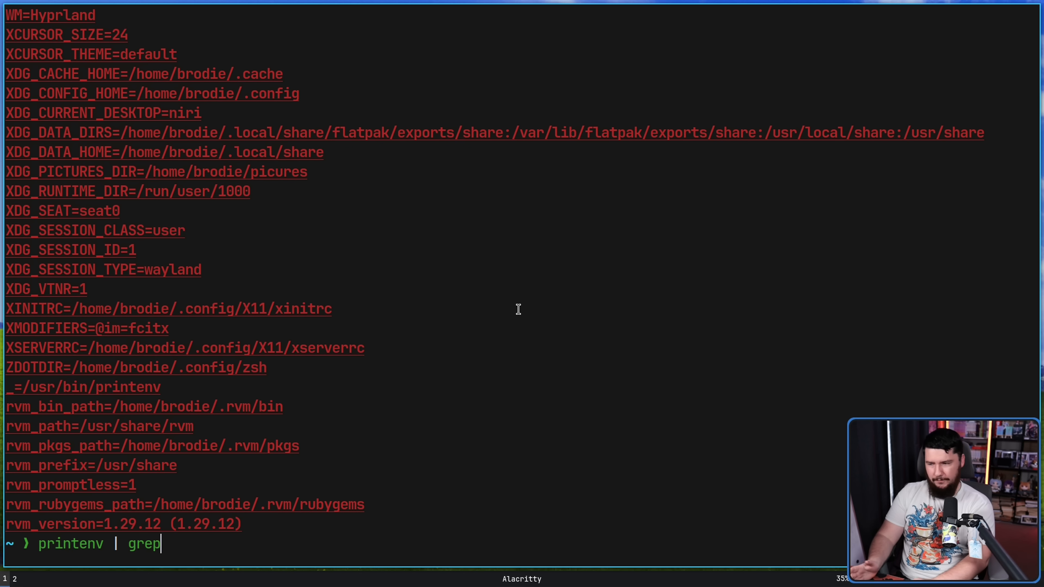
pyautogui.write('""')
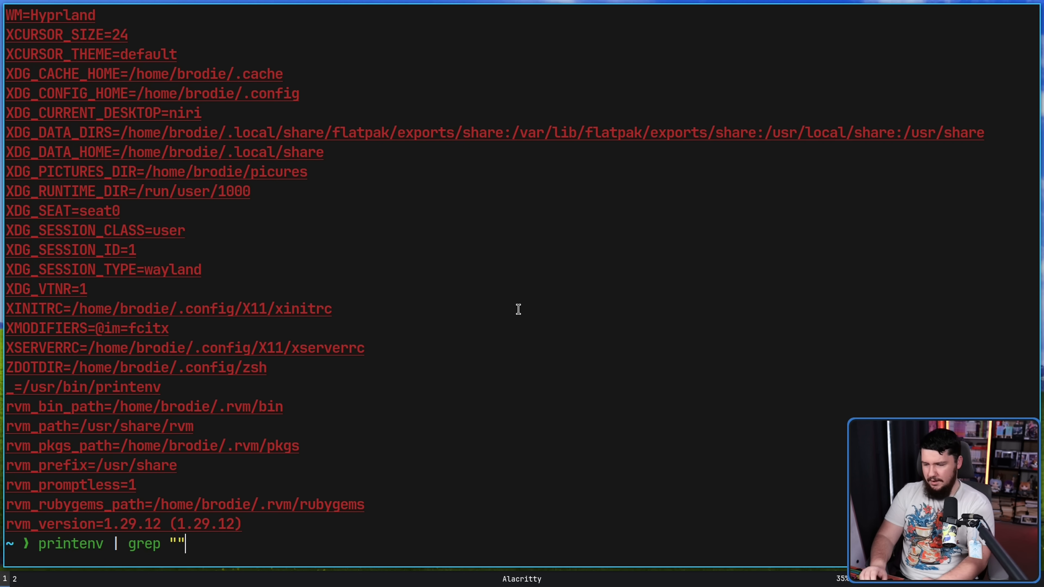
pyautogui.write('XDG')
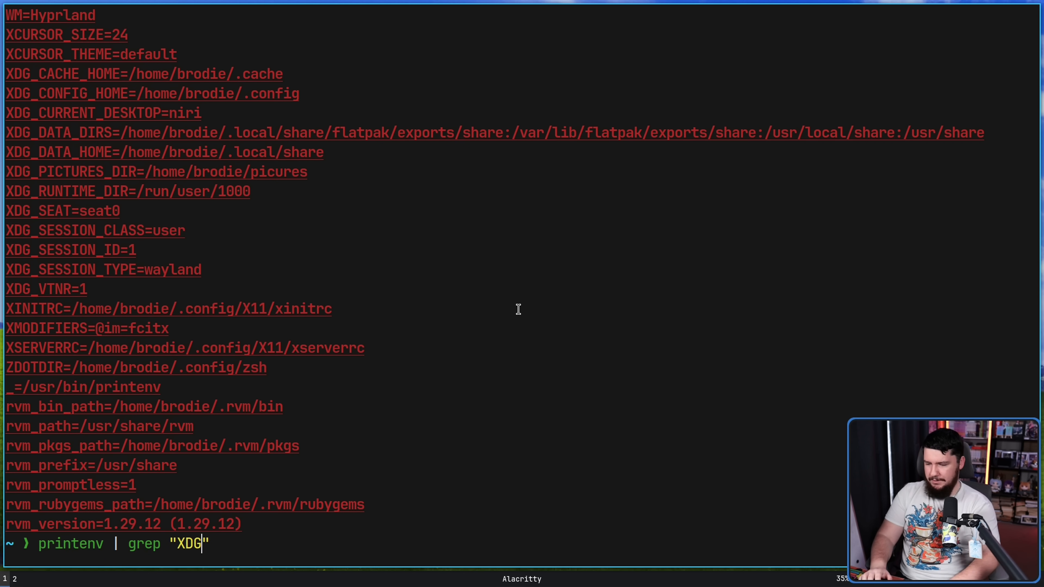
pyautogui.press('Return')
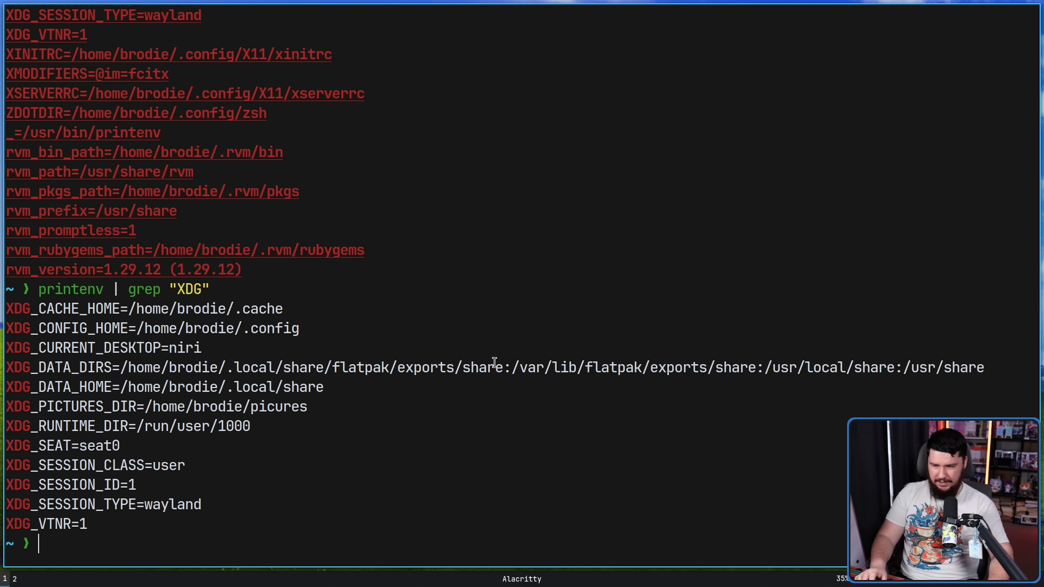
pyautogui.moveTo(226, 279)
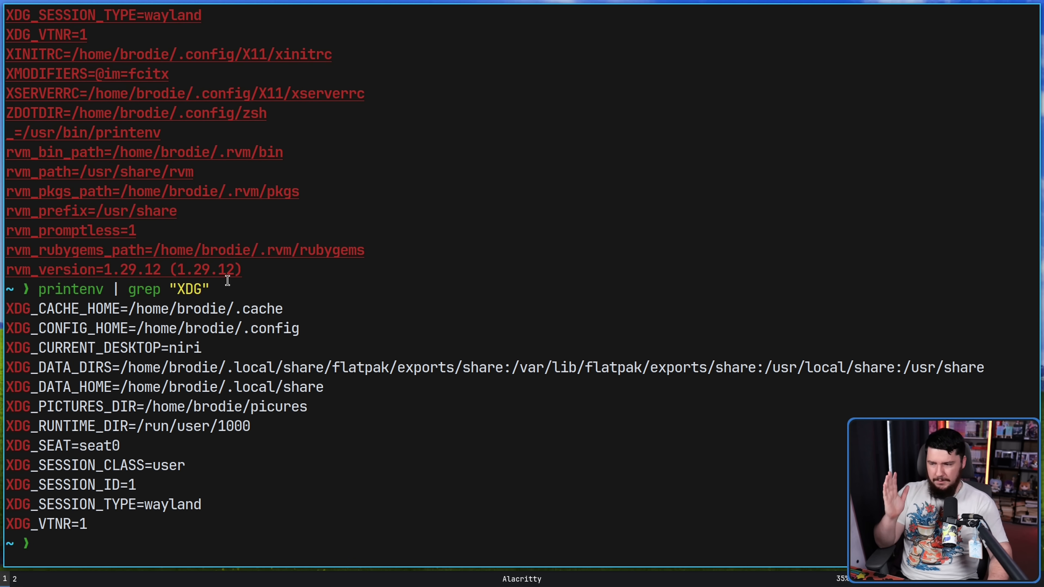
pyautogui.doubleClick(70, 288)
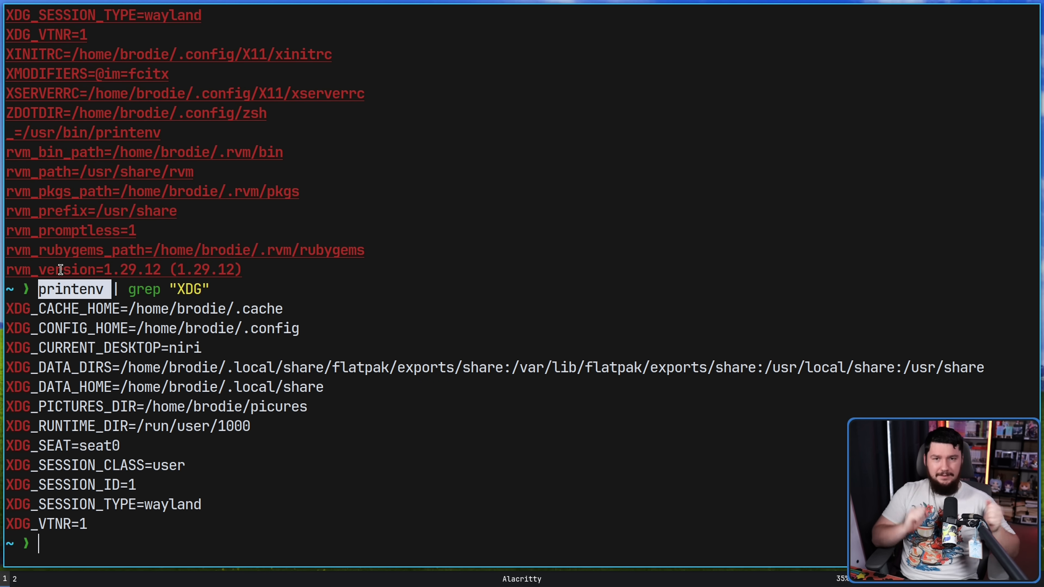
pyautogui.moveTo(599, 261)
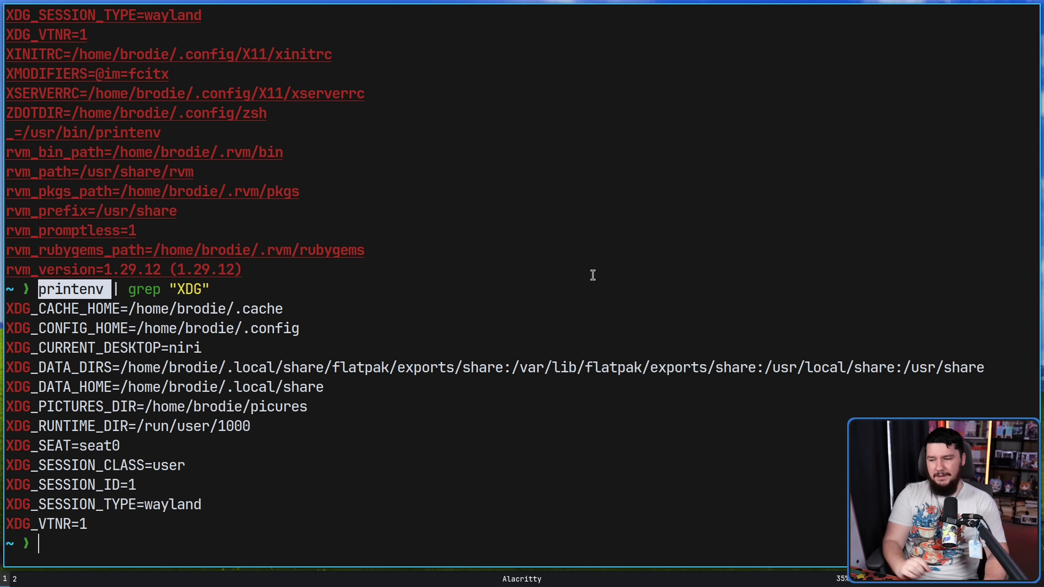
# Run qrencode on "this is a string to put in a qr code", getting the missing-filename error
pyautogui.write('qren')
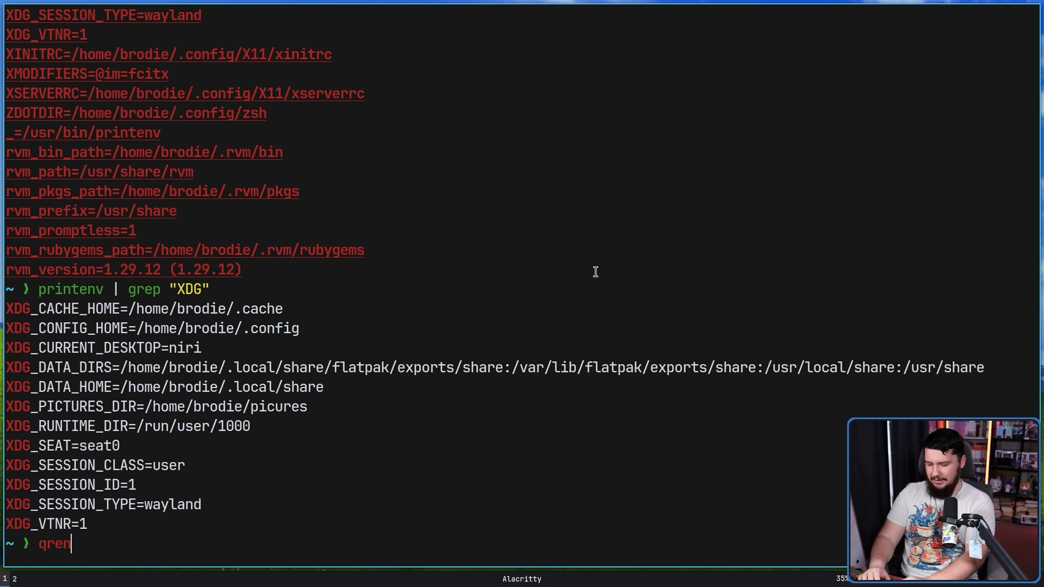
pyautogui.write('code')
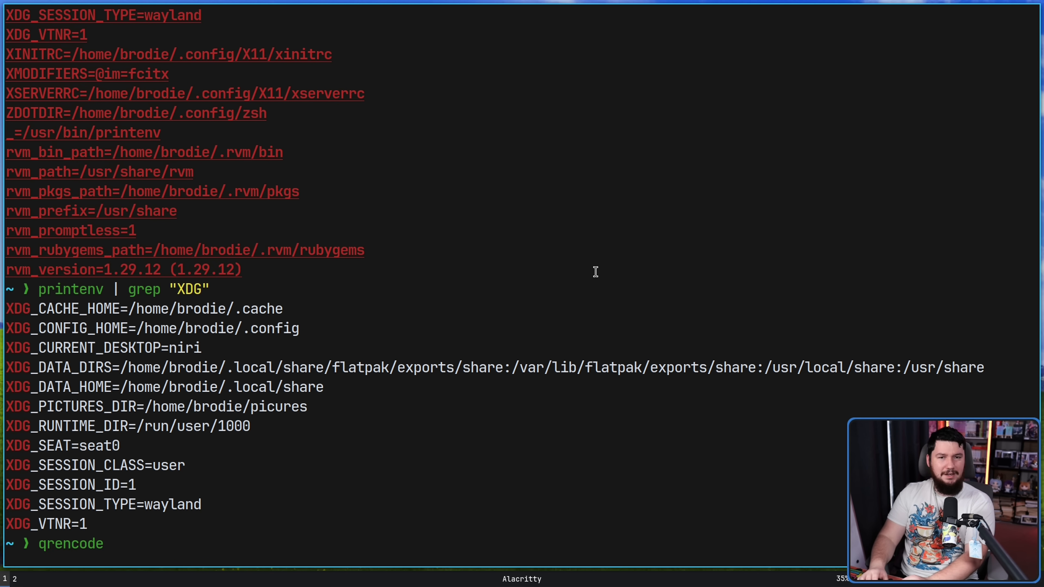
pyautogui.moveTo(103, 544)
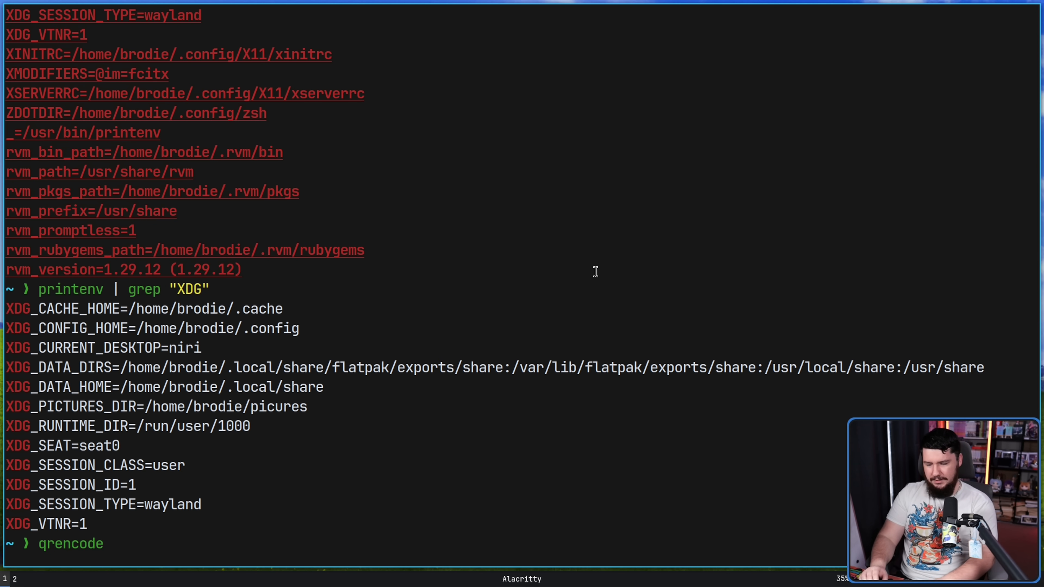
pyautogui.write('"this"')
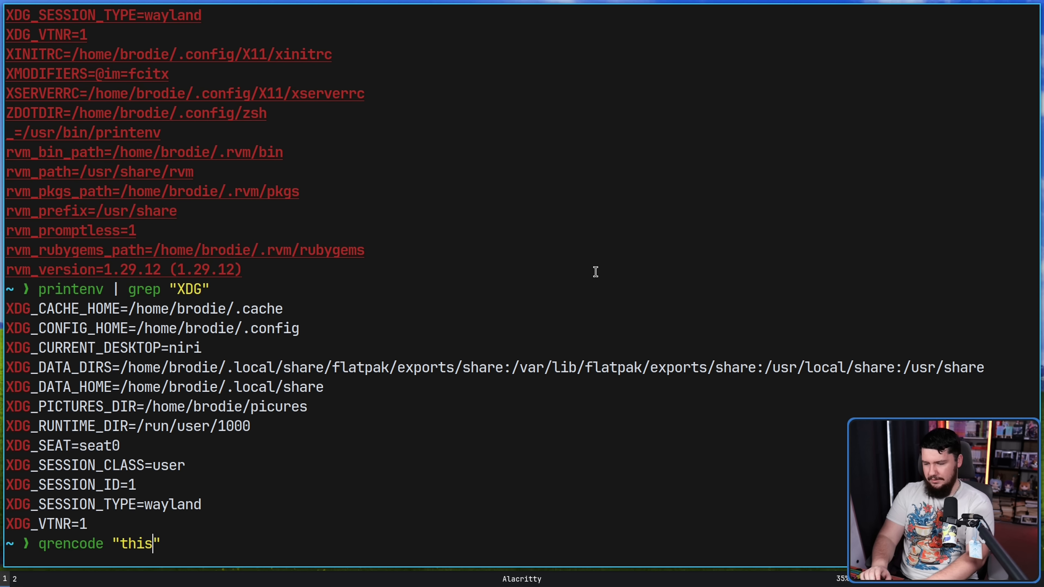
pyautogui.write('is a string')
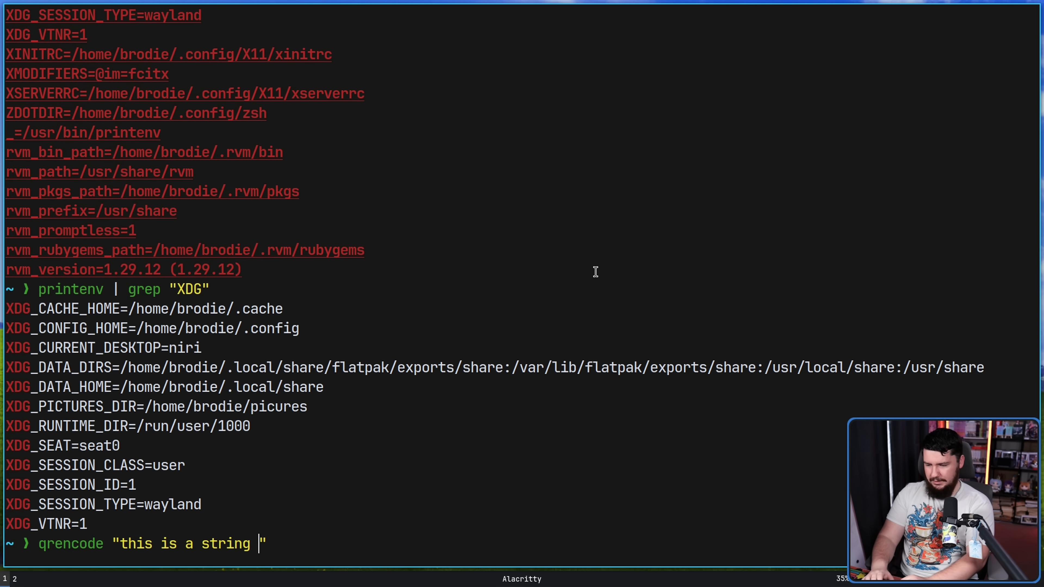
pyautogui.write('to put in a')
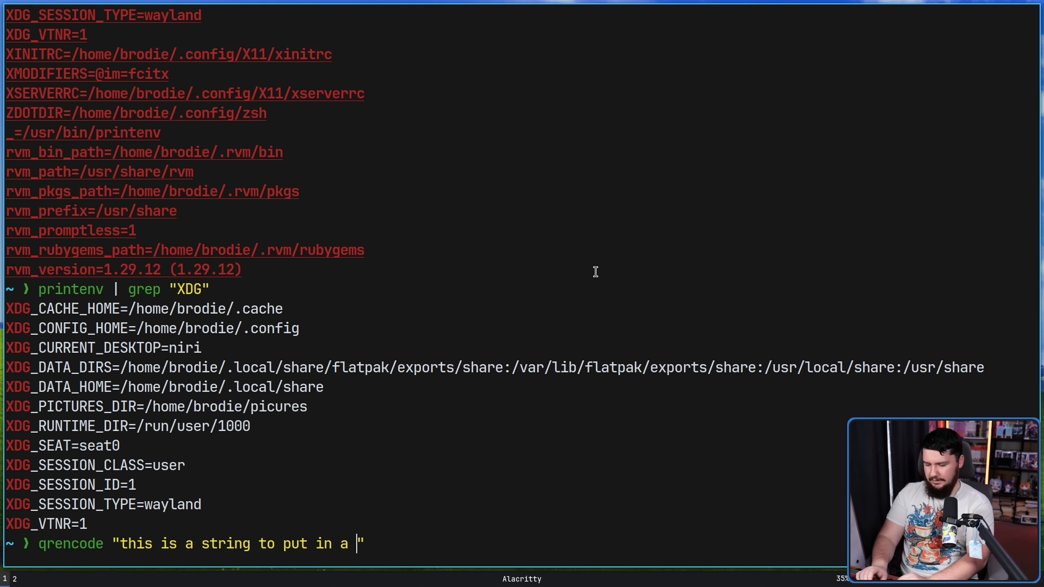
pyautogui.write('qr code')
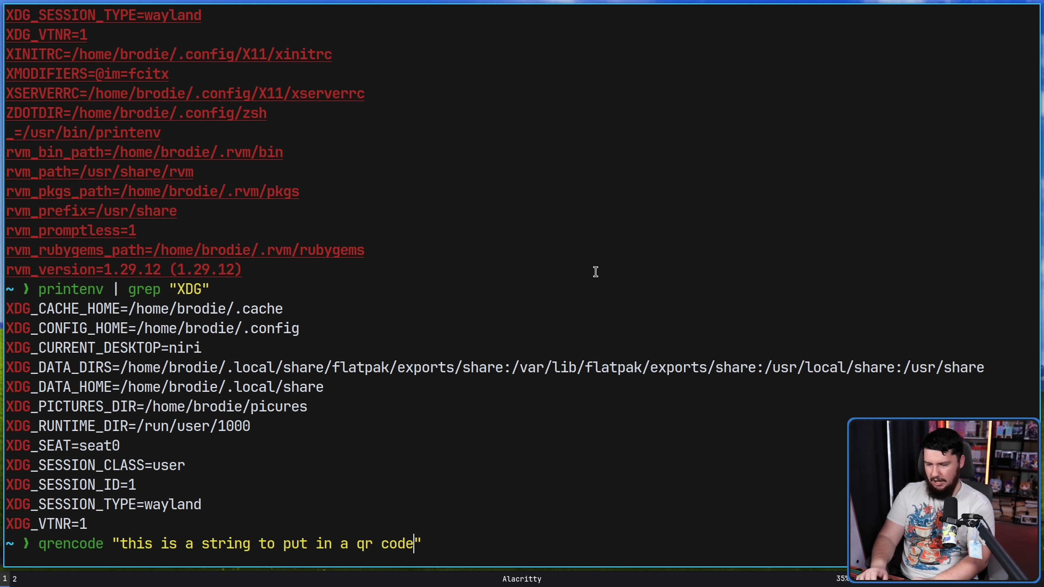
pyautogui.press('Return')
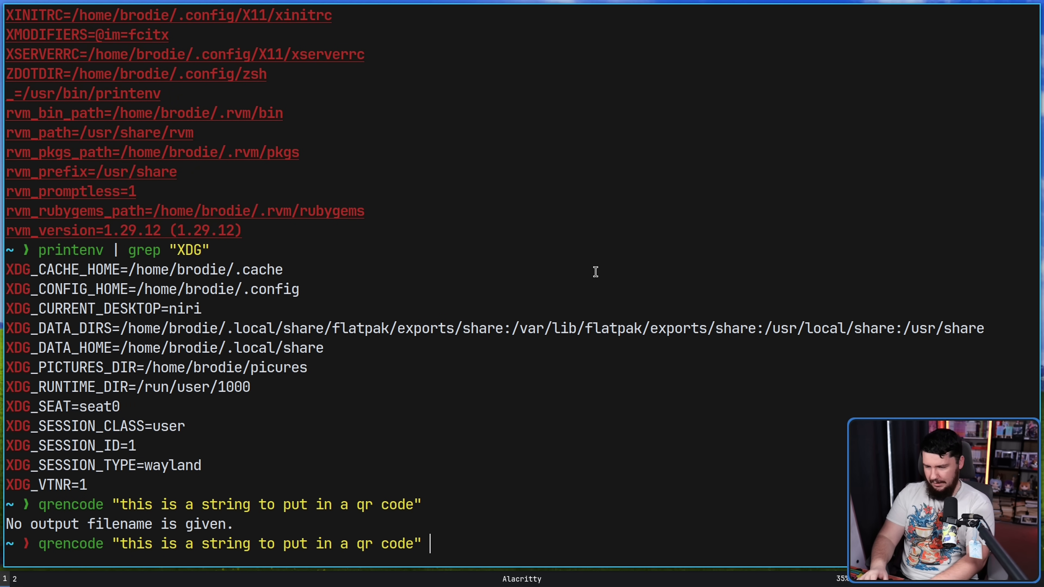
# Recall the qrencode command and append the -o qr output file option
pyautogui.write('-o')
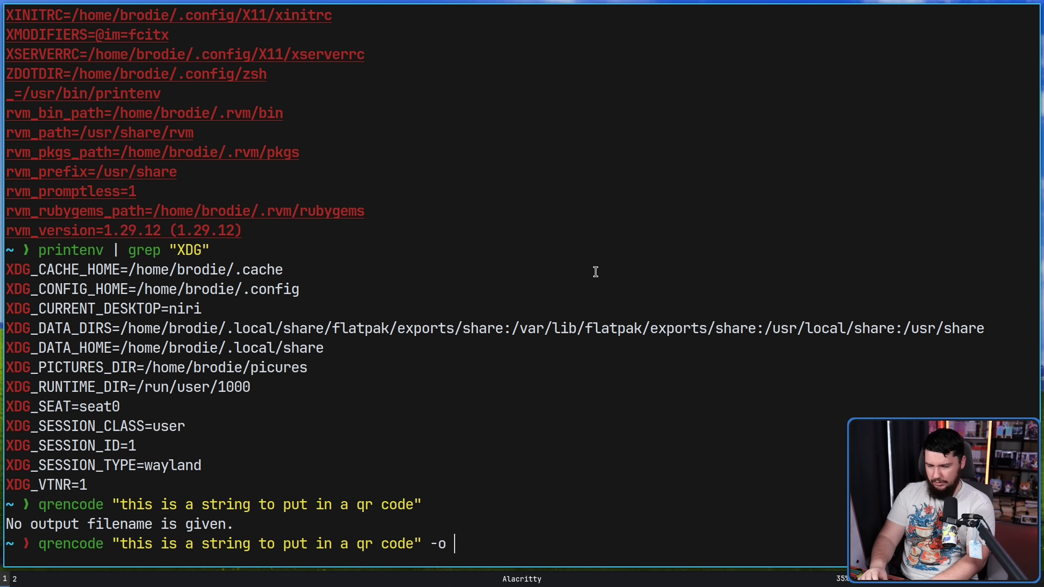
pyautogui.write('qr')
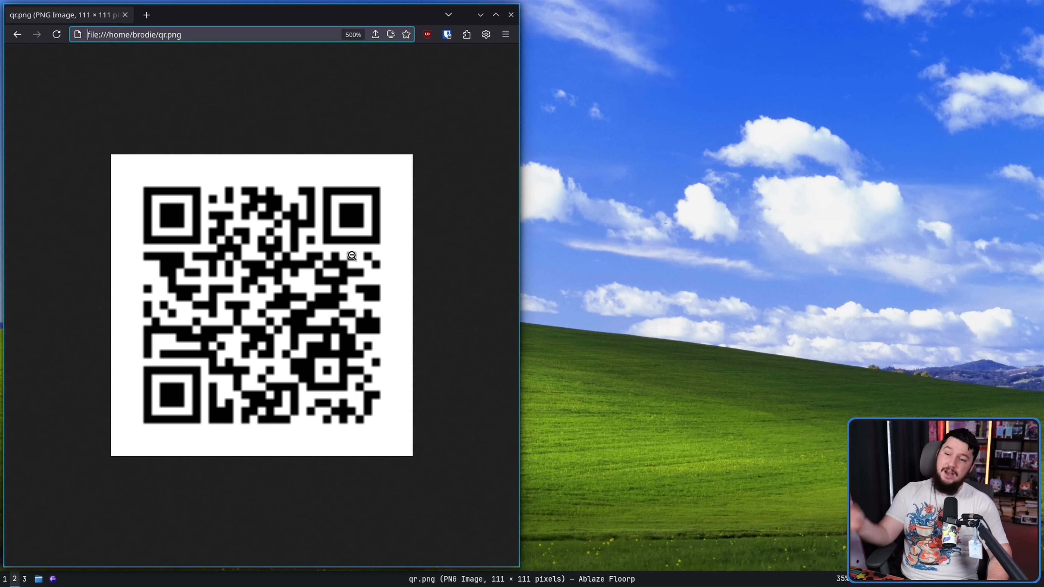
pyautogui.moveTo(313, 204)
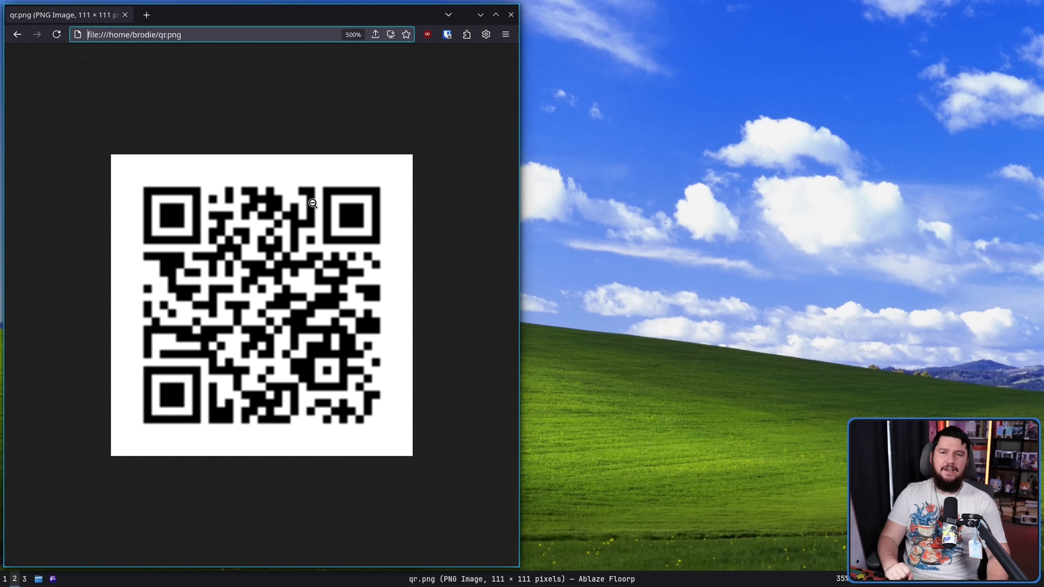
pyautogui.moveTo(299, 168)
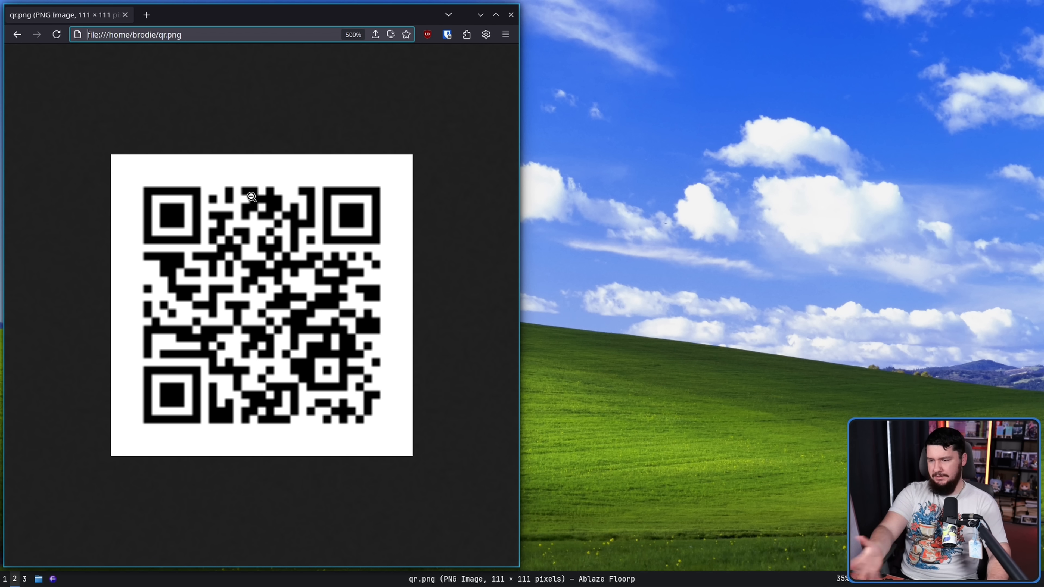
pyautogui.moveTo(229, 180)
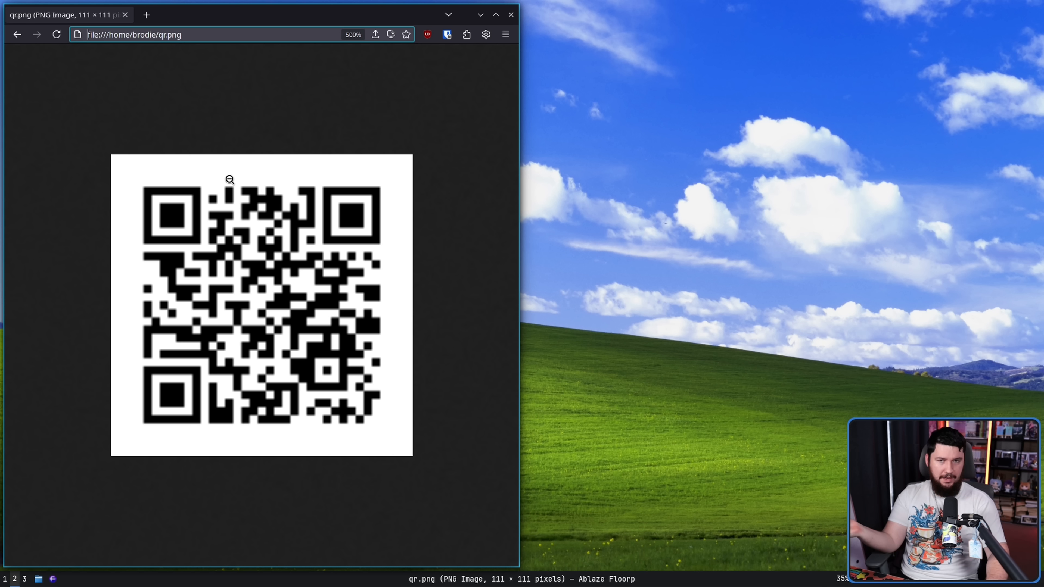
pyautogui.moveTo(369, 138)
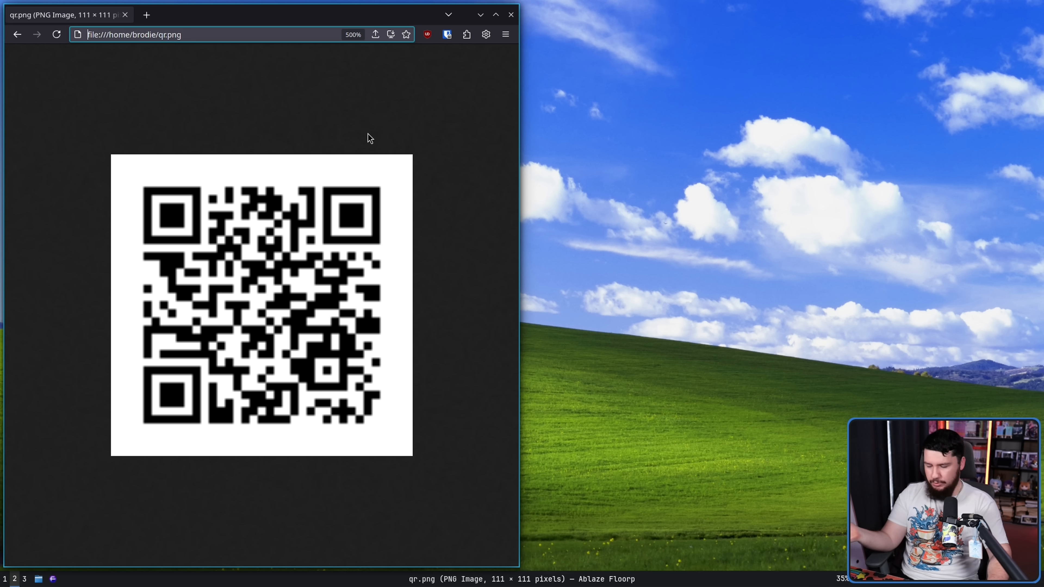
pyautogui.moveTo(441, 186)
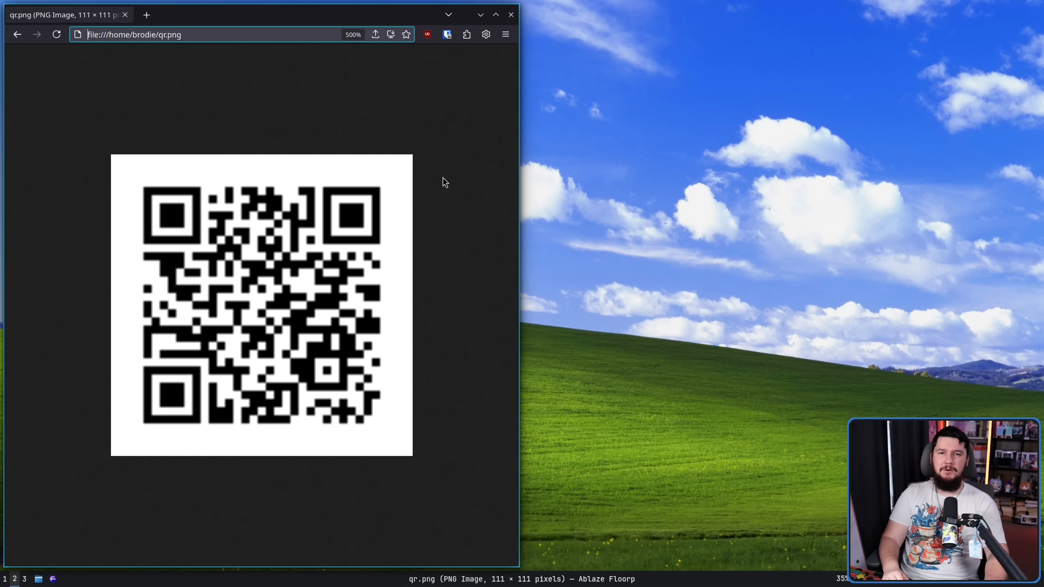
pyautogui.moveTo(437, 207)
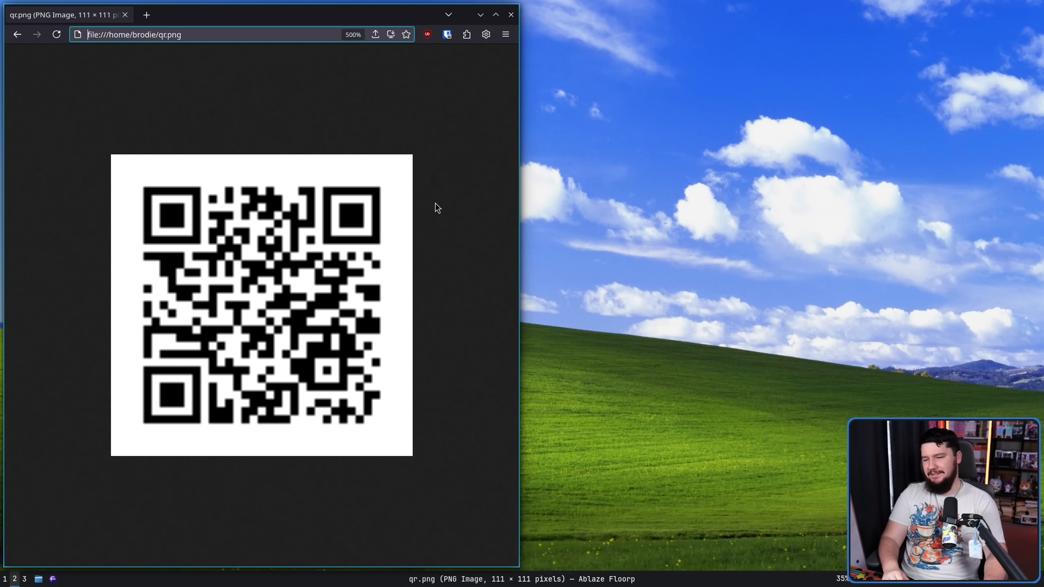
pyautogui.moveTo(431, 183)
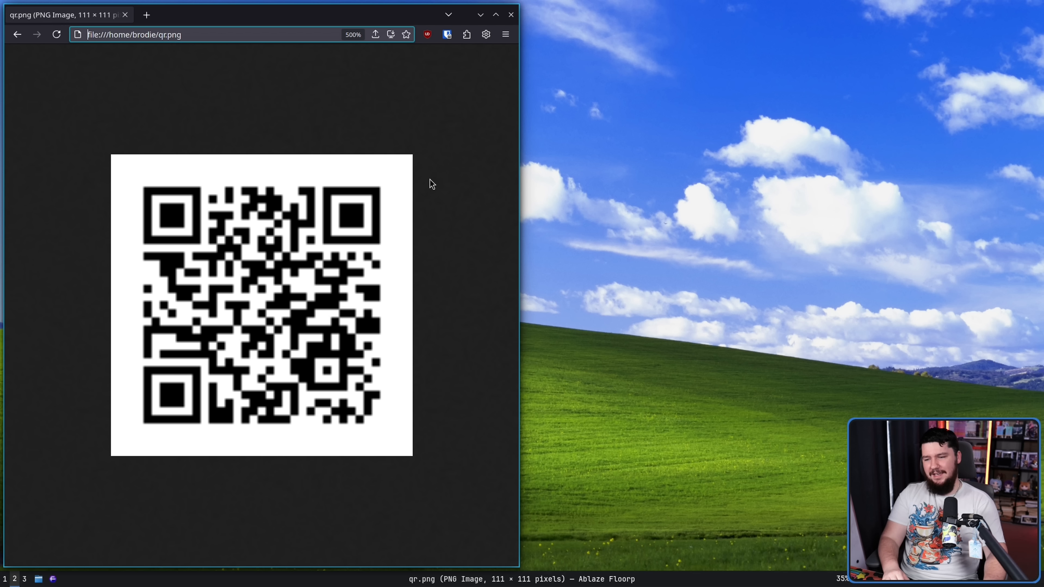
pyautogui.moveTo(432, 163)
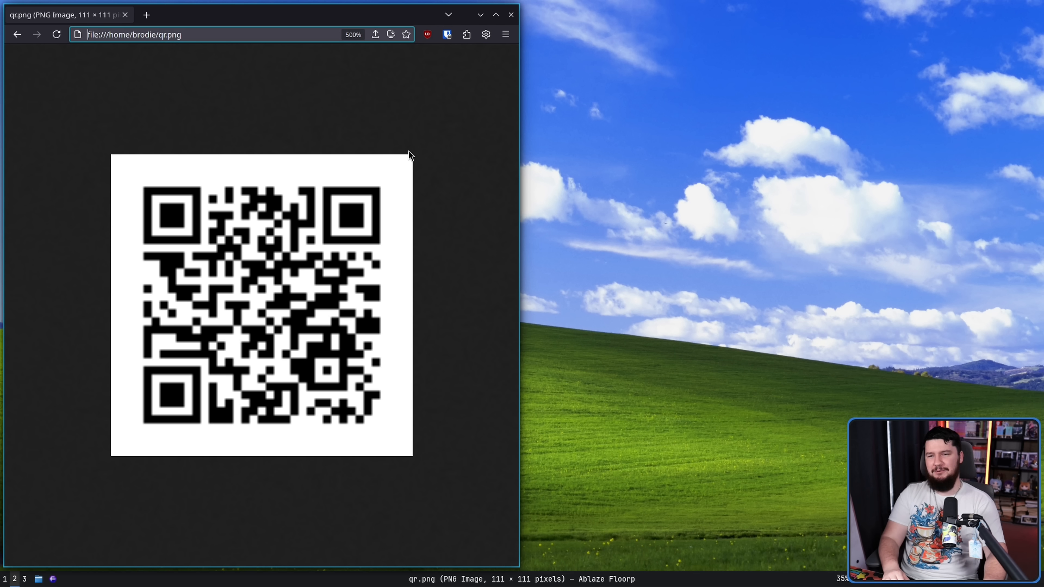
pyautogui.moveTo(383, 169)
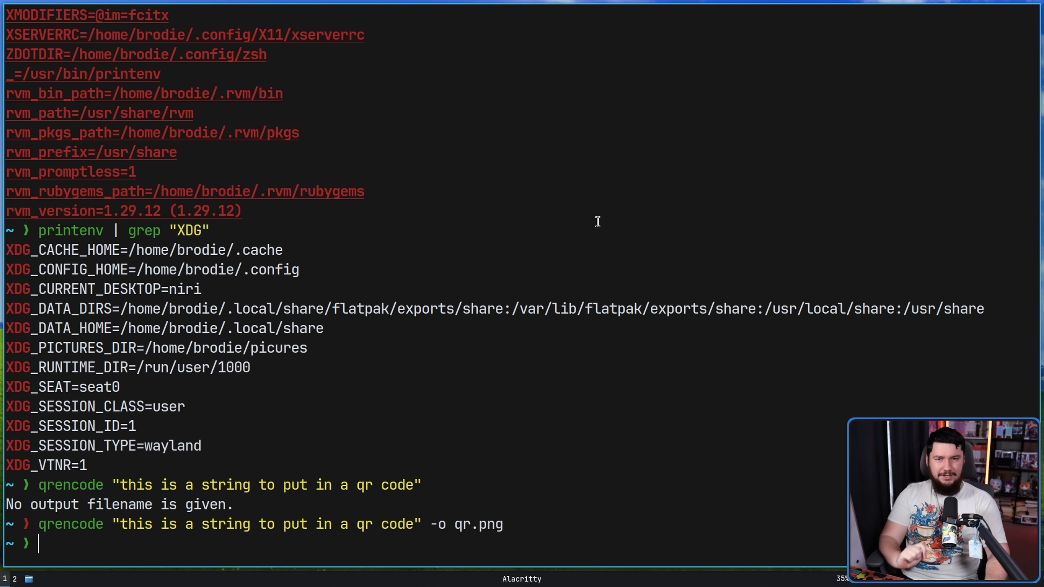
pyautogui.moveTo(607, 214)
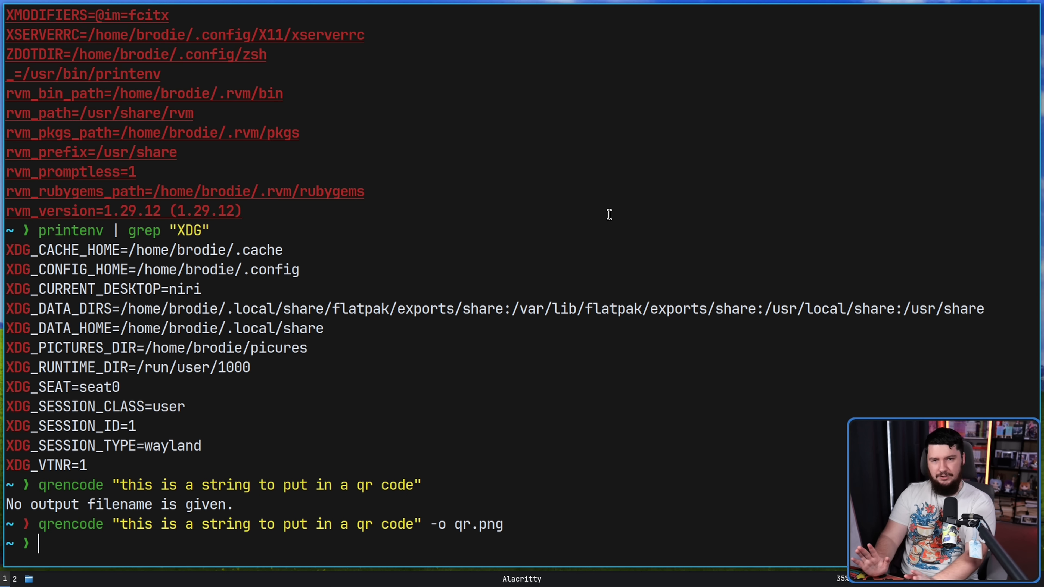
# Launch vim, type some stray keys on its welcome screen, then quit back to the shell
pyautogui.write('vim')
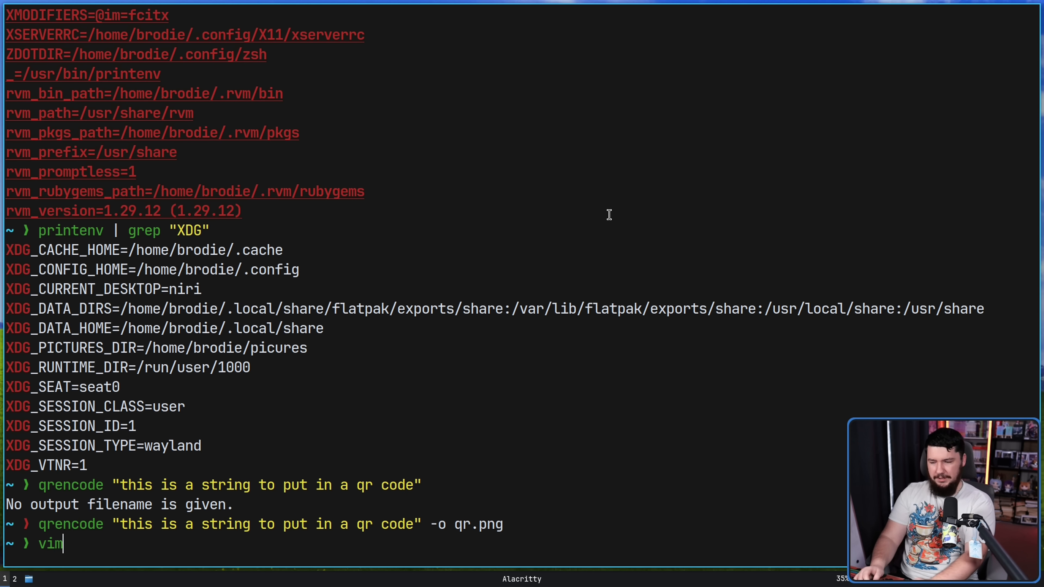
pyautogui.press('Return')
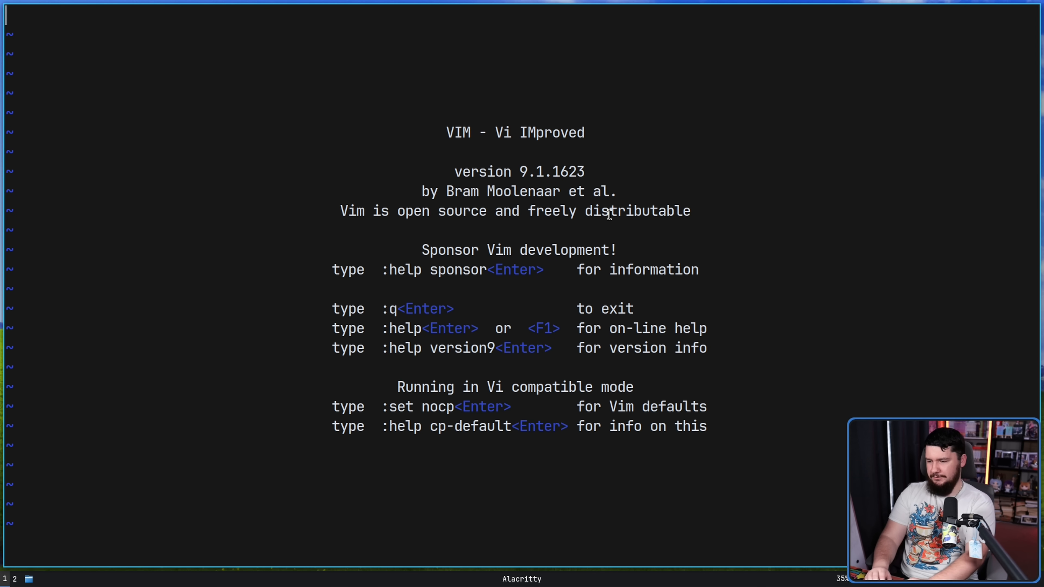
pyautogui.write('sdfghjdsfgh')
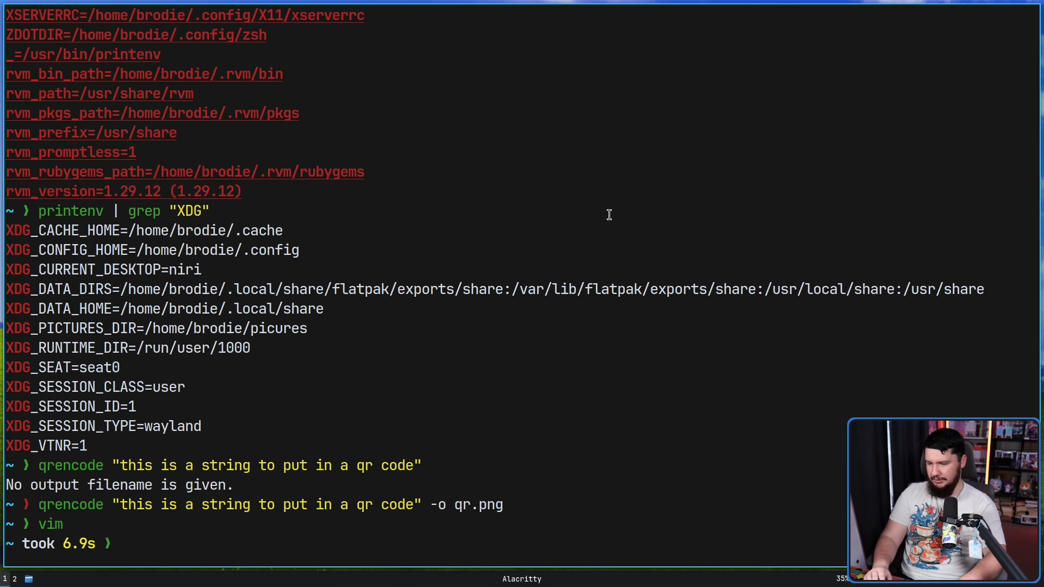
# Run vim -y easy mode and type gibberish lines like 'dsfgsdfgjkhs' directly, then exit
pyautogui.write('vim')
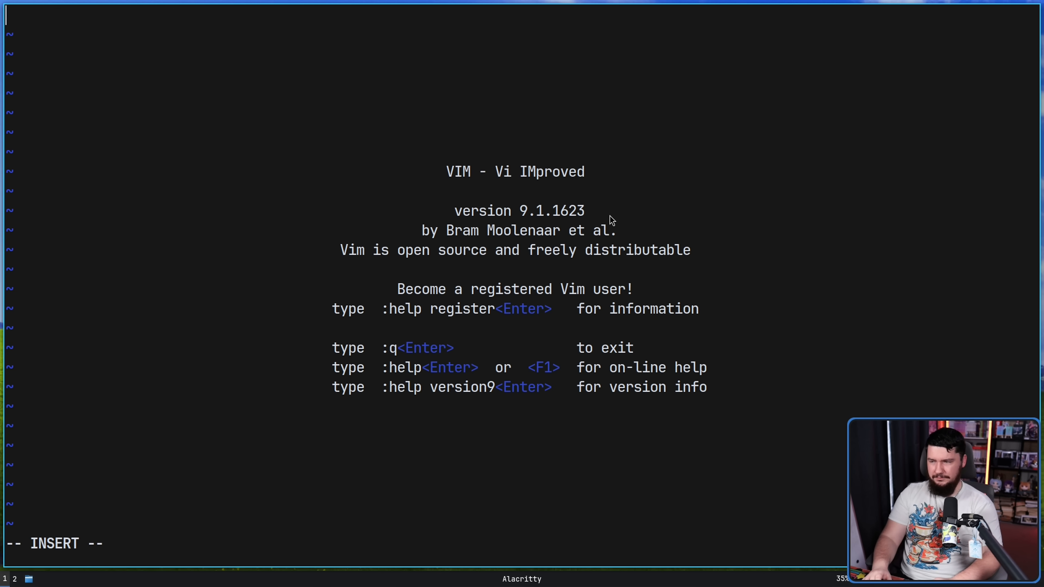
pyautogui.write('dsfgsdfgjkhs')
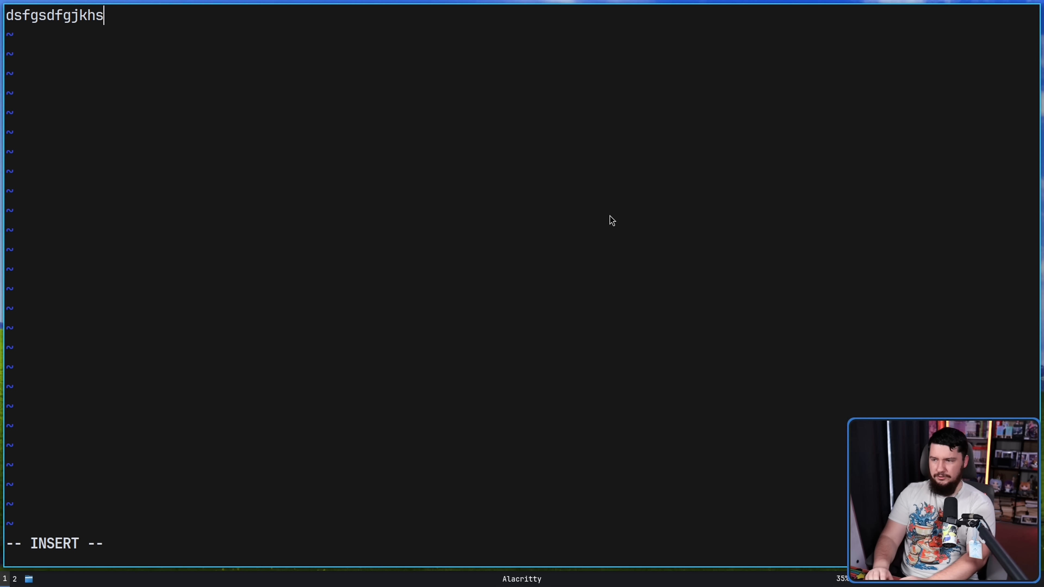
pyautogui.write('jkdfgdsfhgsjdfhgjksdf')
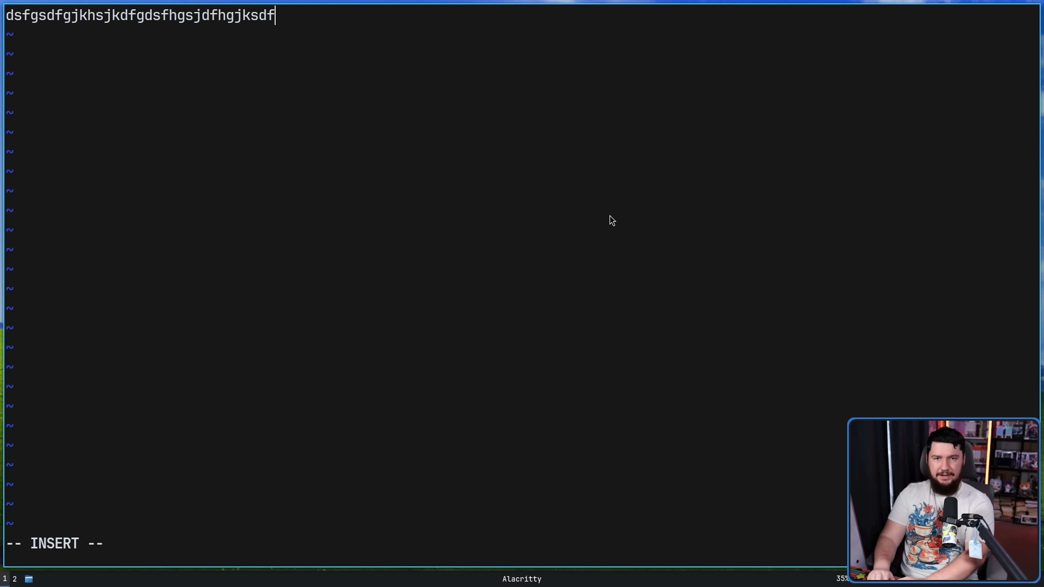
pyautogui.write('dfjskgskdfjg')
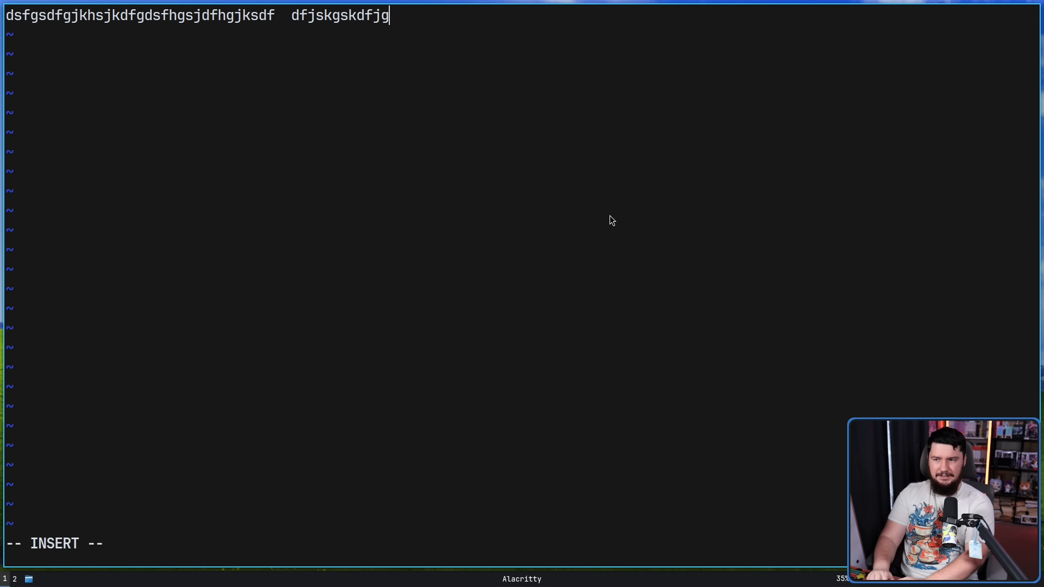
pyautogui.write('sfdgjdfj fdskjghsdfgjk')
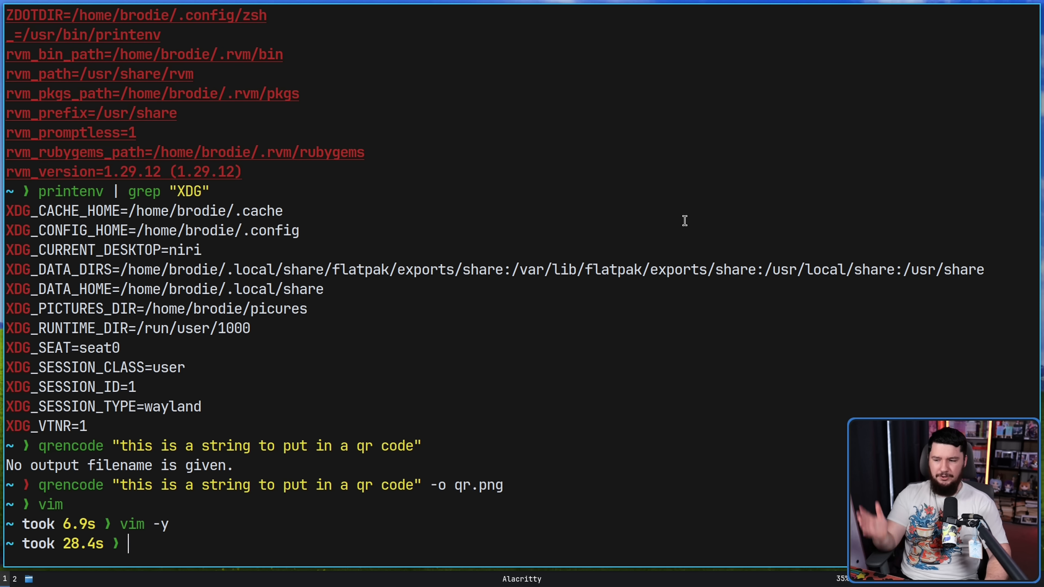
pyautogui.moveTo(681, 217)
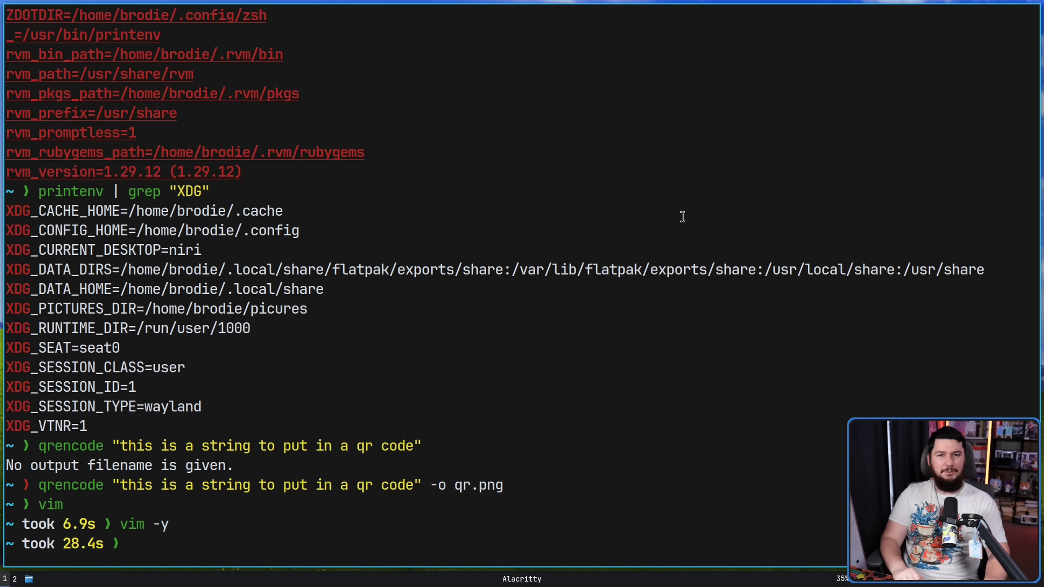
pyautogui.moveTo(957, 337)
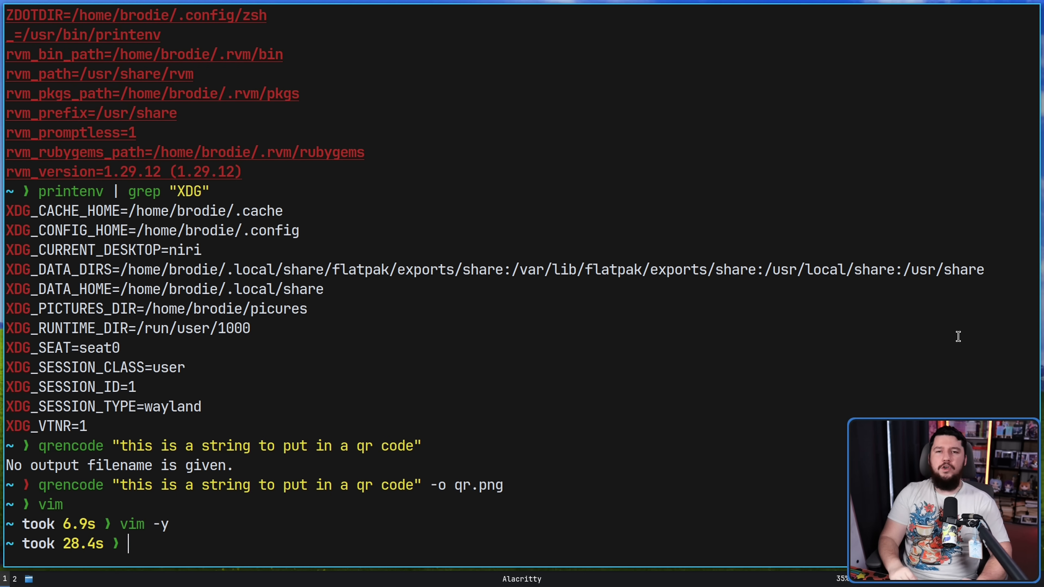
# Read the man eject page, scrolling through its options, then quit with q
pyautogui.write('man eje')
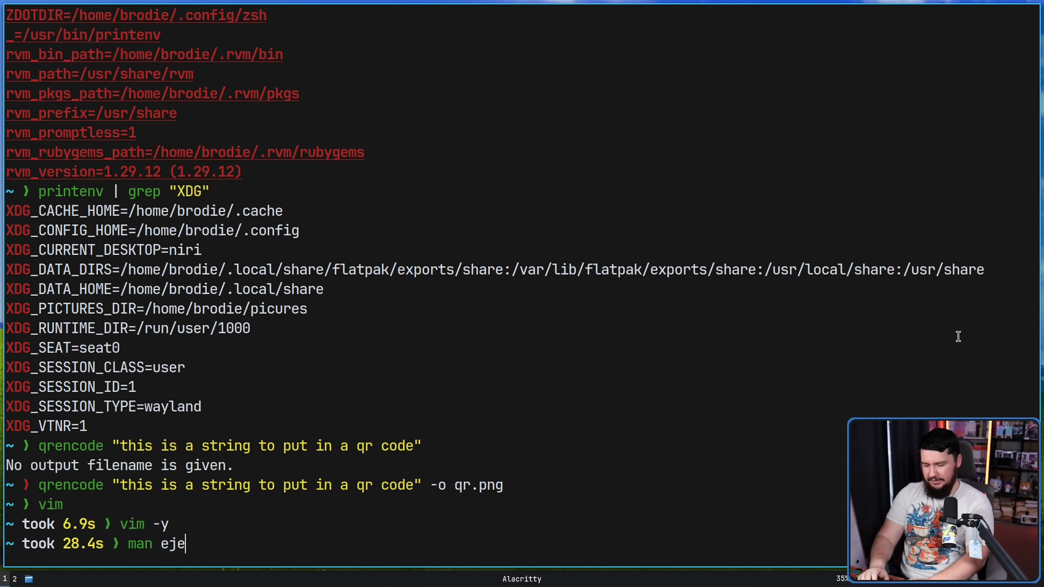
pyautogui.press('Return')
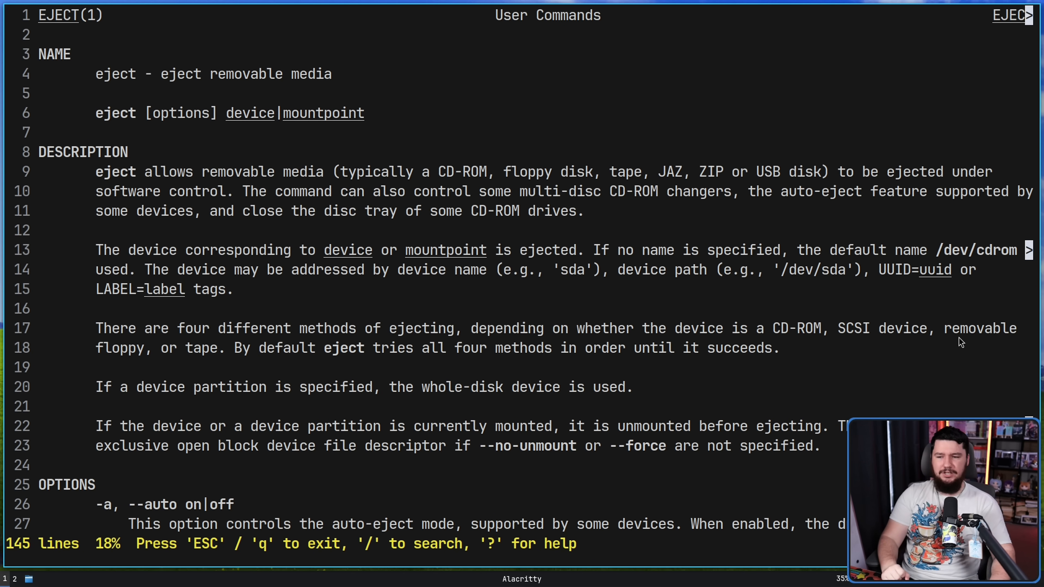
pyautogui.moveTo(934, 340)
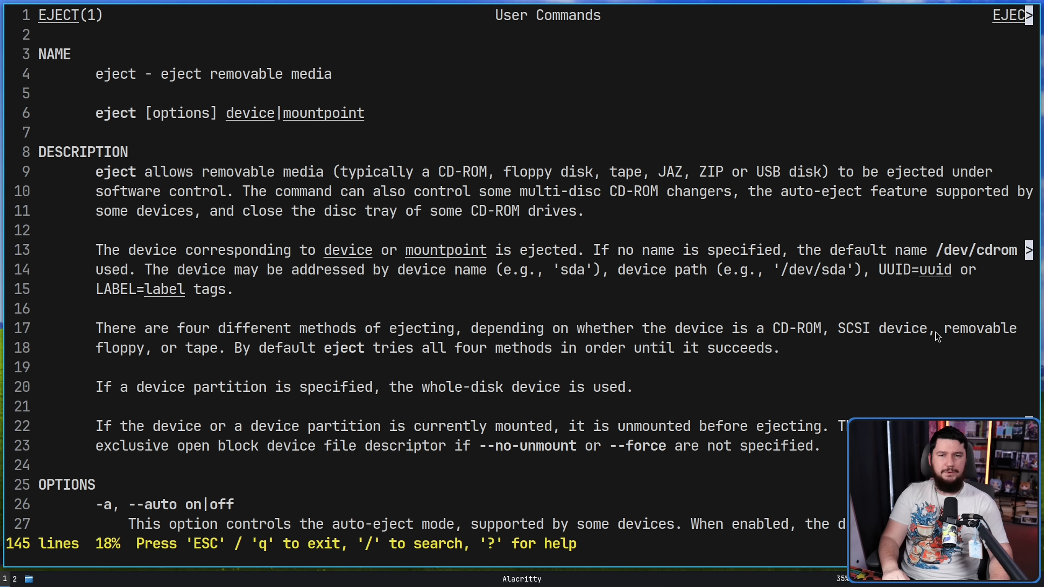
pyautogui.moveTo(936, 335)
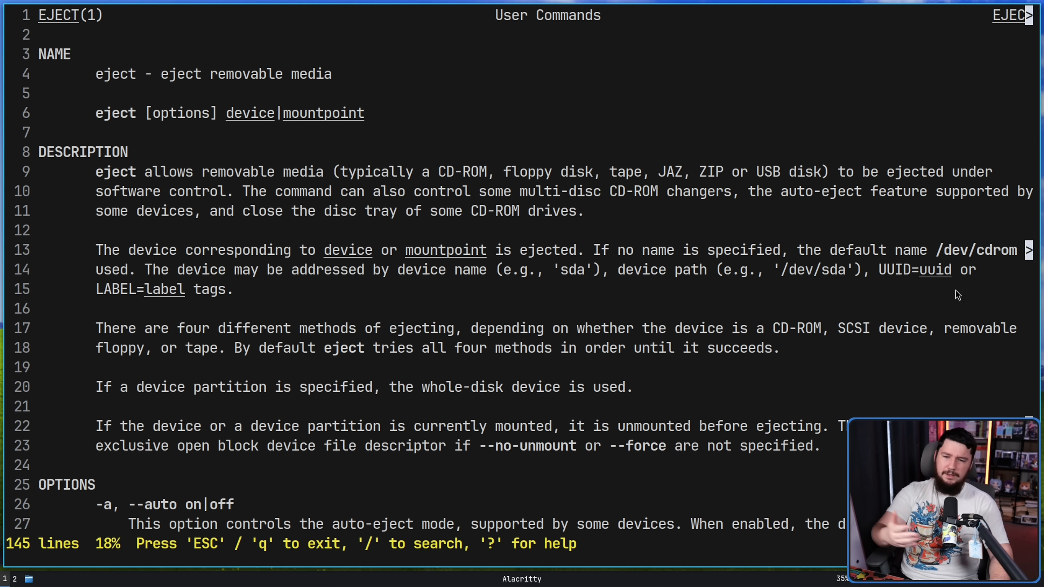
pyautogui.moveTo(965, 350)
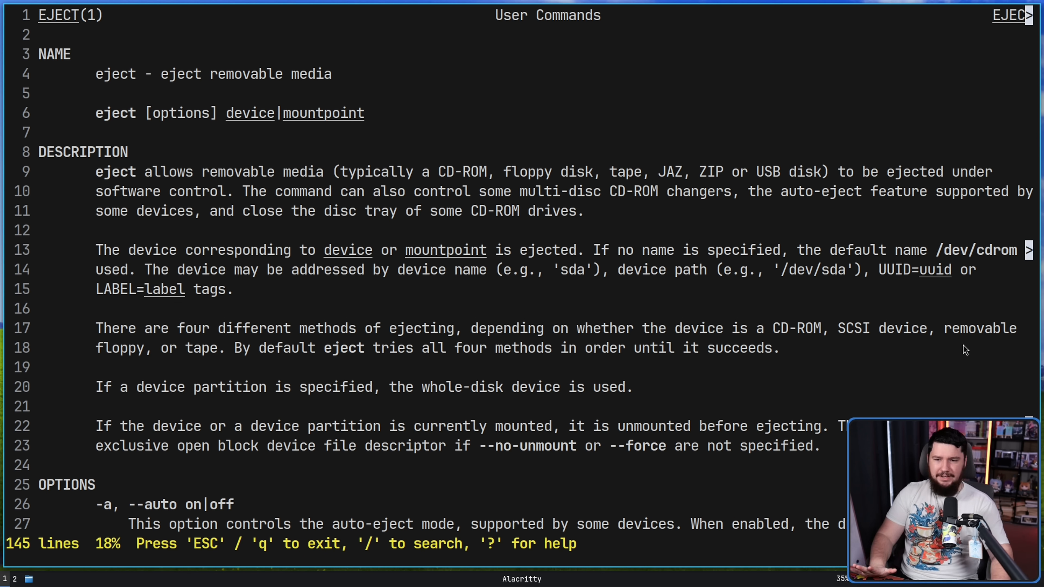
pyautogui.moveTo(963, 343)
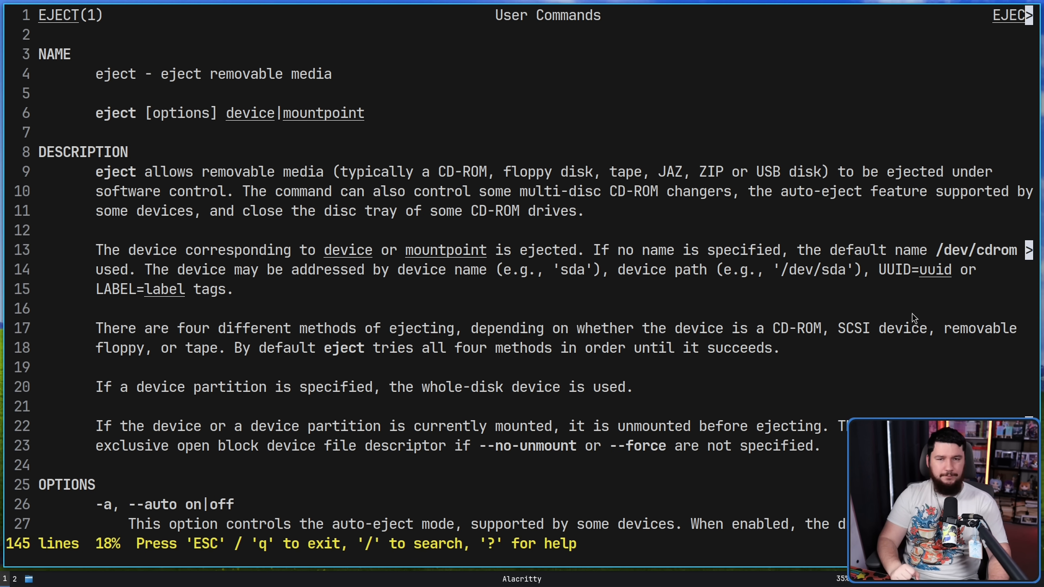
pyautogui.scroll(-3)
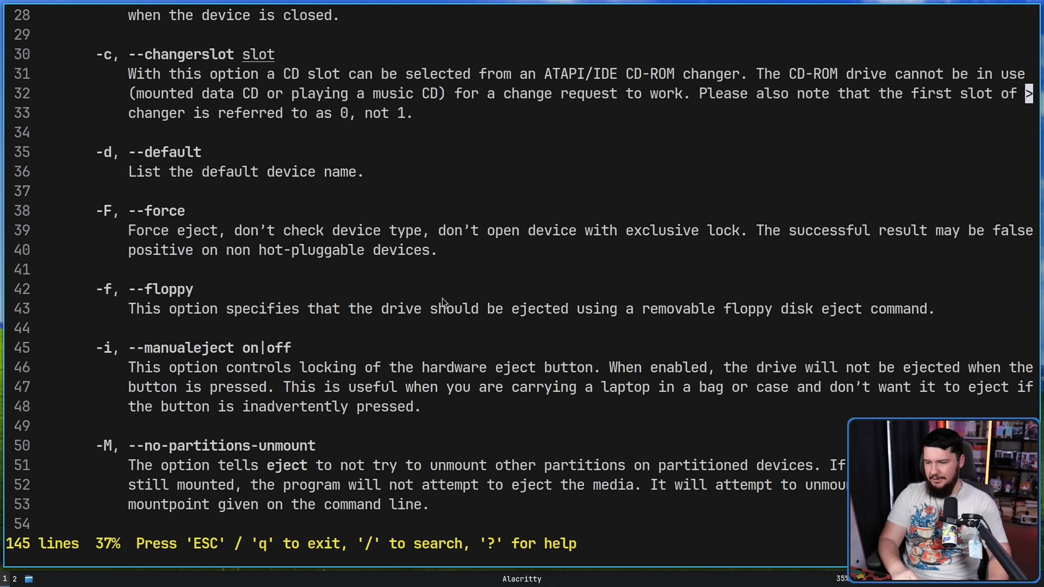
pyautogui.scroll(3)
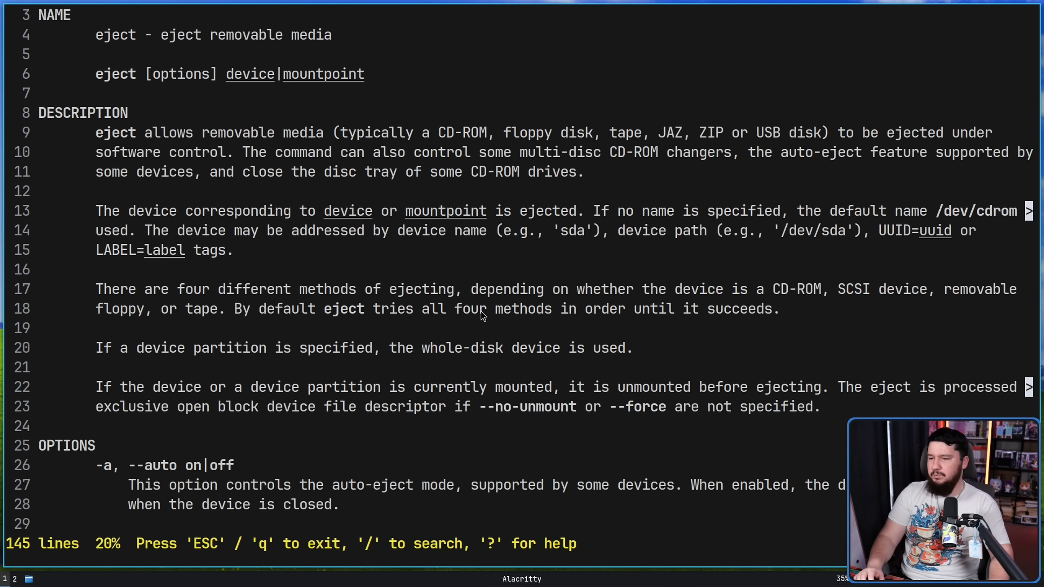
pyautogui.press('q')
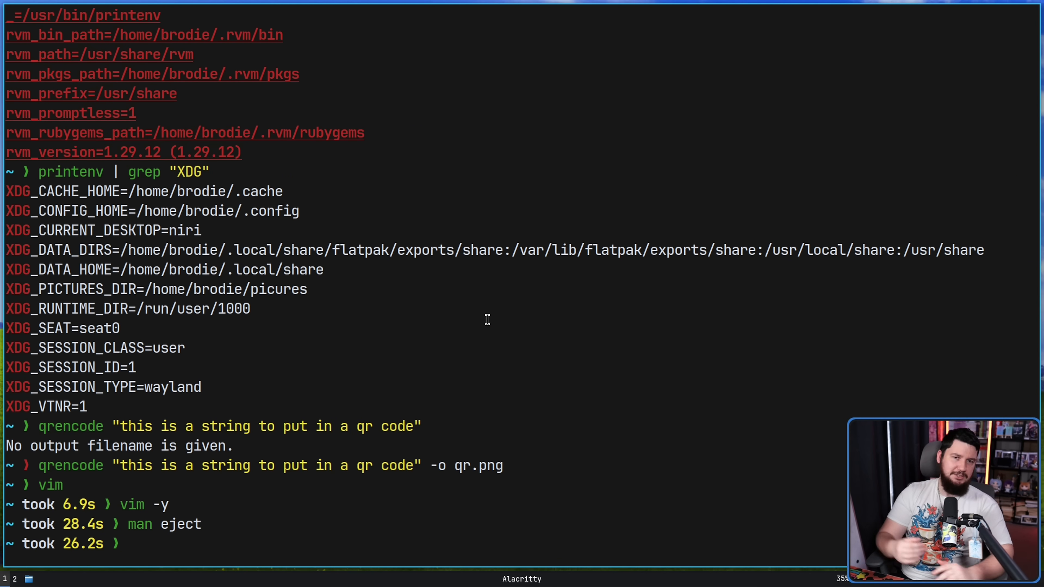
pyautogui.moveTo(379, 234)
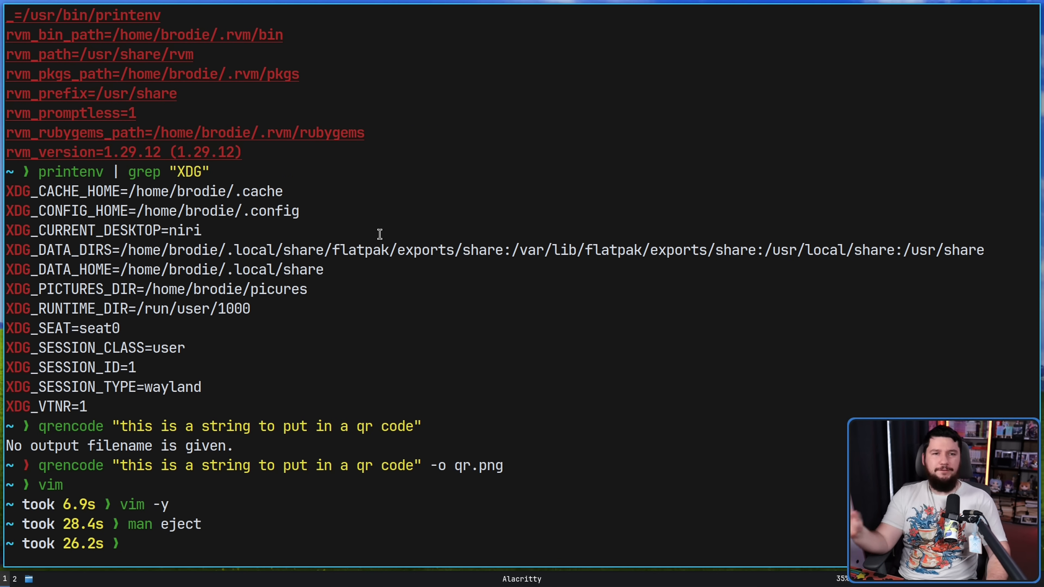